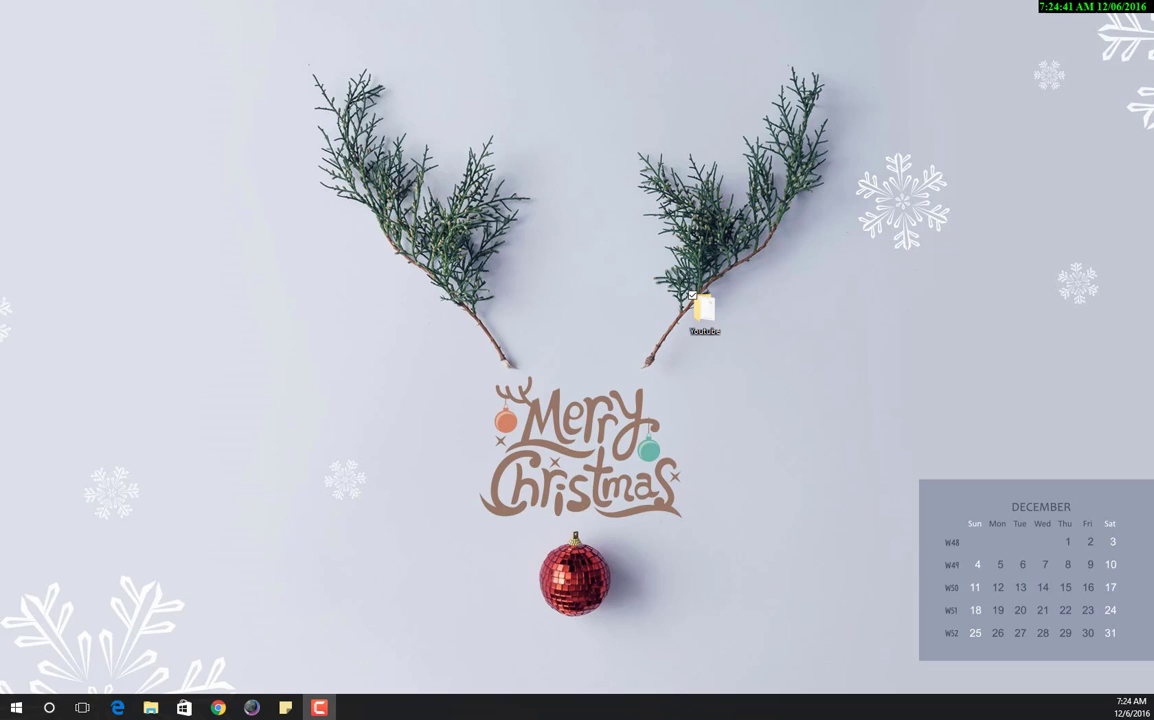
pyautogui.moveTo(984, 440)
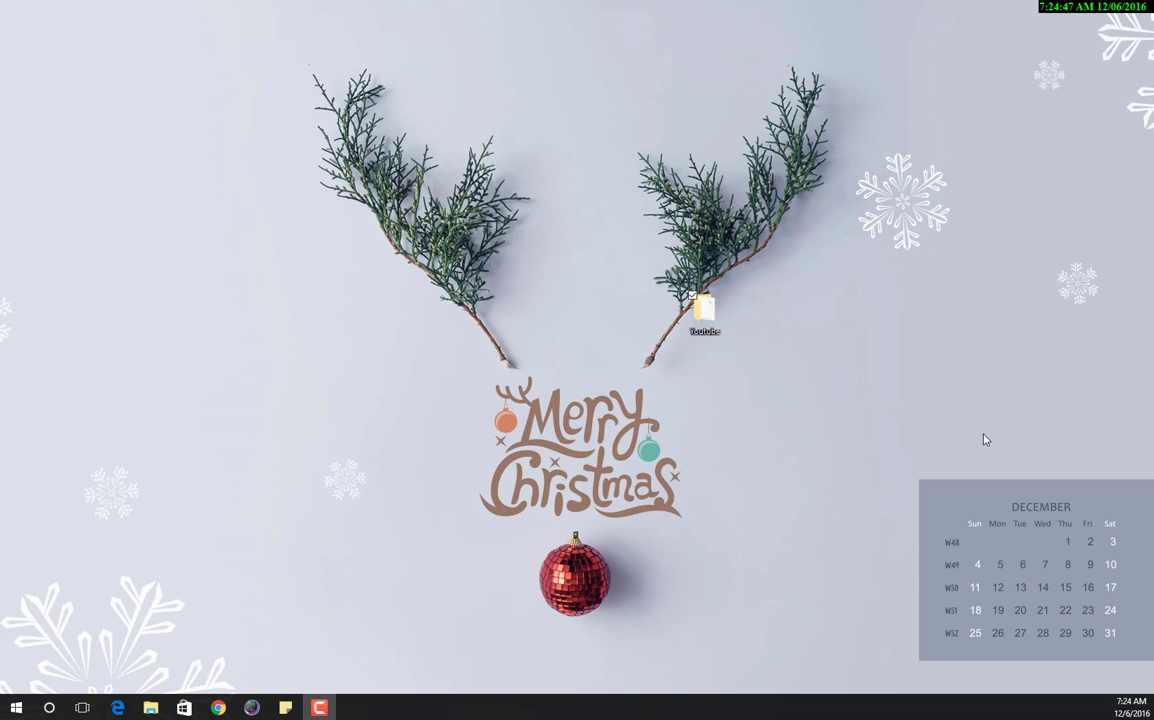
pyautogui.moveTo(976, 412)
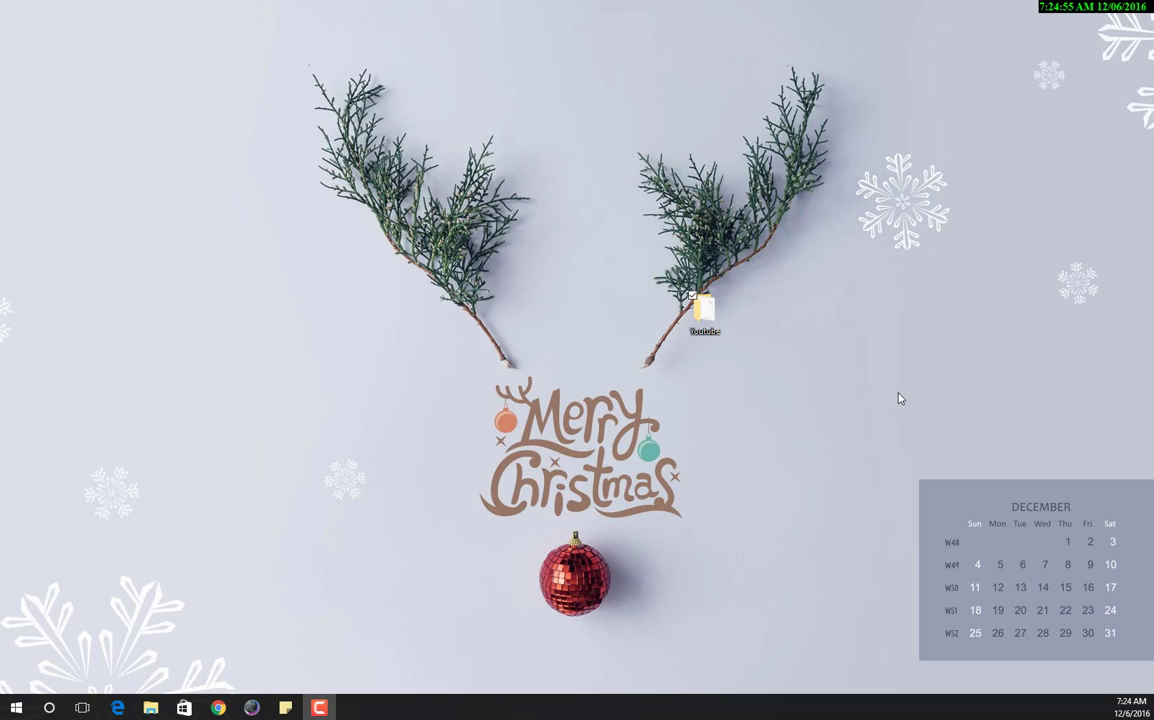
# Extract update-161202.tar in the Youtube folder and enter the extracted update-161202 folder.
pyautogui.click(704, 310)
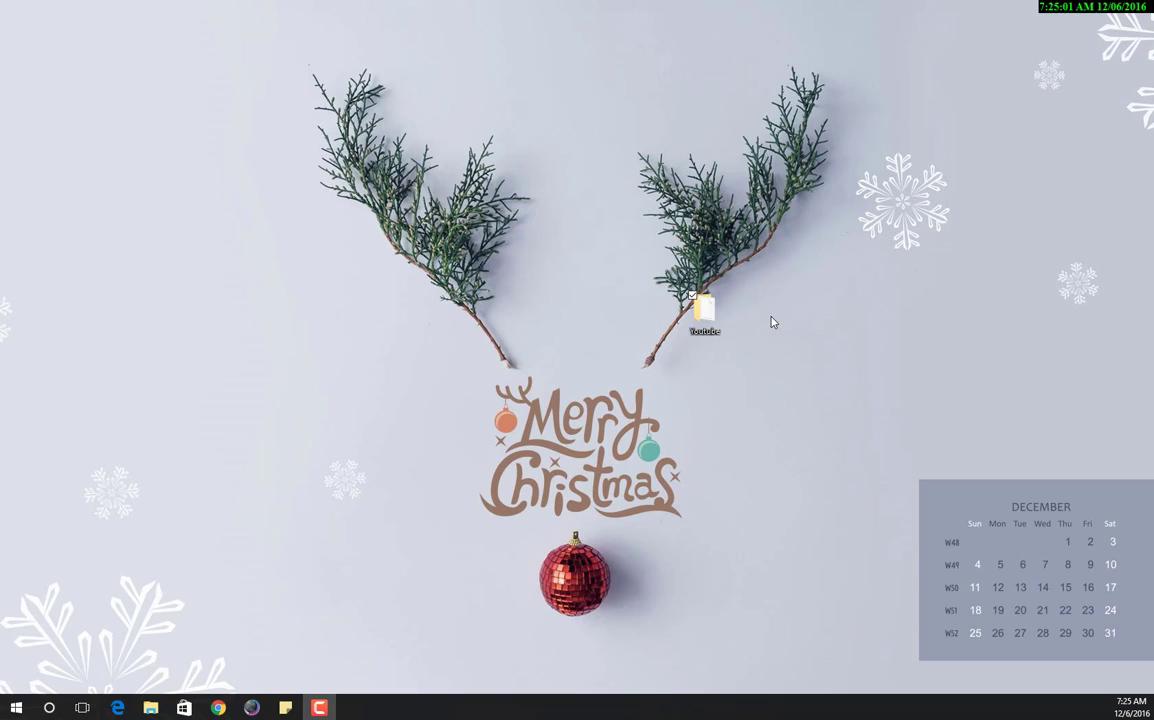
pyautogui.click(704, 312)
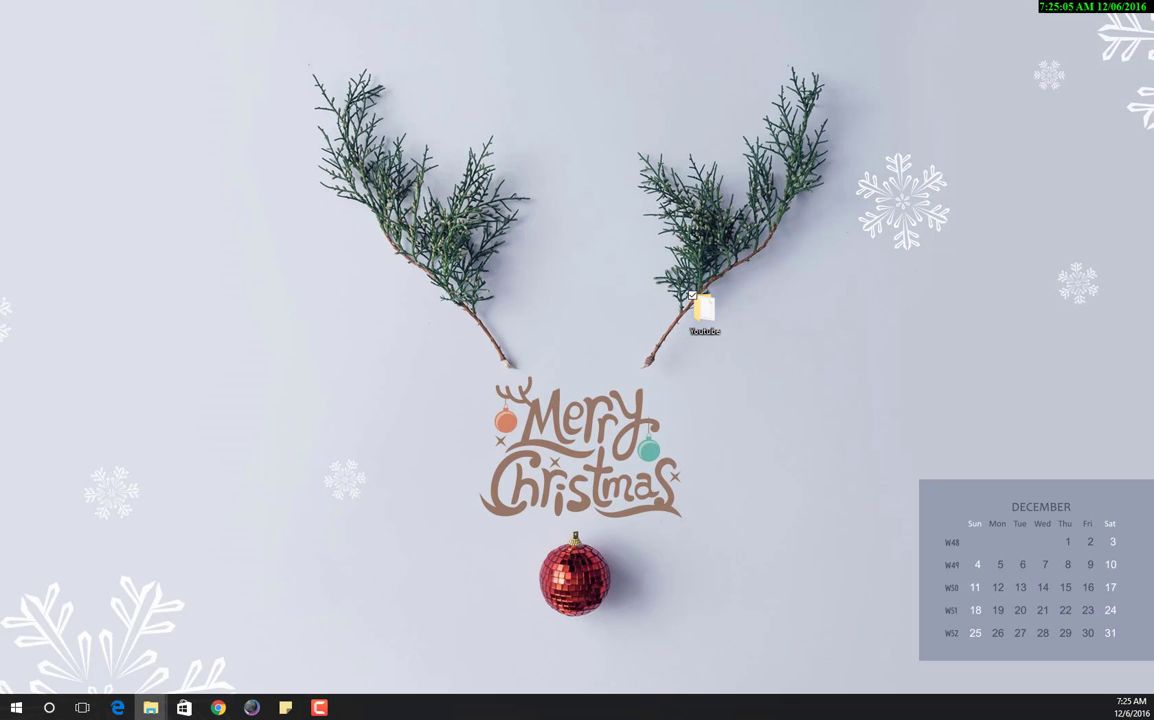
pyautogui.doubleClick(704, 304)
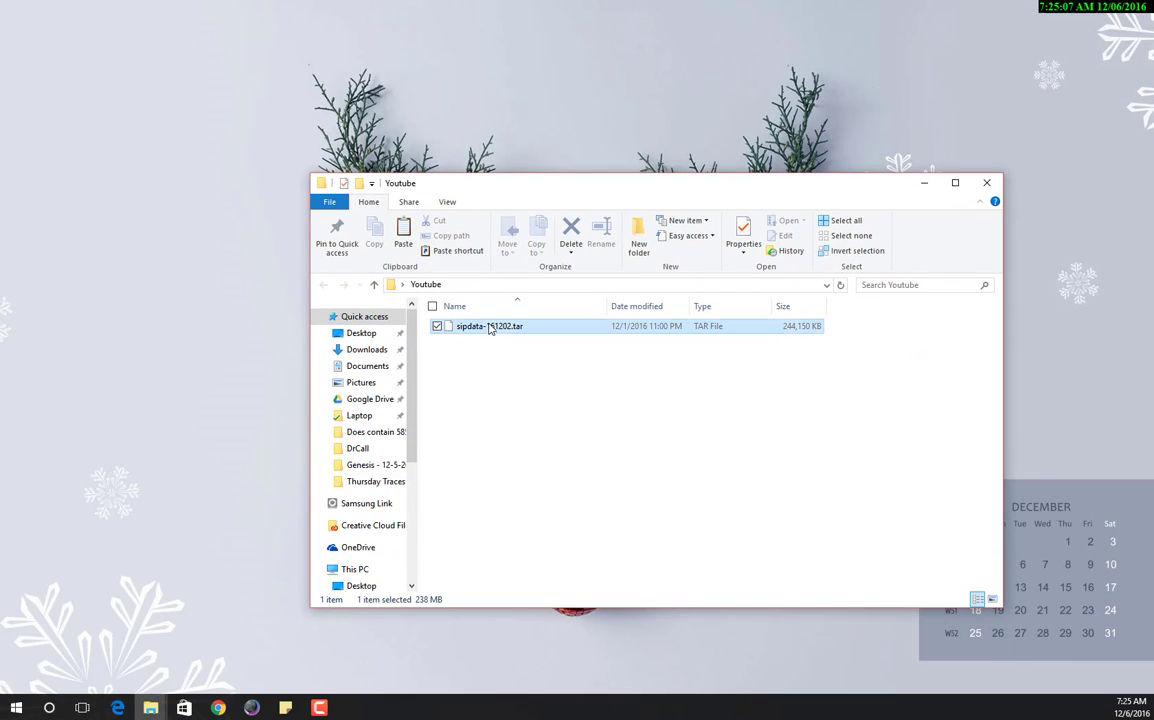
pyautogui.rightClick(490, 326)
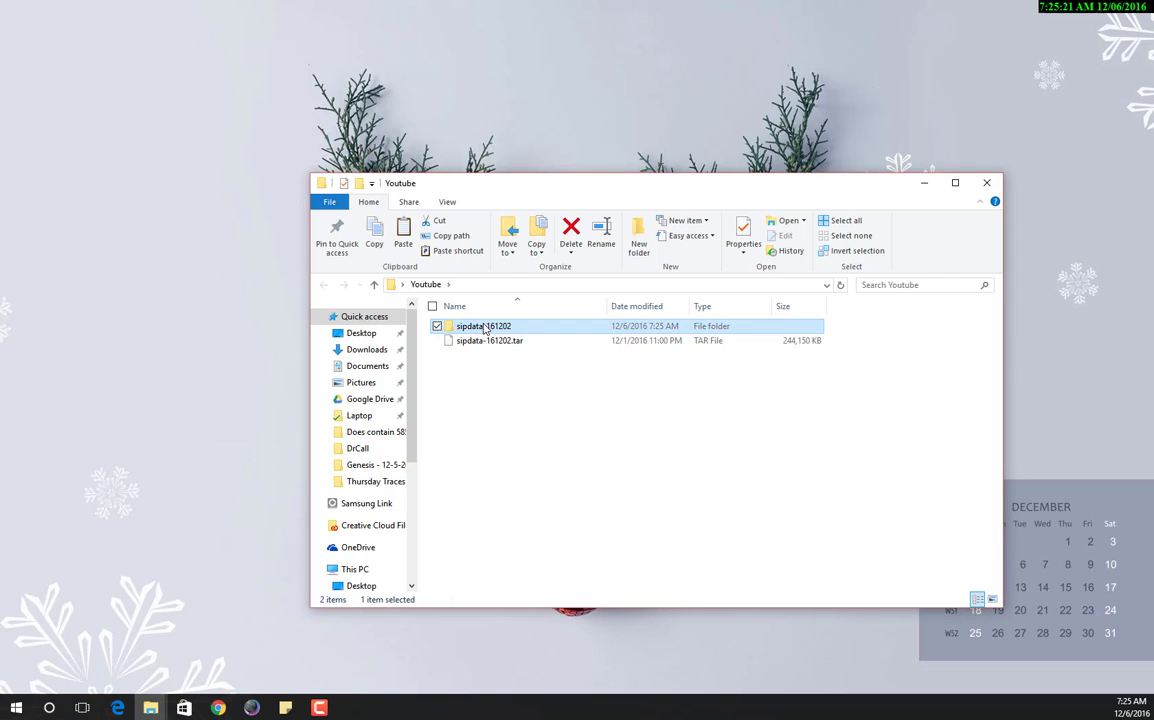
pyautogui.doubleClick(484, 326)
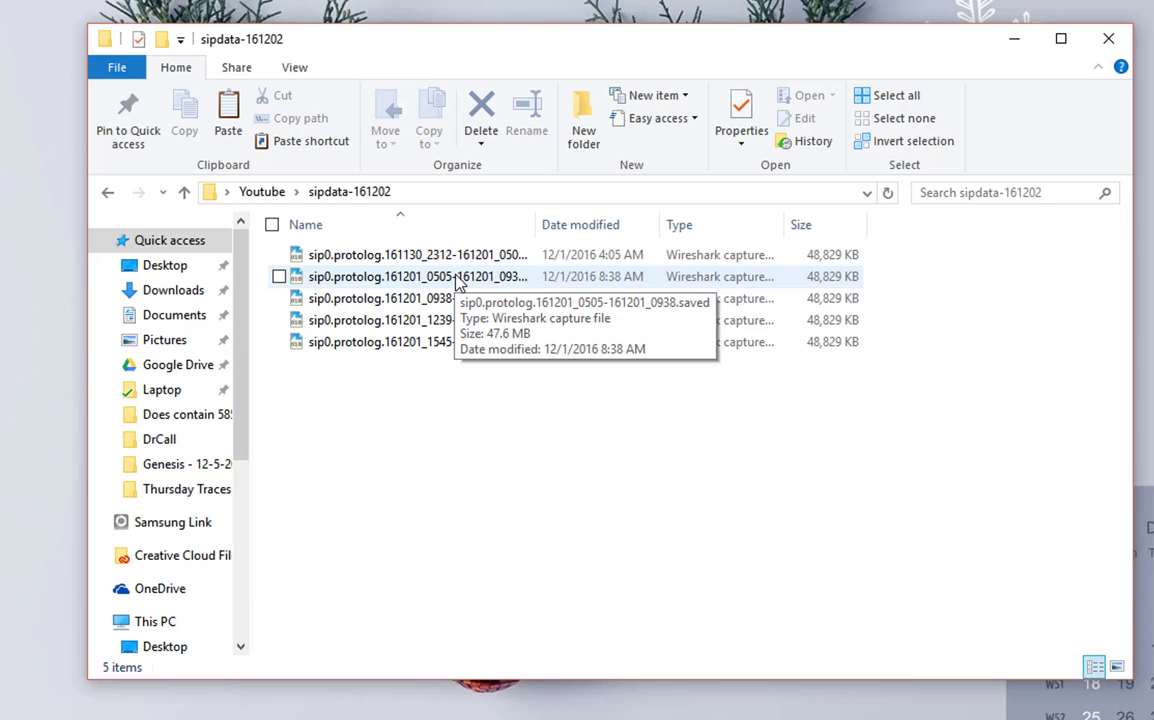
pyautogui.moveTo(390, 260)
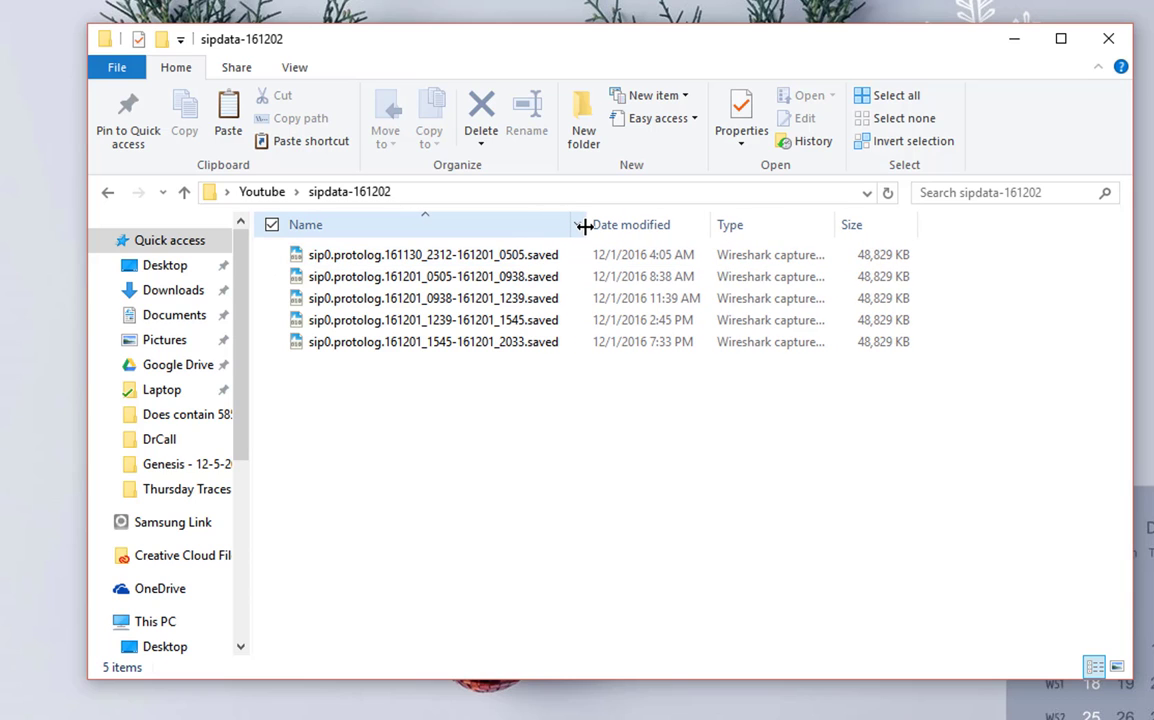
pyautogui.moveTo(584, 228)
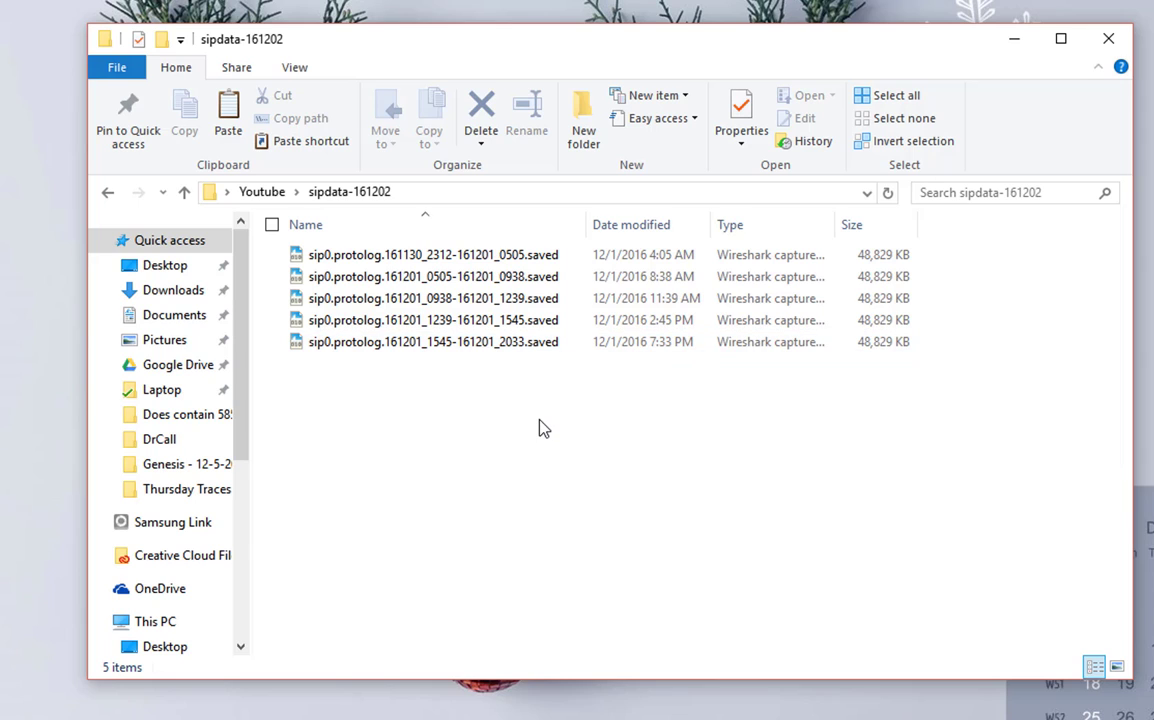
pyautogui.moveTo(504, 436)
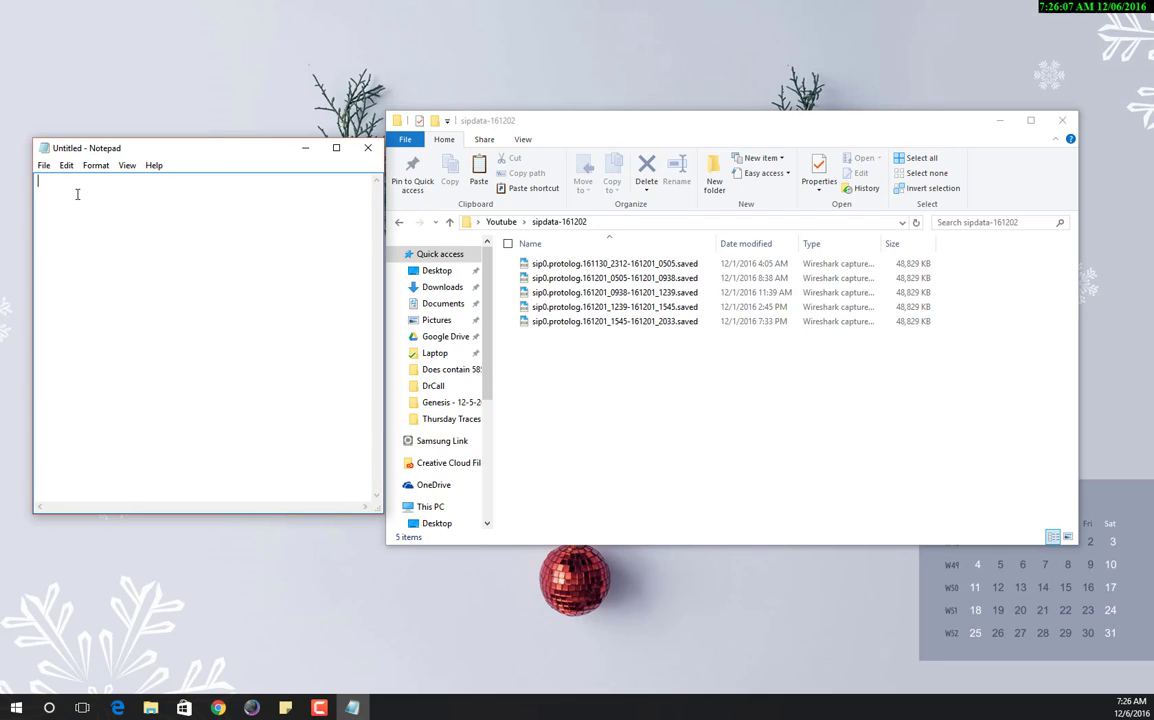
# Note times 0505, 0938, 1239 interleaved with Merge 1 and Merge 2 in Notepad.
pyautogui.click(614, 320)
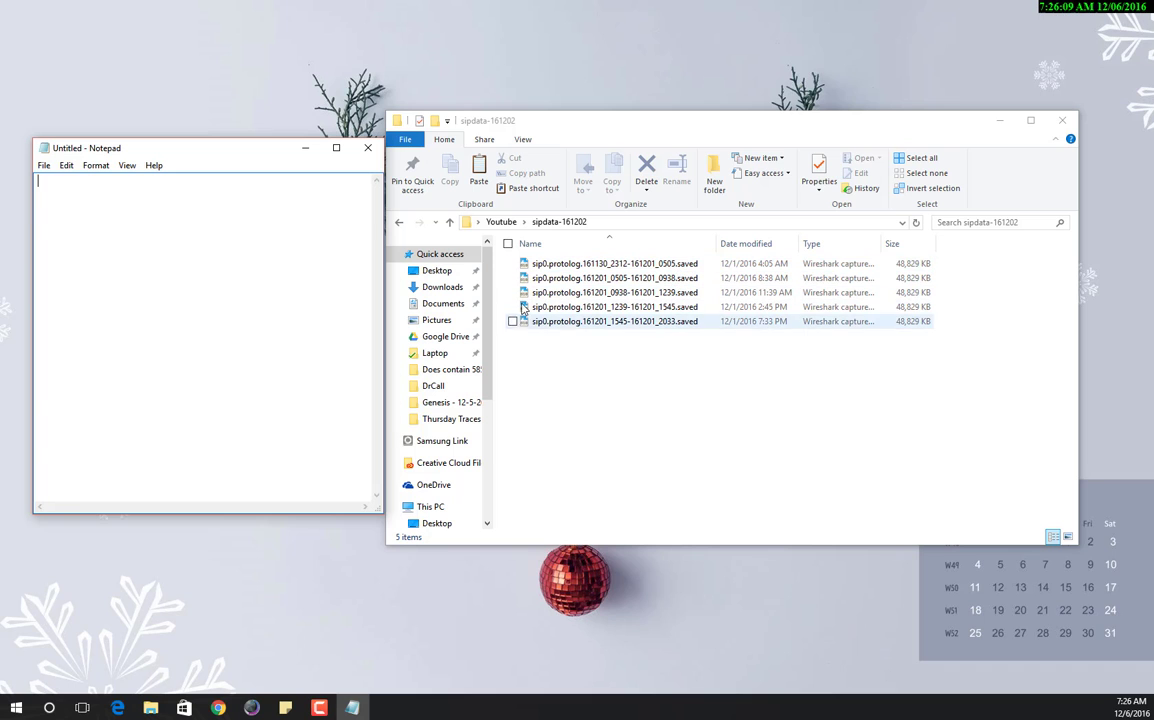
pyautogui.write('0505')
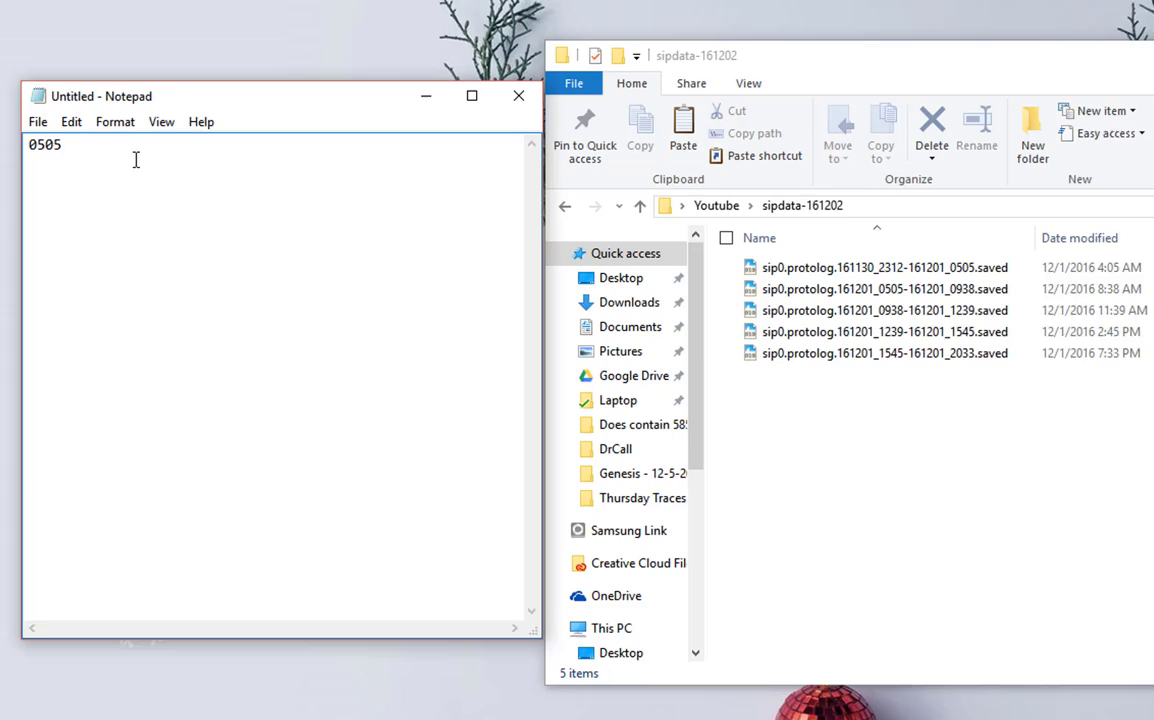
pyautogui.write('0938')
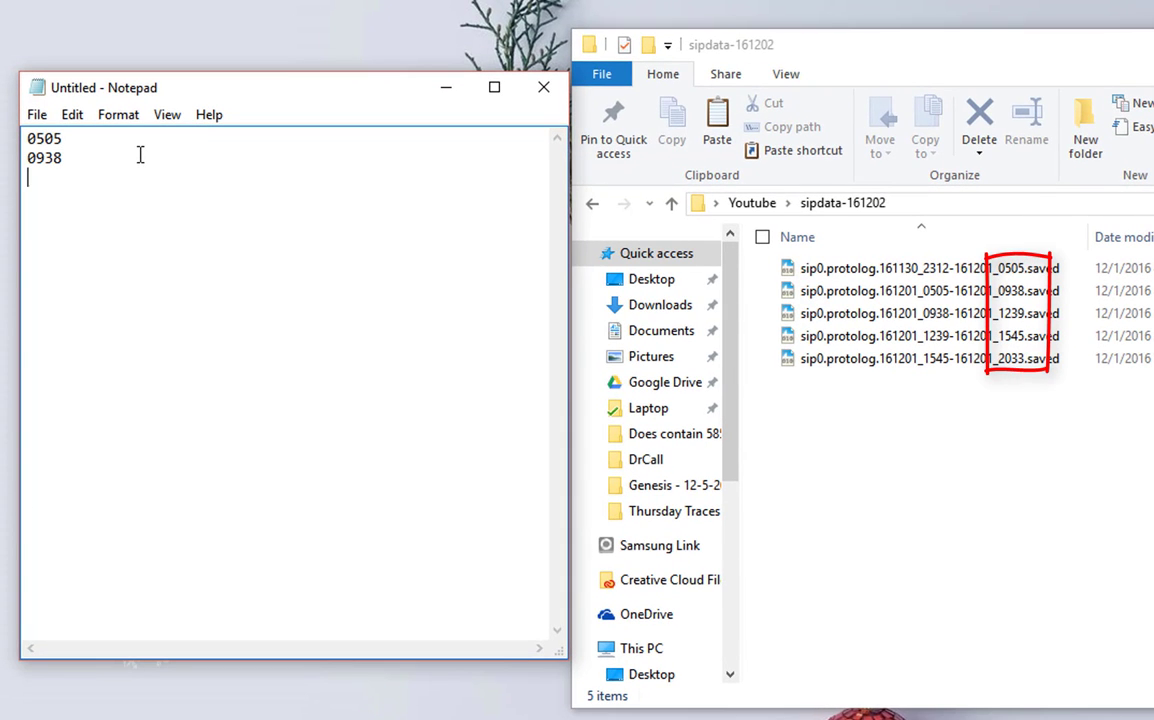
pyautogui.write('Merge 1')
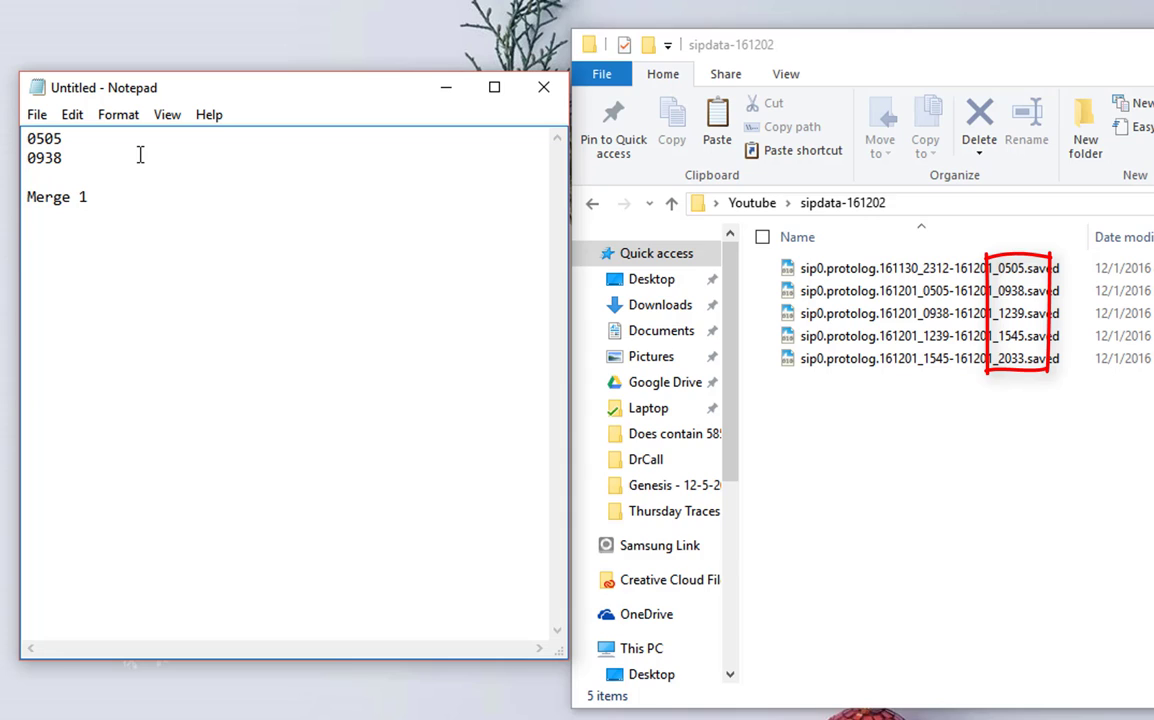
pyautogui.write('1239')
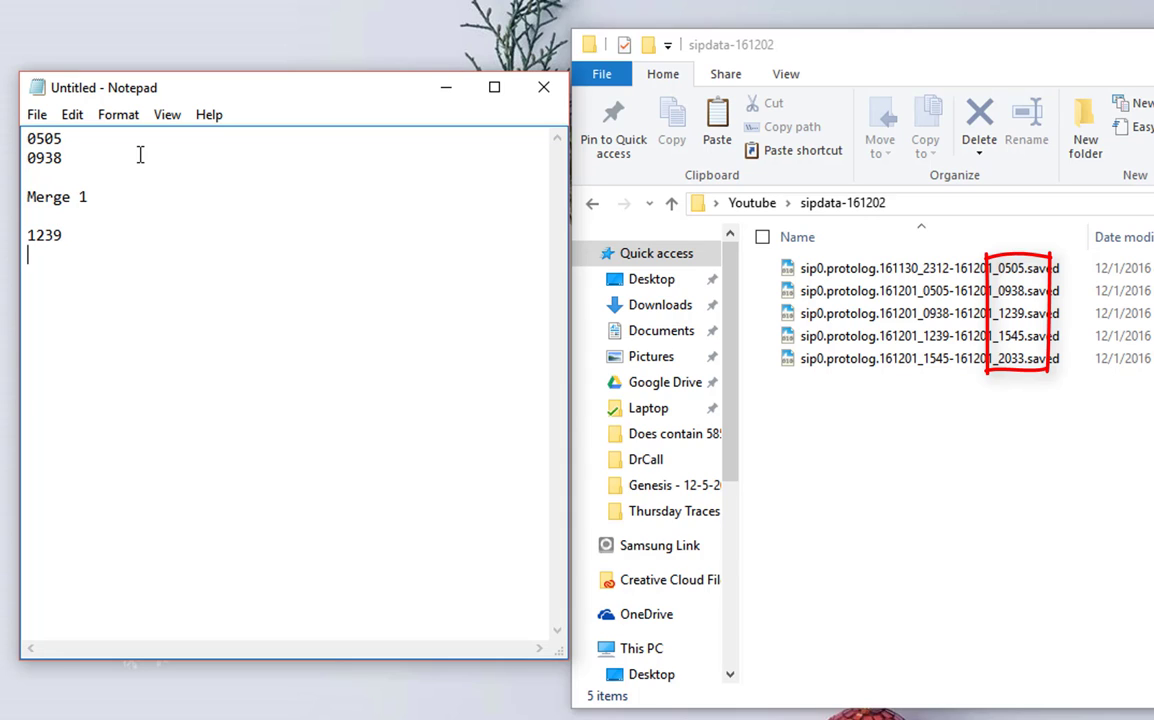
pyautogui.write('Merge')
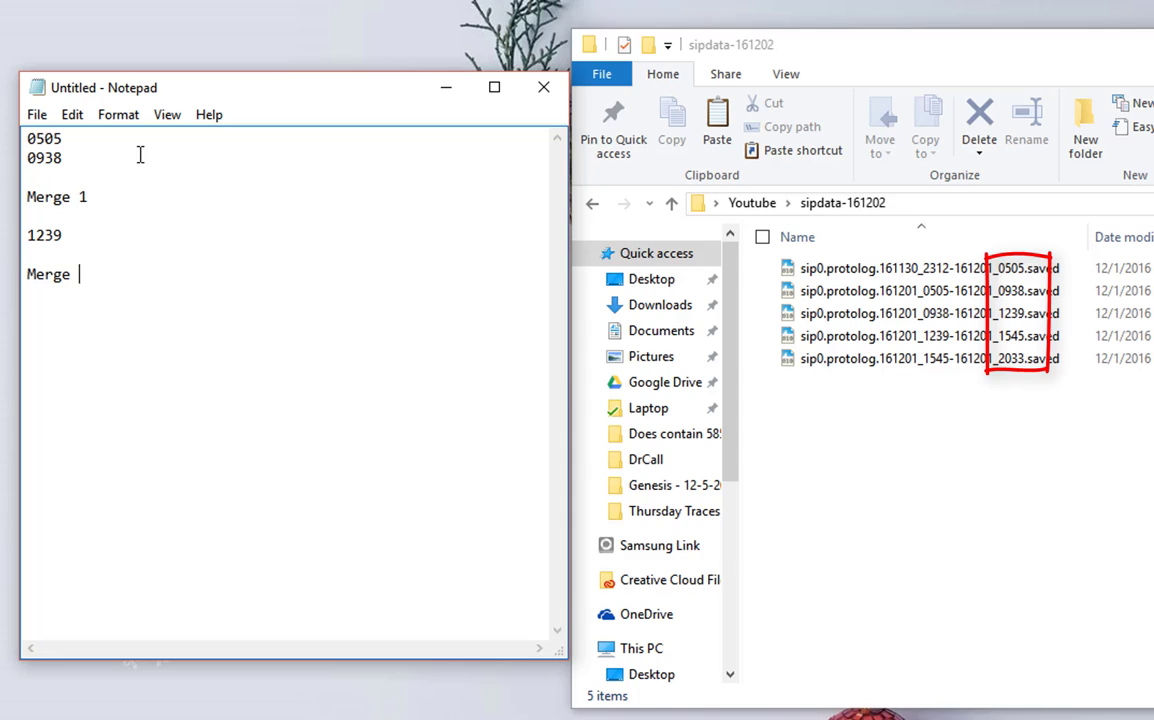
pyautogui.write('2')
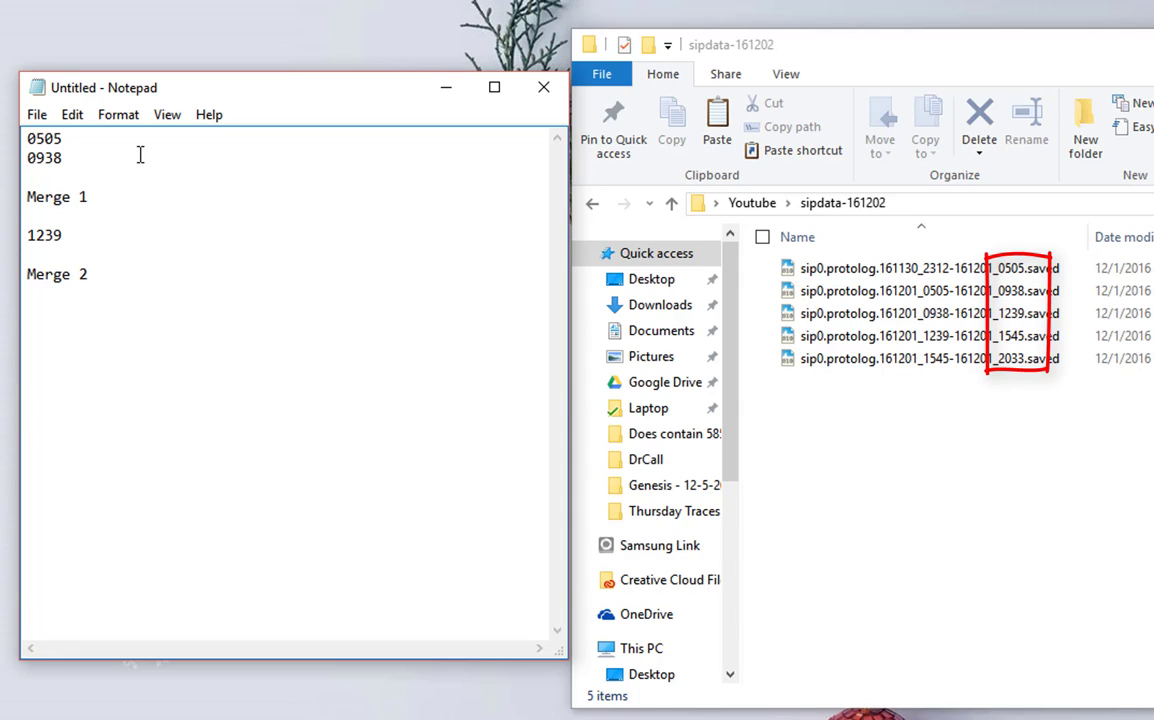
# Continue the plan with 1545, Merge 3, 2033 and Merge 4 (Final File).
pyautogui.write('1545')
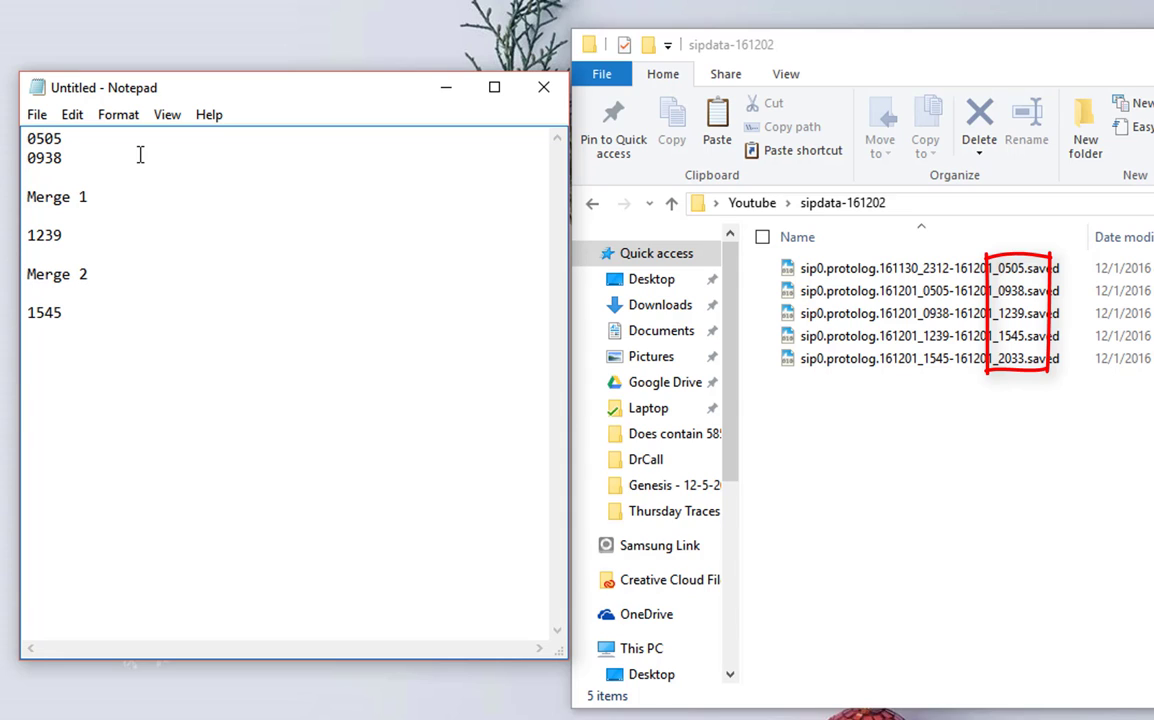
pyautogui.write('Merge')
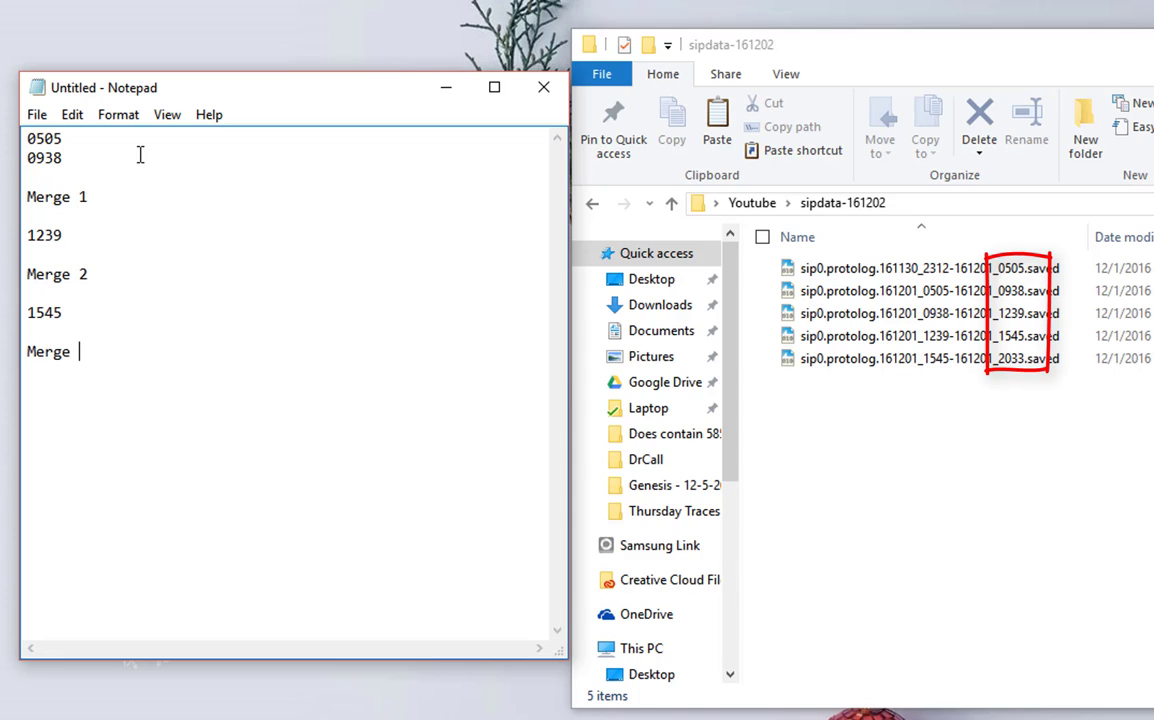
pyautogui.write('3')
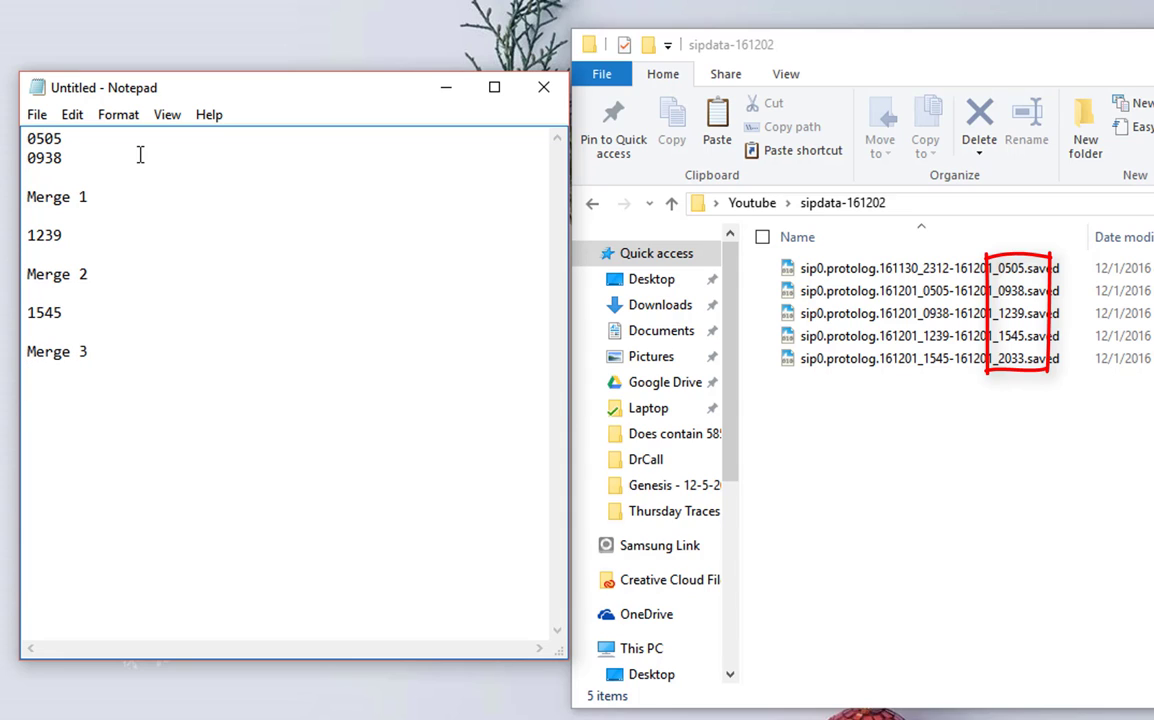
pyautogui.write('2033')
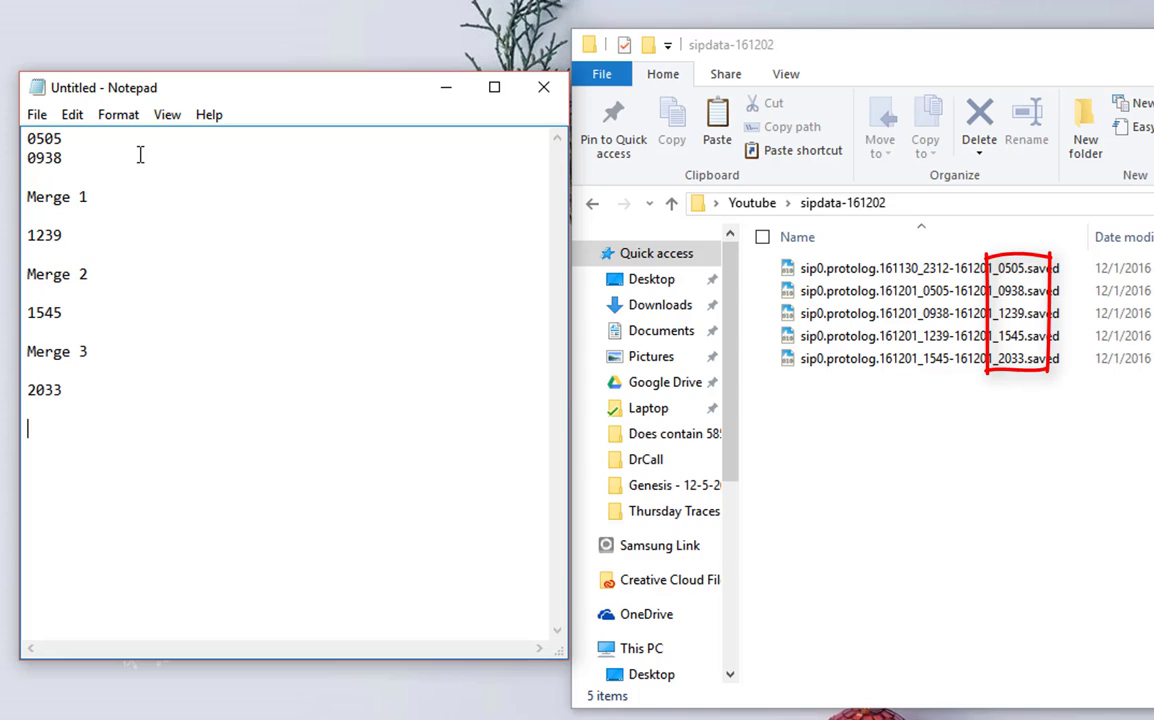
pyautogui.write('Merge')
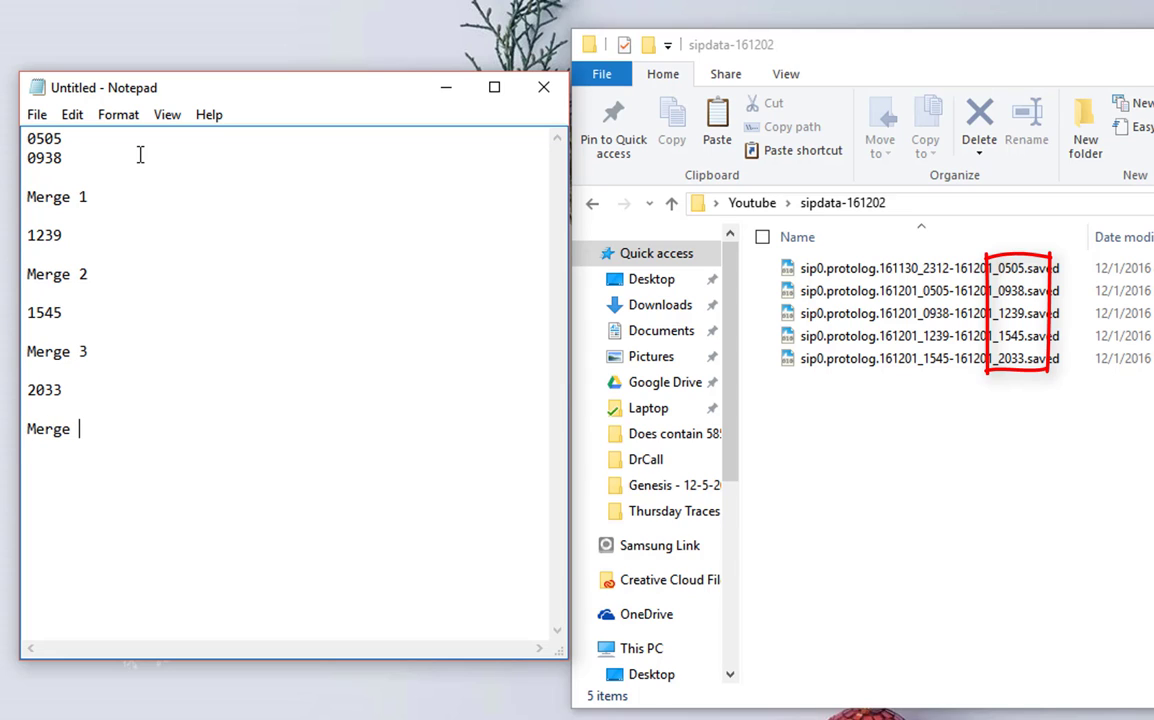
pyautogui.write('4 (Fin')
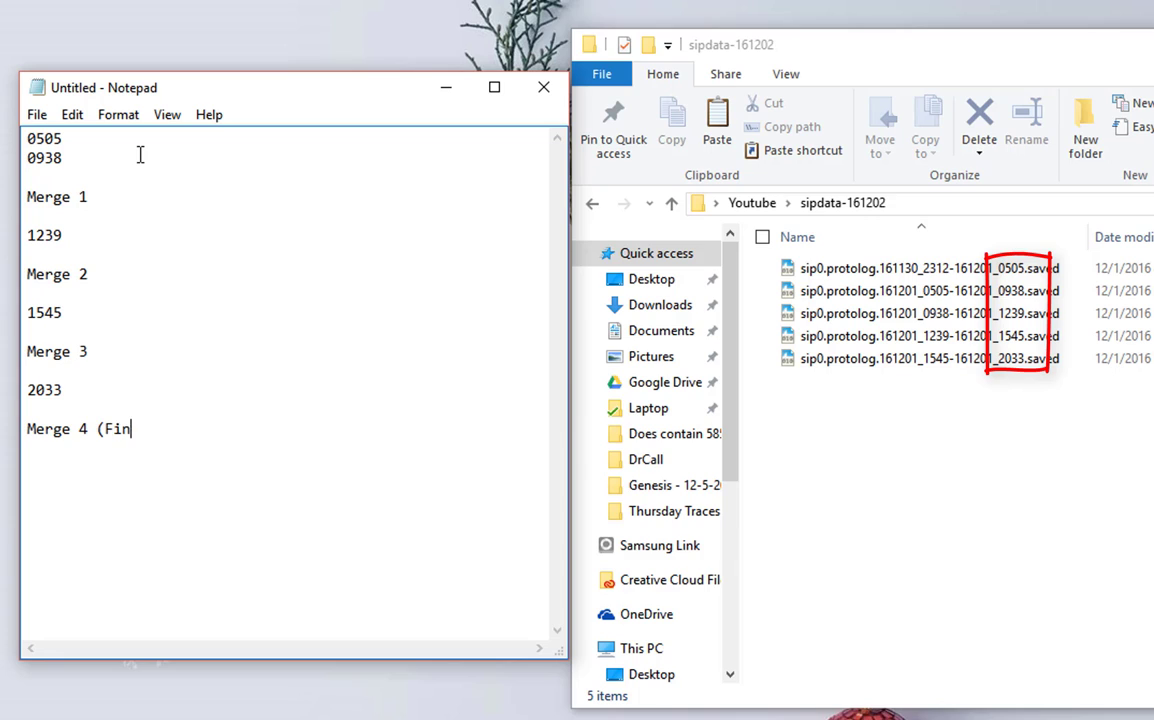
pyautogui.write('al File)')
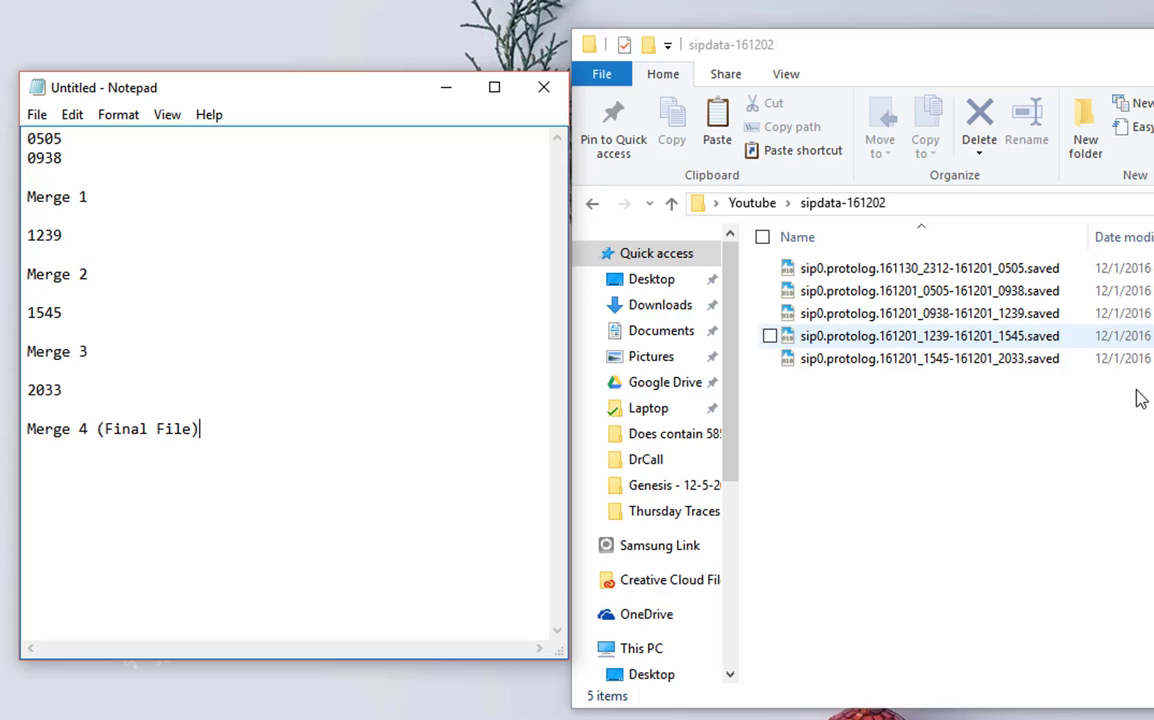
# Select the first capture file ending 0505 in the update-161202 folder.
pyautogui.click(928, 456)
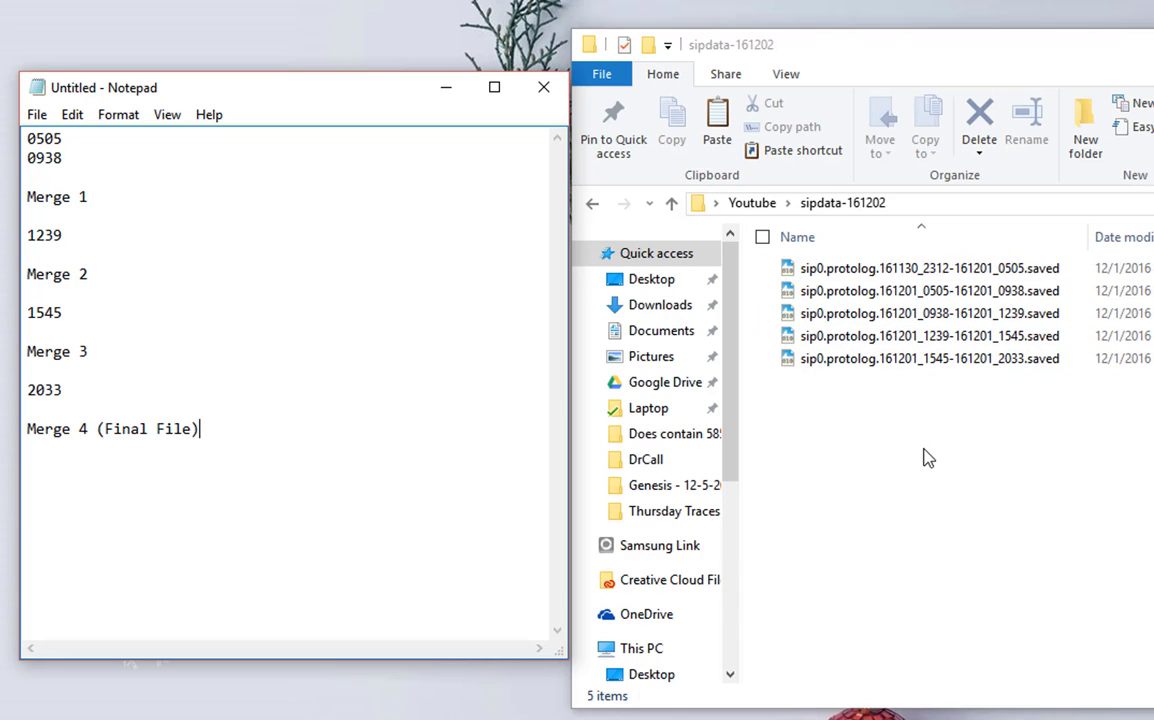
pyautogui.click(910, 268)
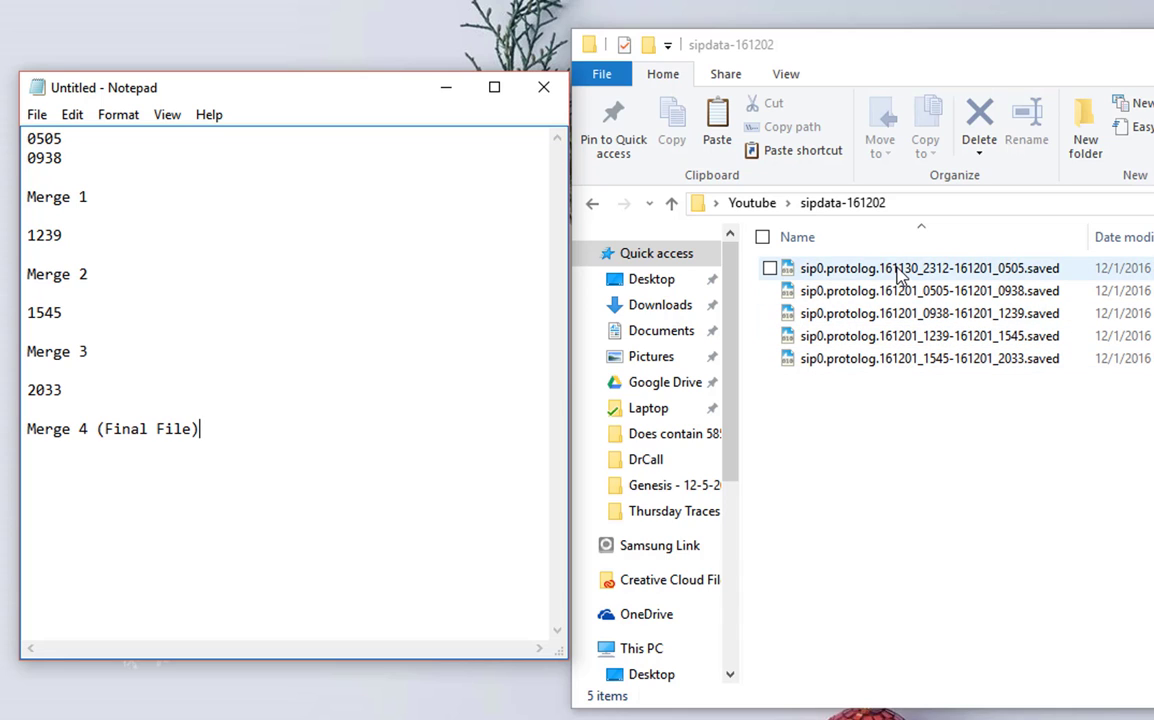
pyautogui.click(928, 268)
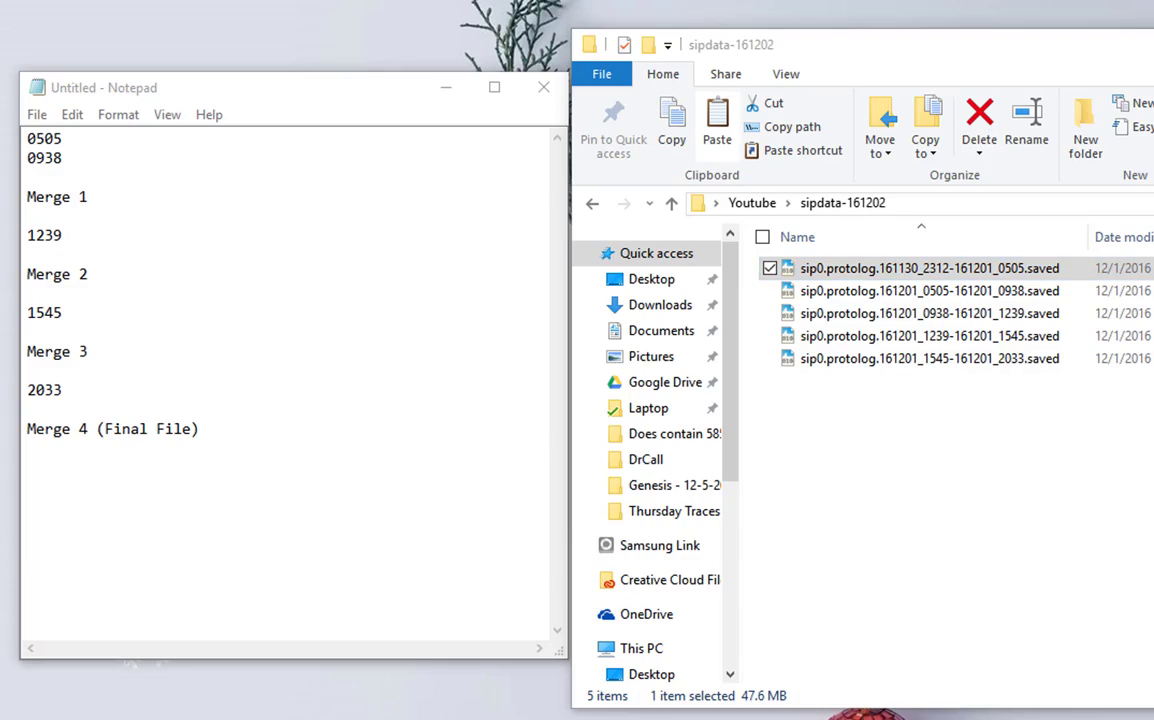
# Load the 0505 capture and merge the 0505–0938 protolog capture into it chronologically.
pyautogui.doubleClick(928, 268)
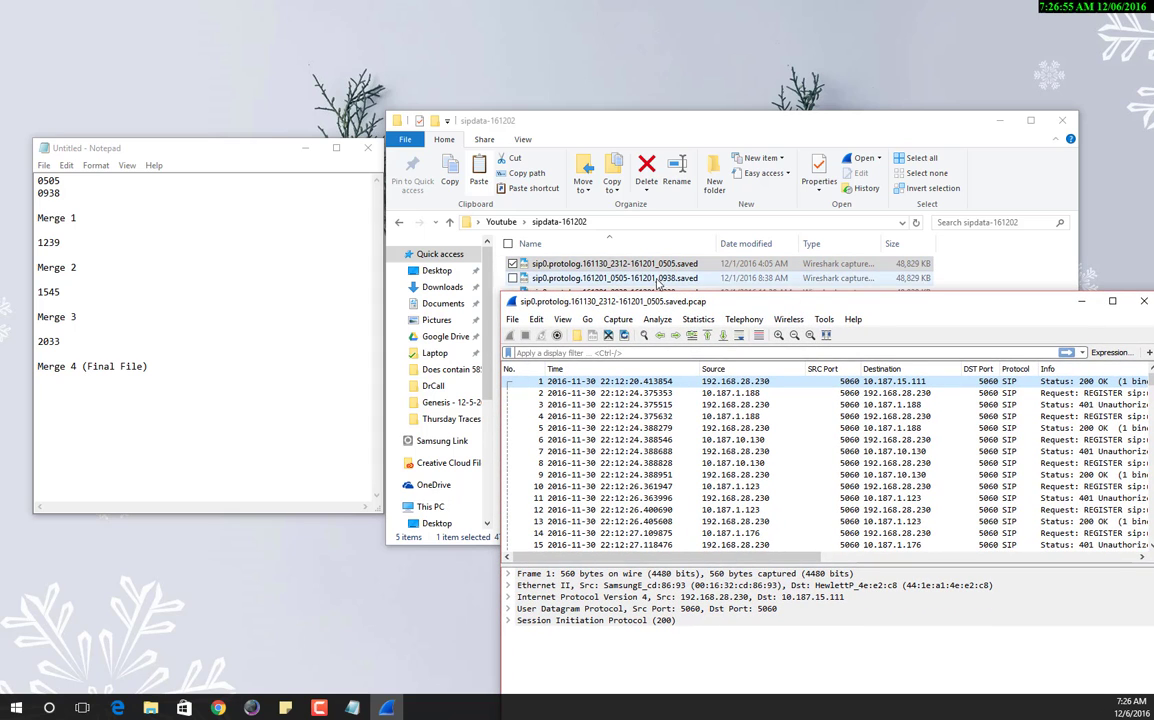
pyautogui.click(512, 320)
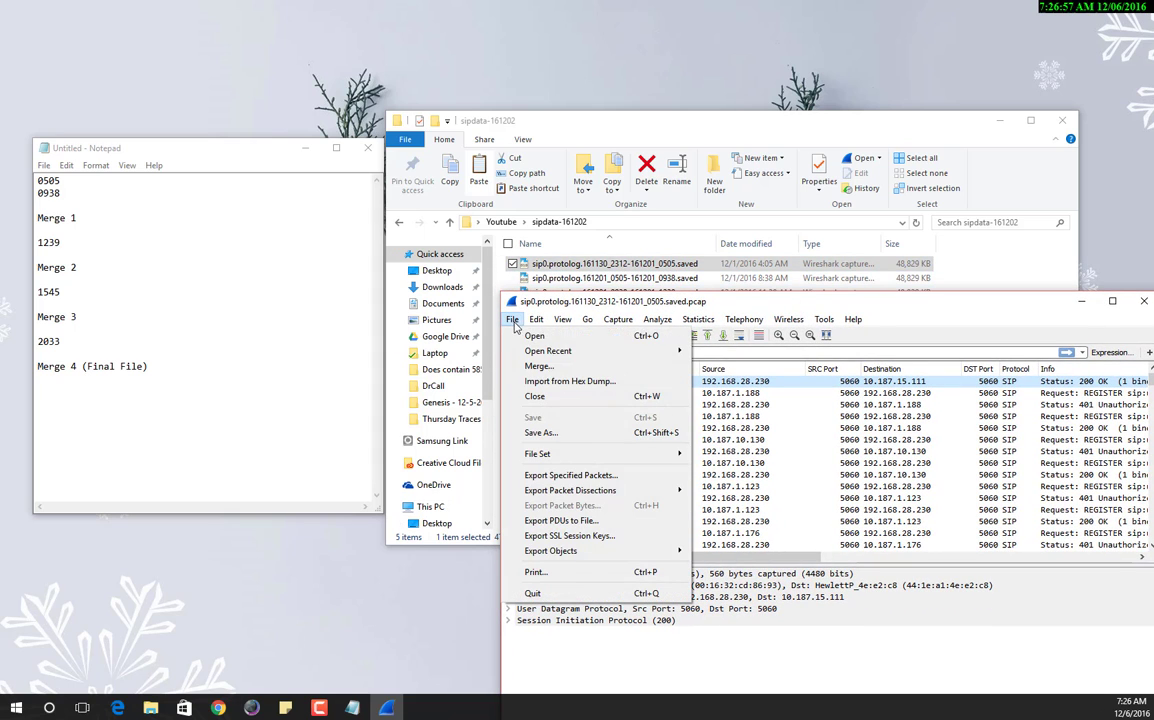
pyautogui.click(540, 364)
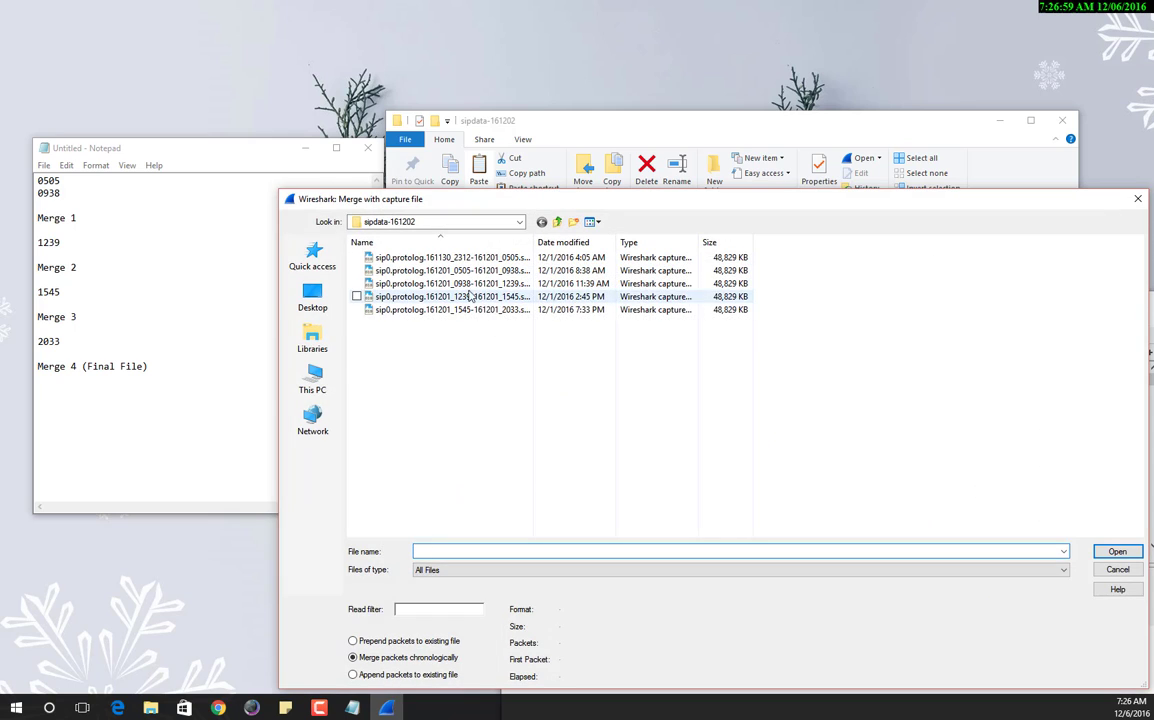
pyautogui.click(450, 270)
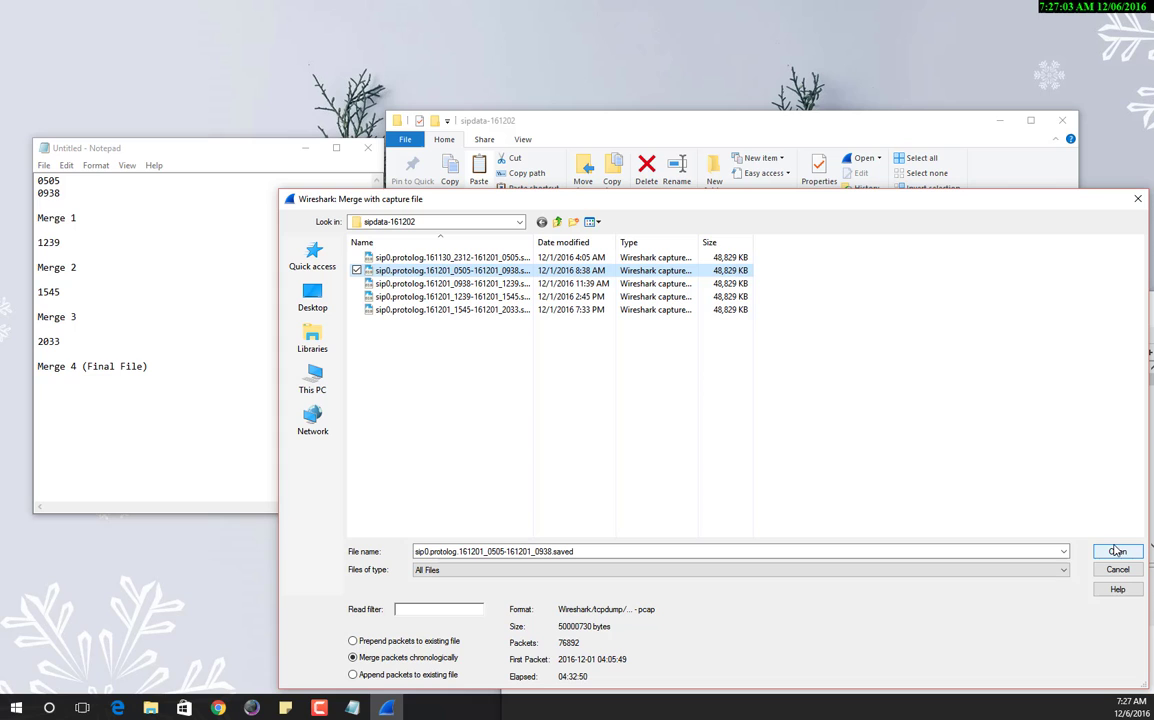
pyautogui.click(1116, 552)
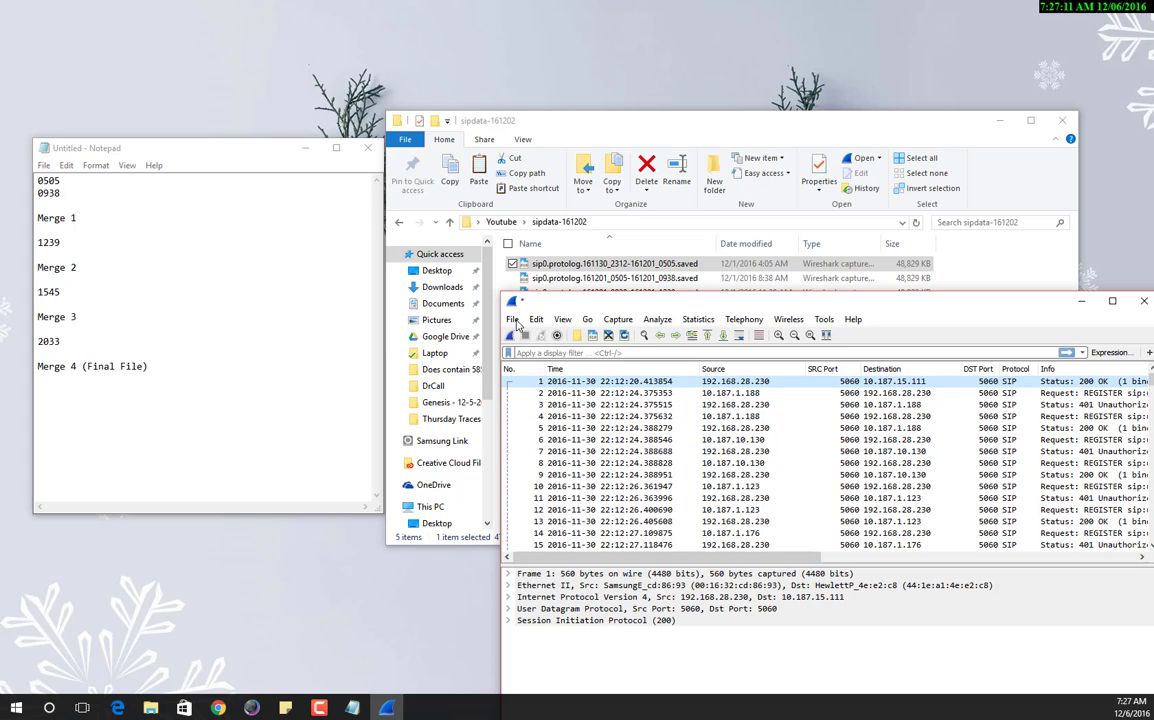
pyautogui.click(512, 320)
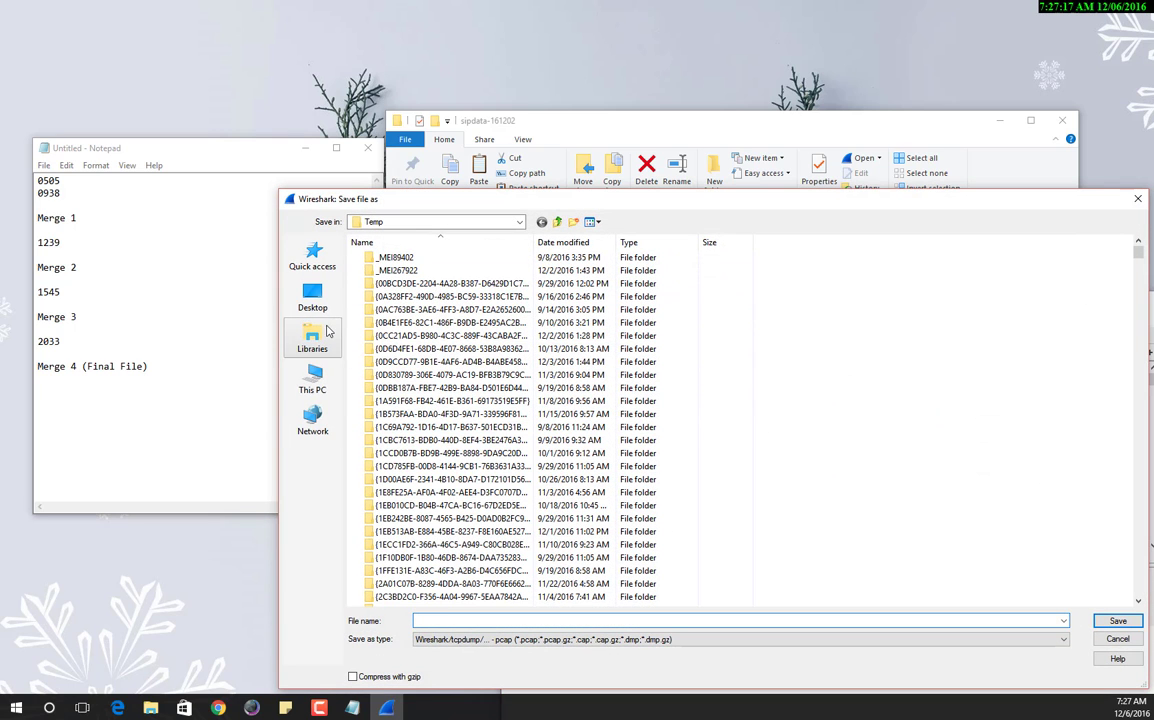
# Save the merged capture as Merge 1 in the desktop's Youtube folder.
pyautogui.click(312, 296)
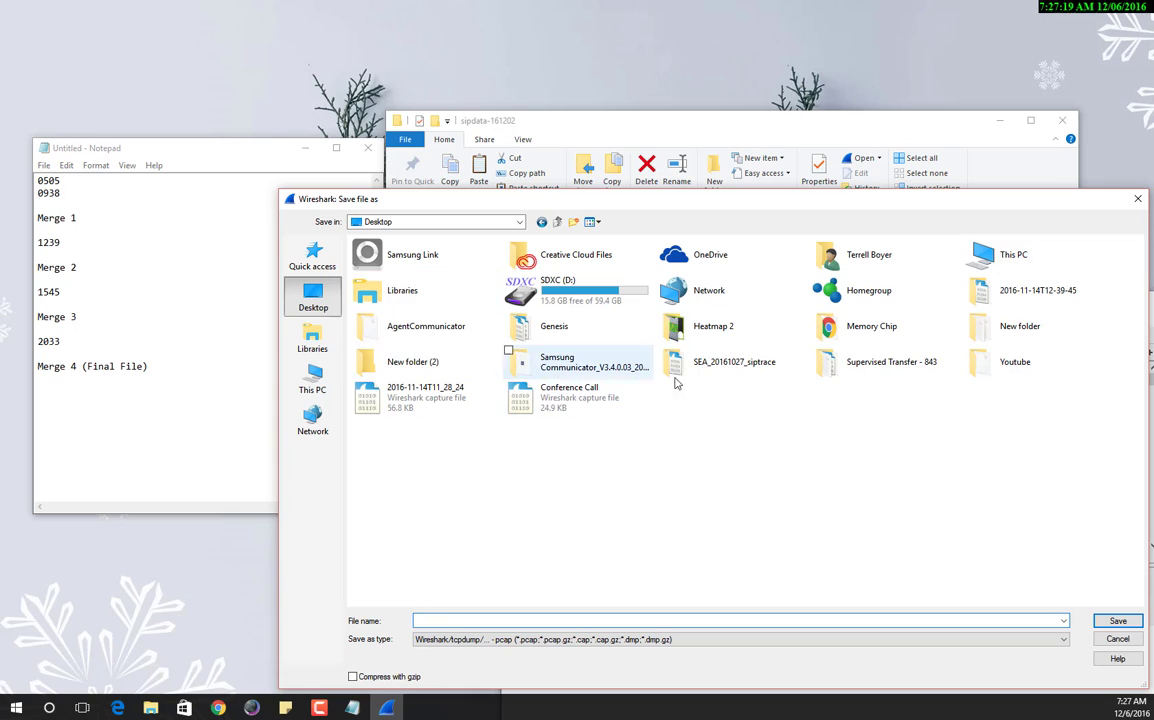
pyautogui.doubleClick(1014, 360)
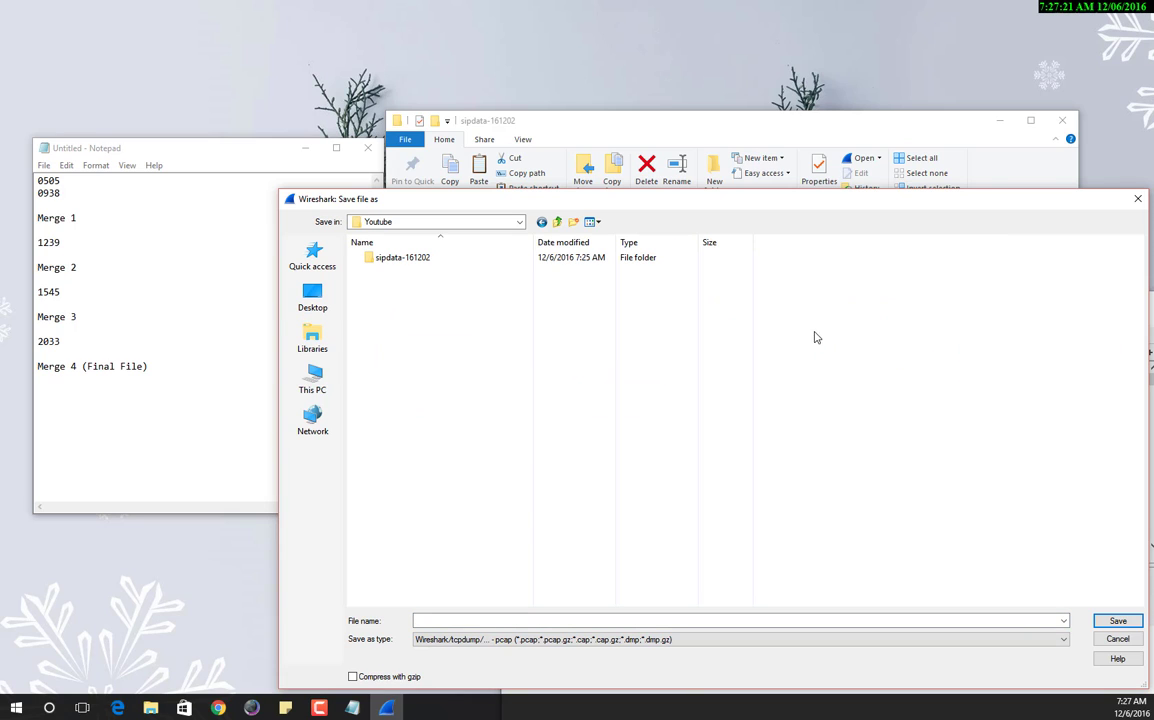
pyautogui.moveTo(1120, 604)
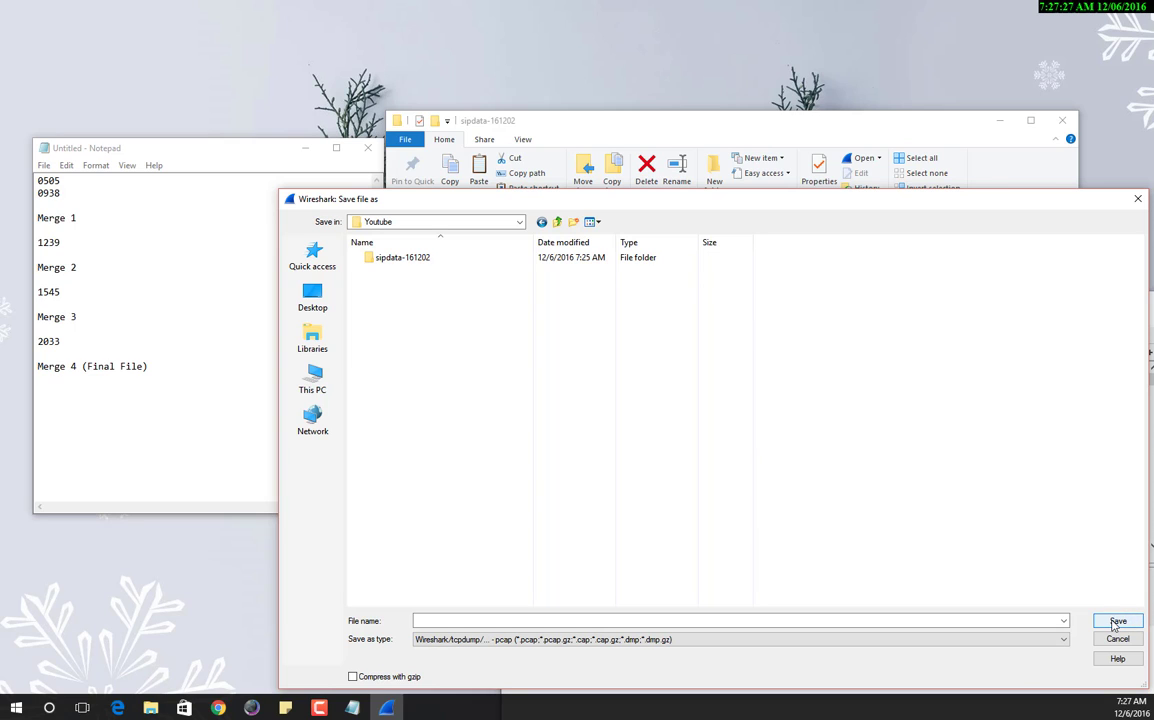
pyautogui.click(736, 620)
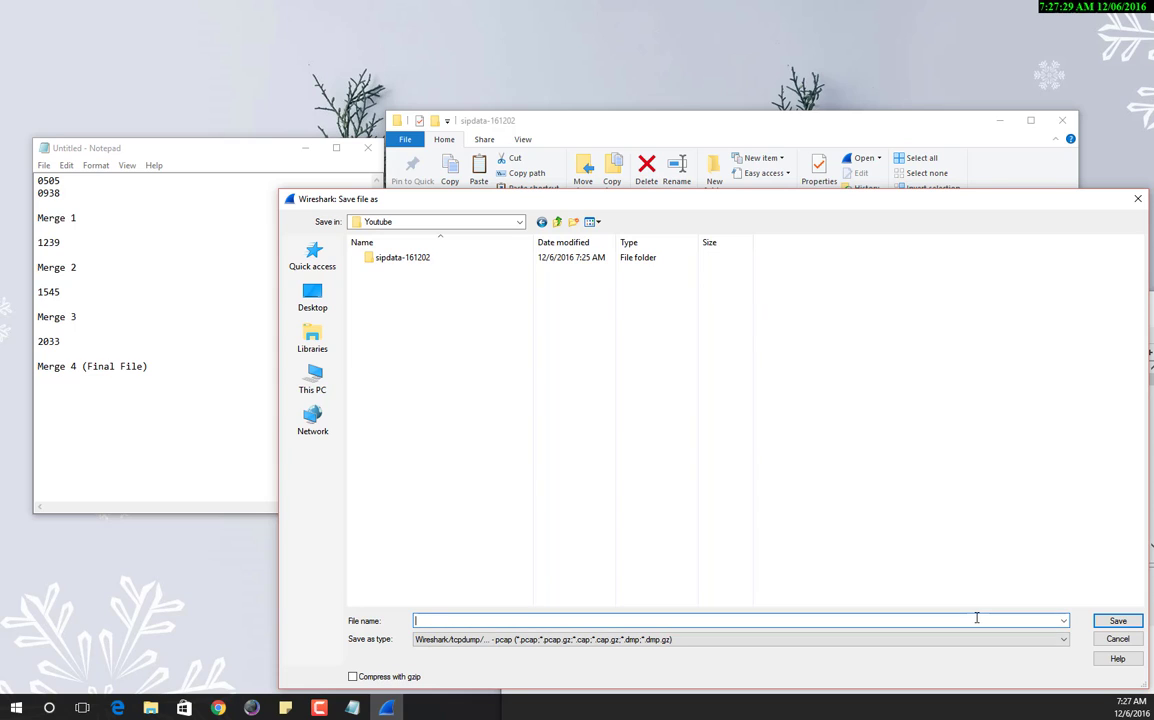
pyautogui.write('Merge 1')
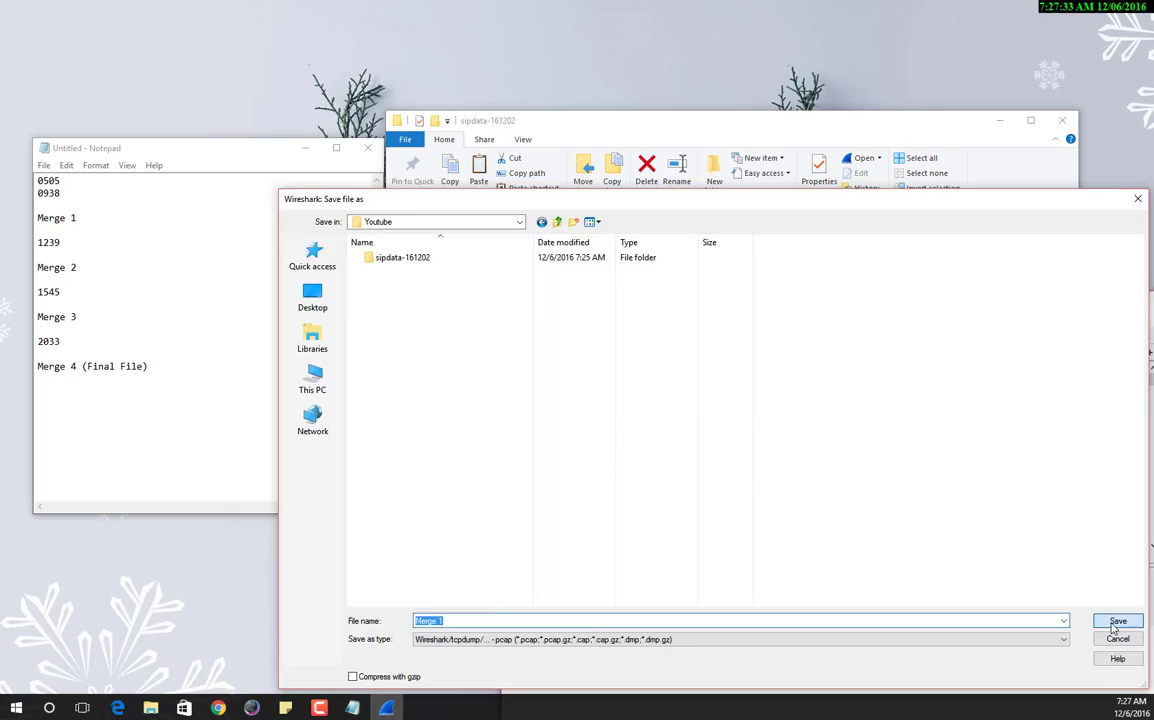
pyautogui.click(1116, 620)
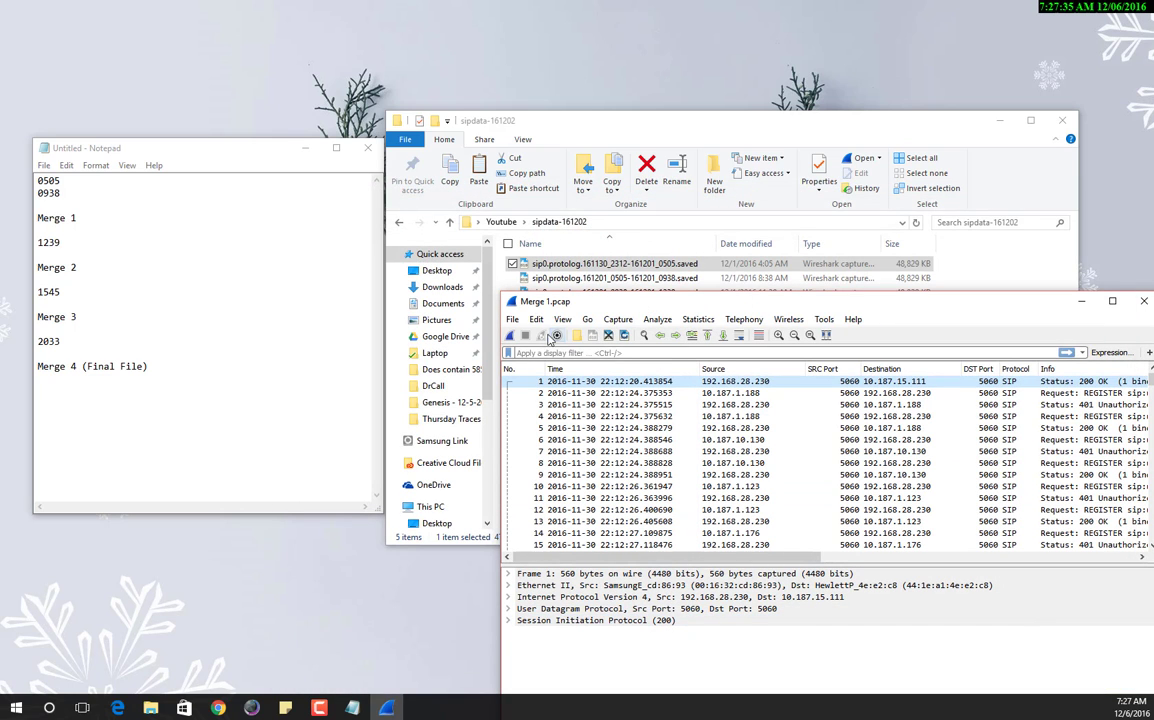
# Merge the 0938–1239 protolog capture from update-161202 into Merge 1.
pyautogui.click(512, 320)
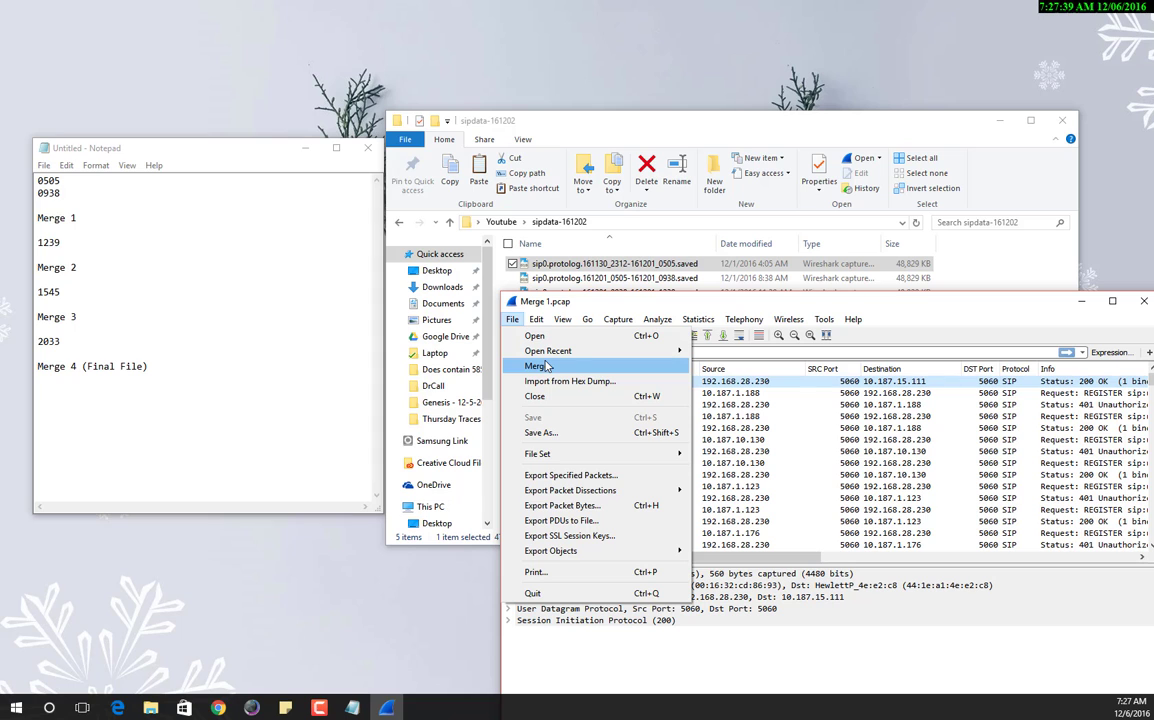
pyautogui.click(536, 366)
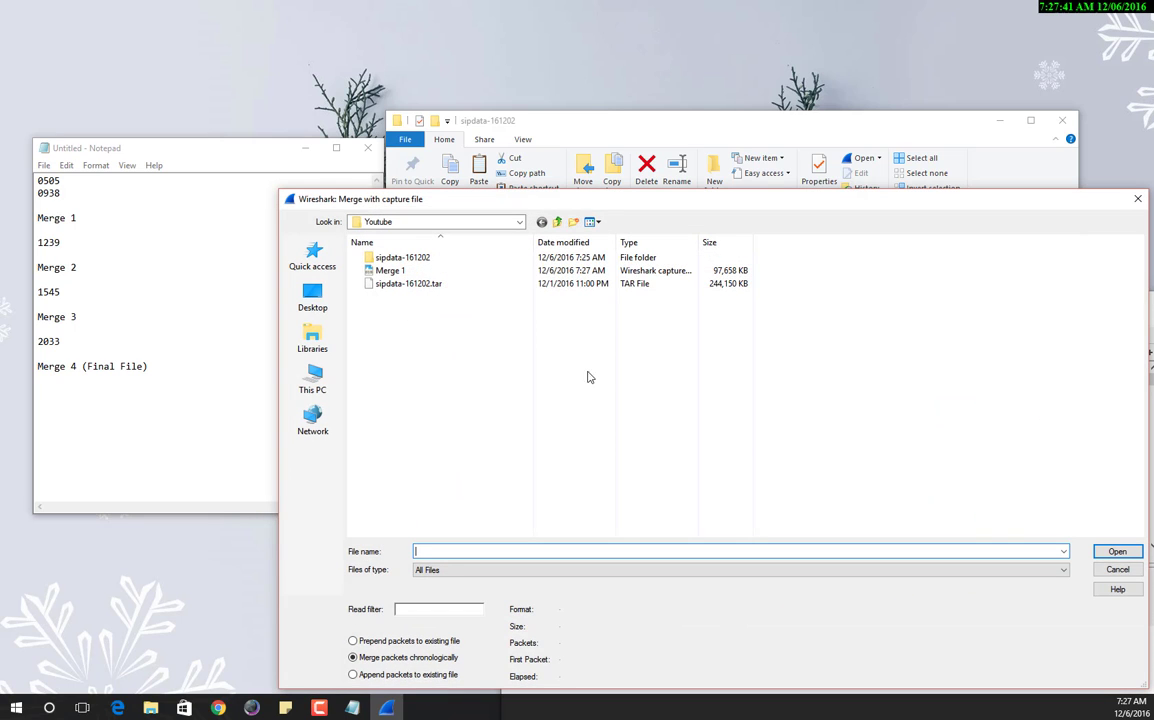
pyautogui.doubleClick(404, 256)
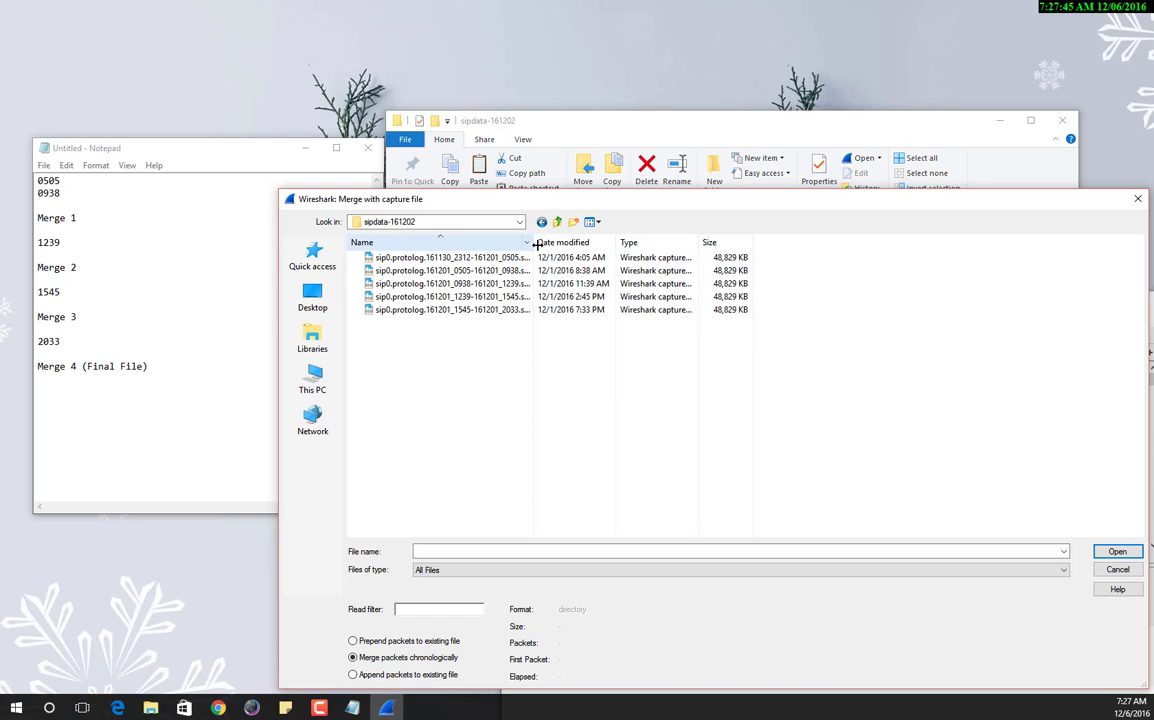
pyautogui.click(450, 284)
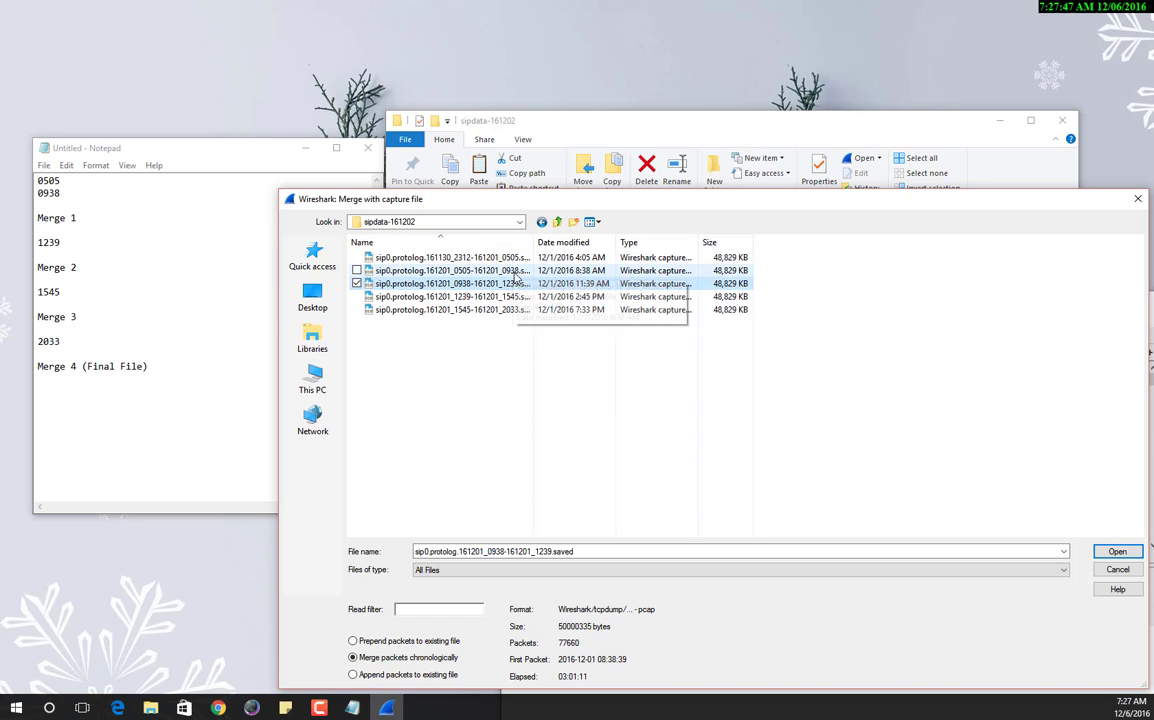
pyautogui.click(1116, 552)
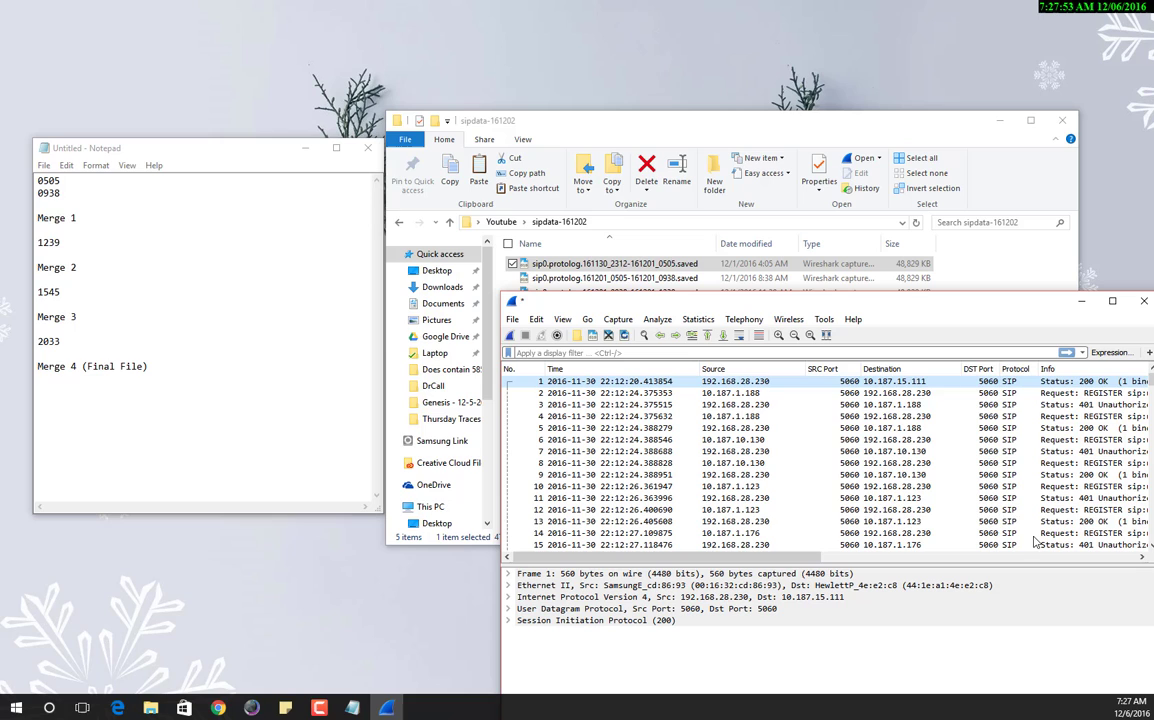
pyautogui.moveTo(532, 308)
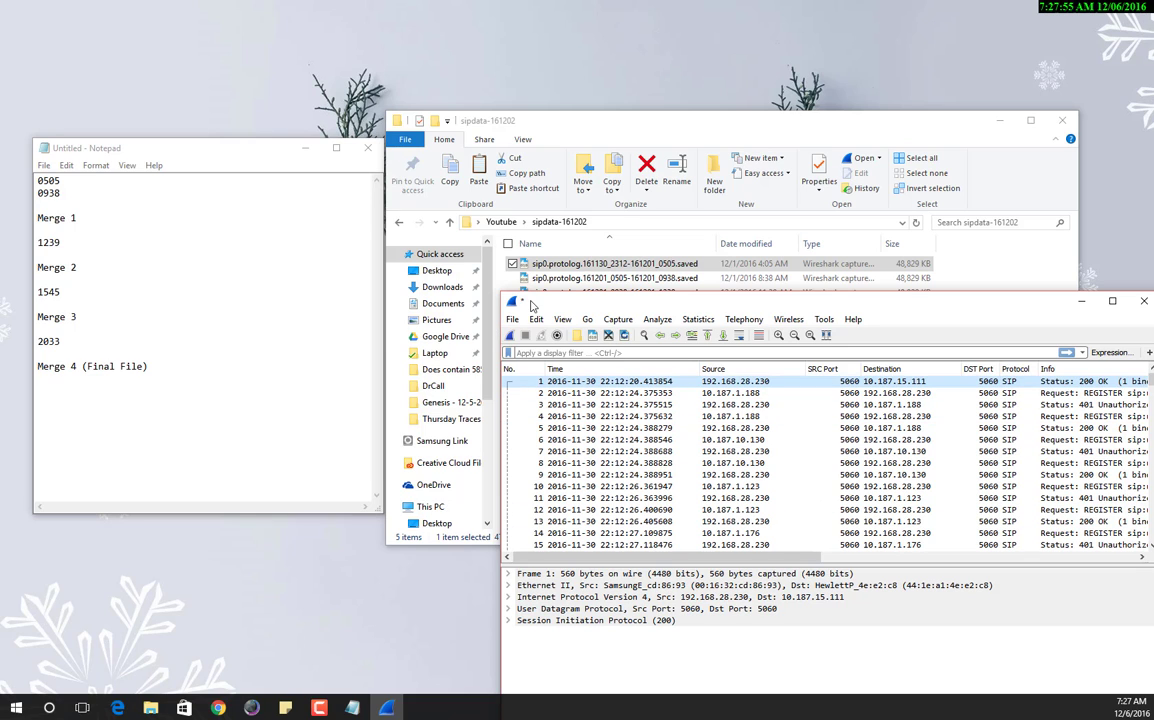
# Save the combined capture as Merge 2 in the Youtube folder.
pyautogui.click(512, 320)
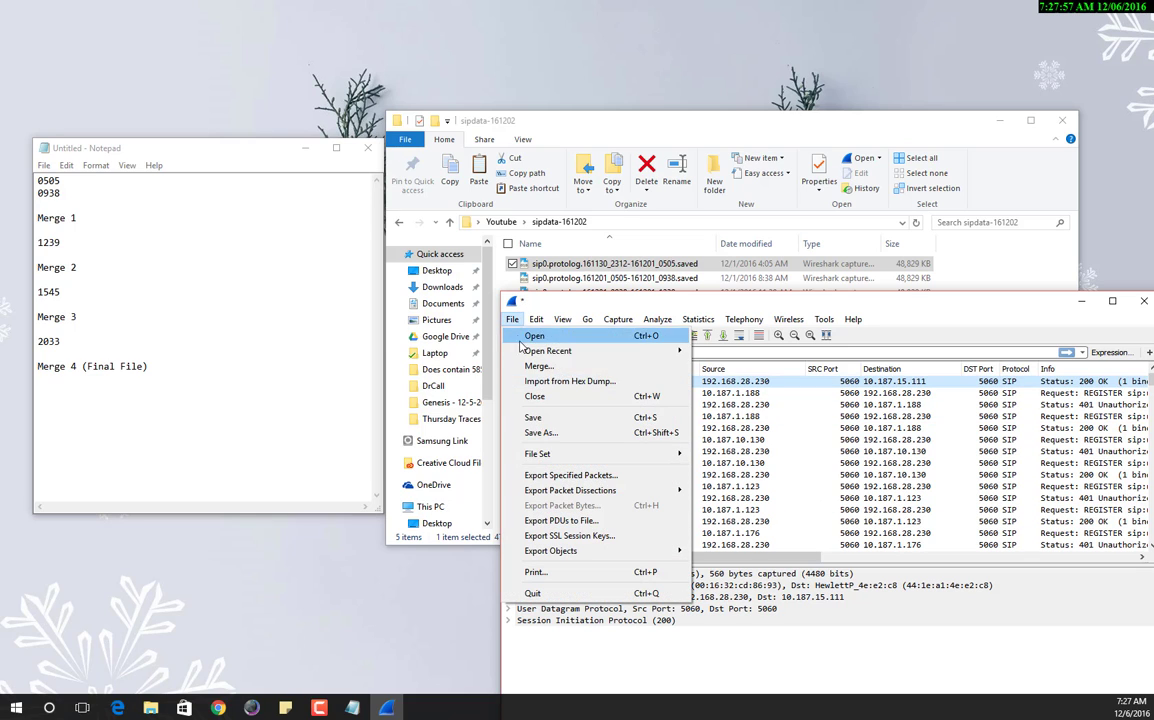
pyautogui.click(540, 432)
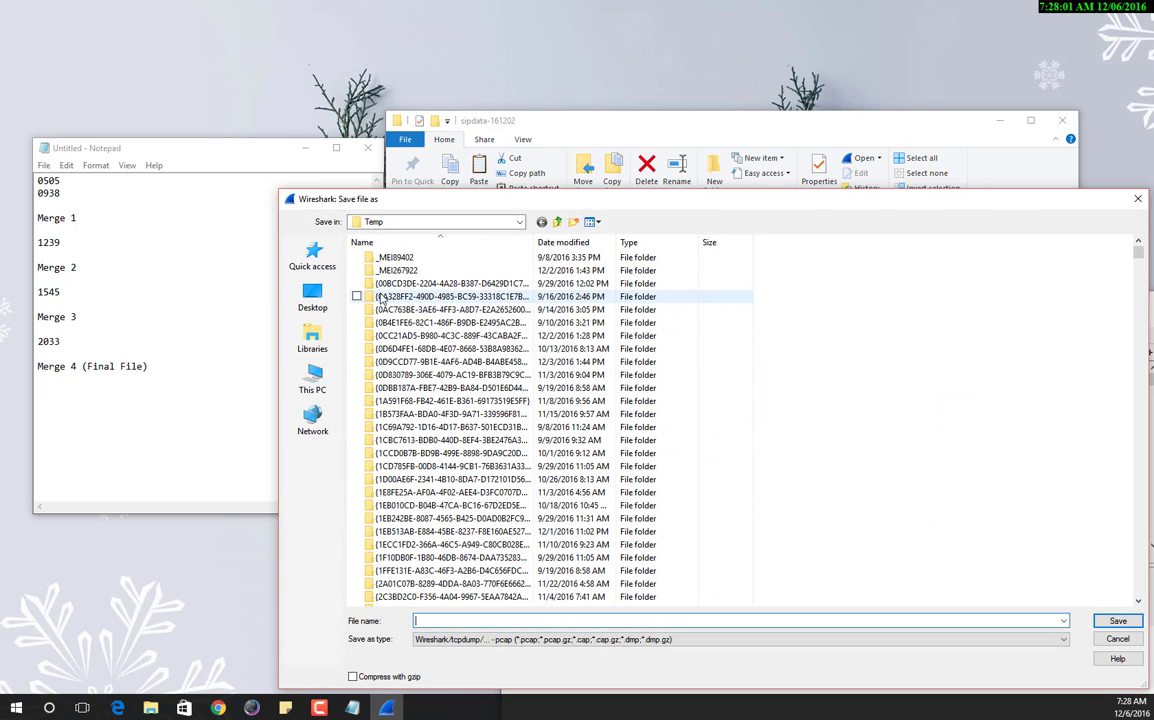
pyautogui.click(312, 296)
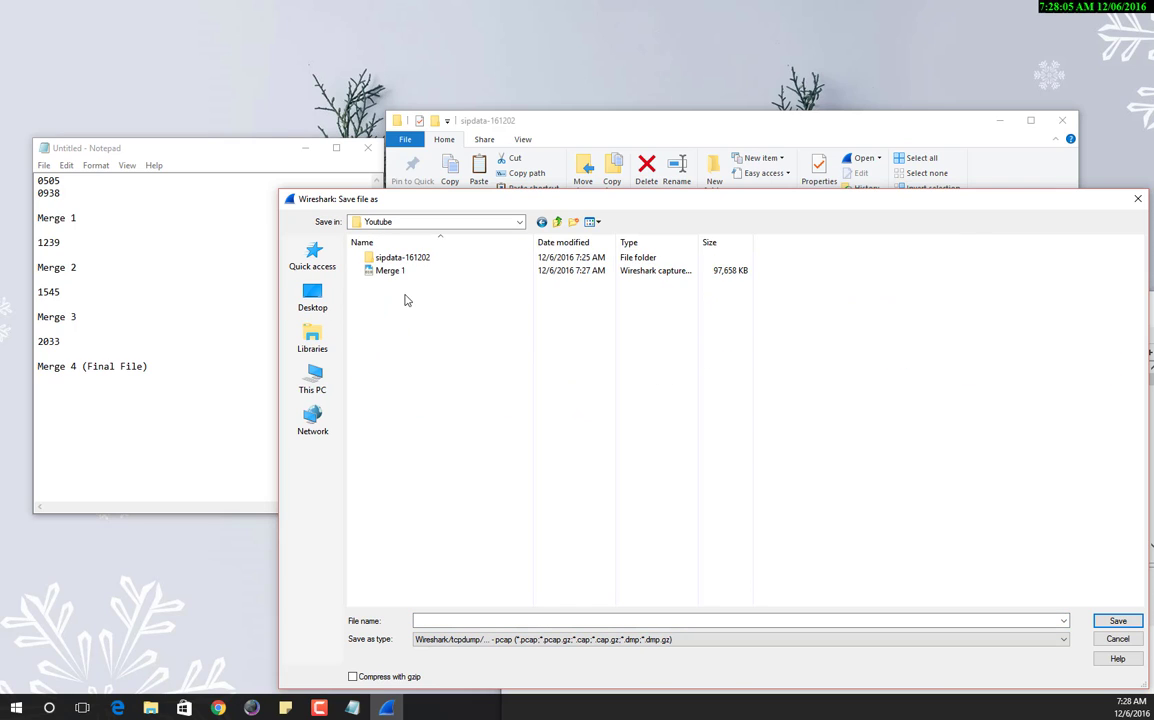
pyautogui.click(388, 270)
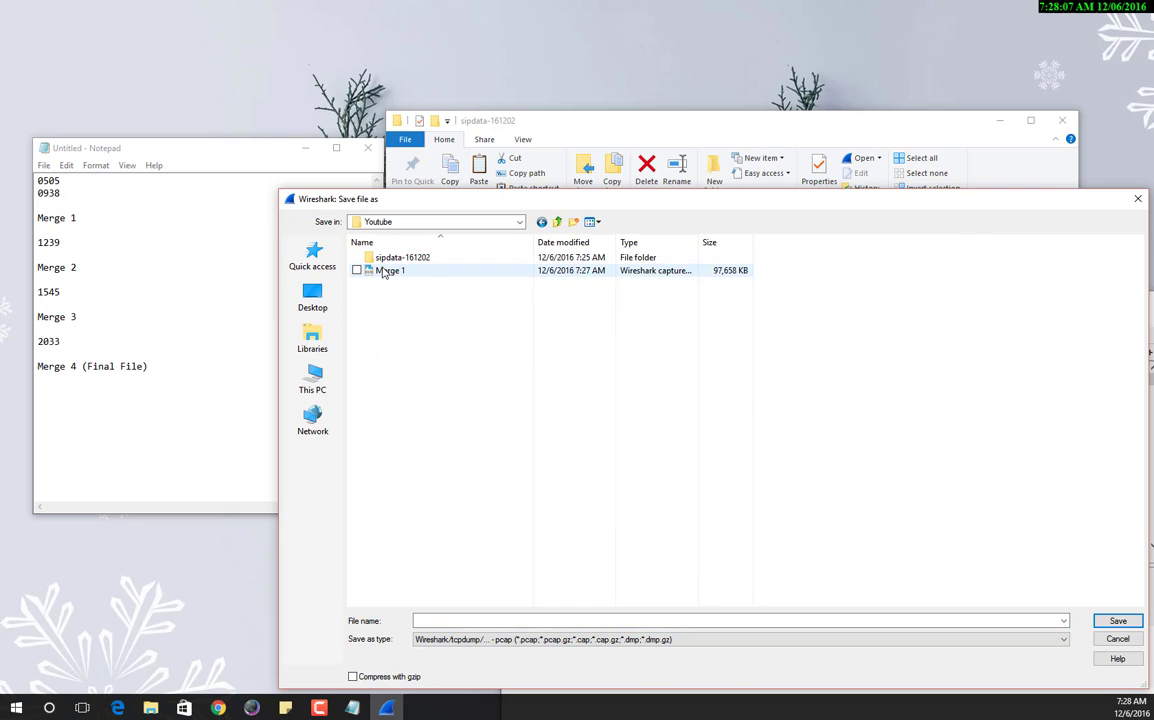
pyautogui.click(388, 270)
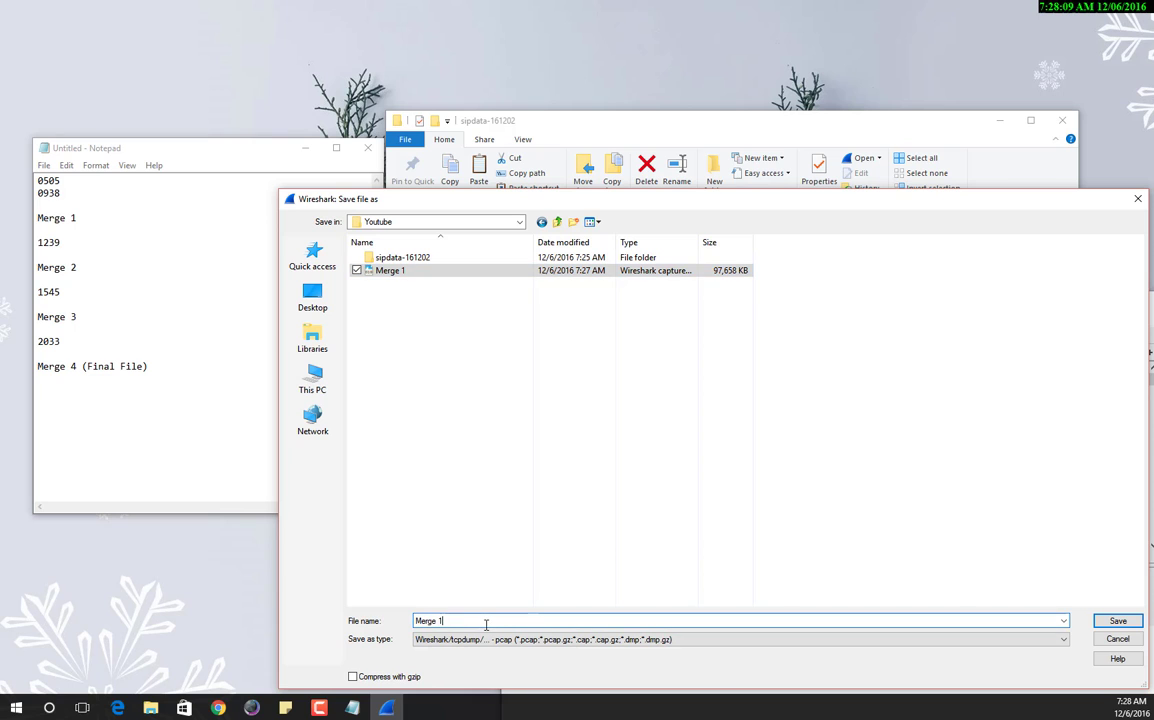
pyautogui.write('Merge 2')
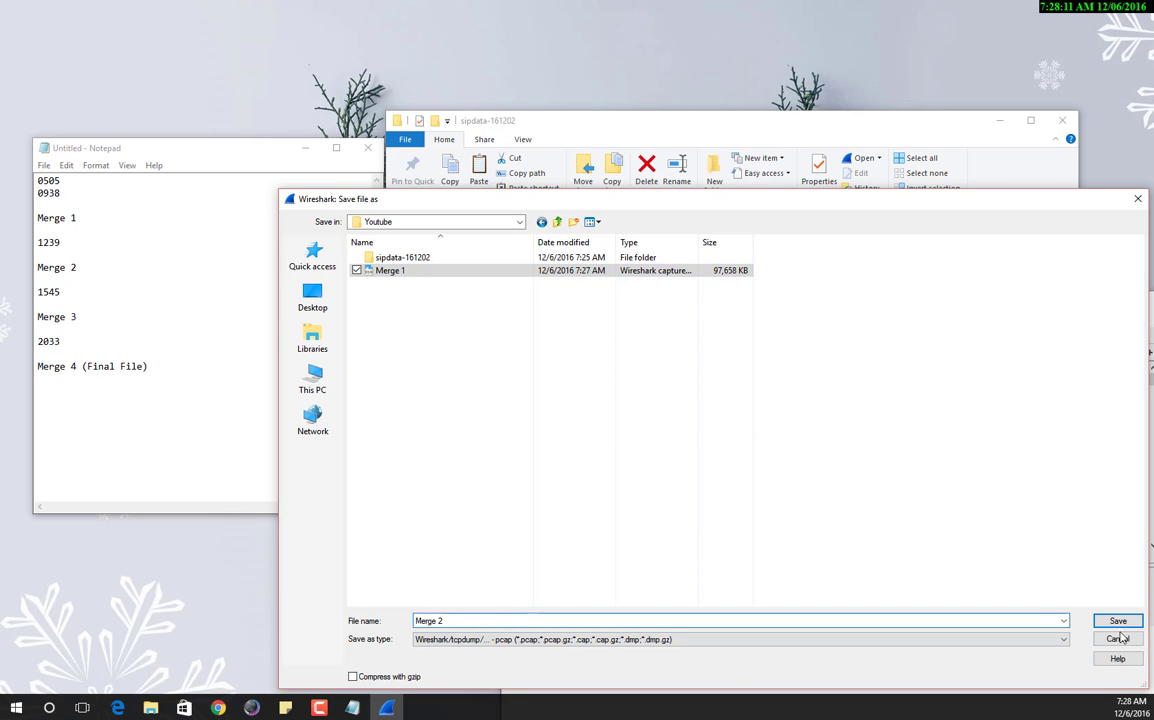
pyautogui.click(1116, 620)
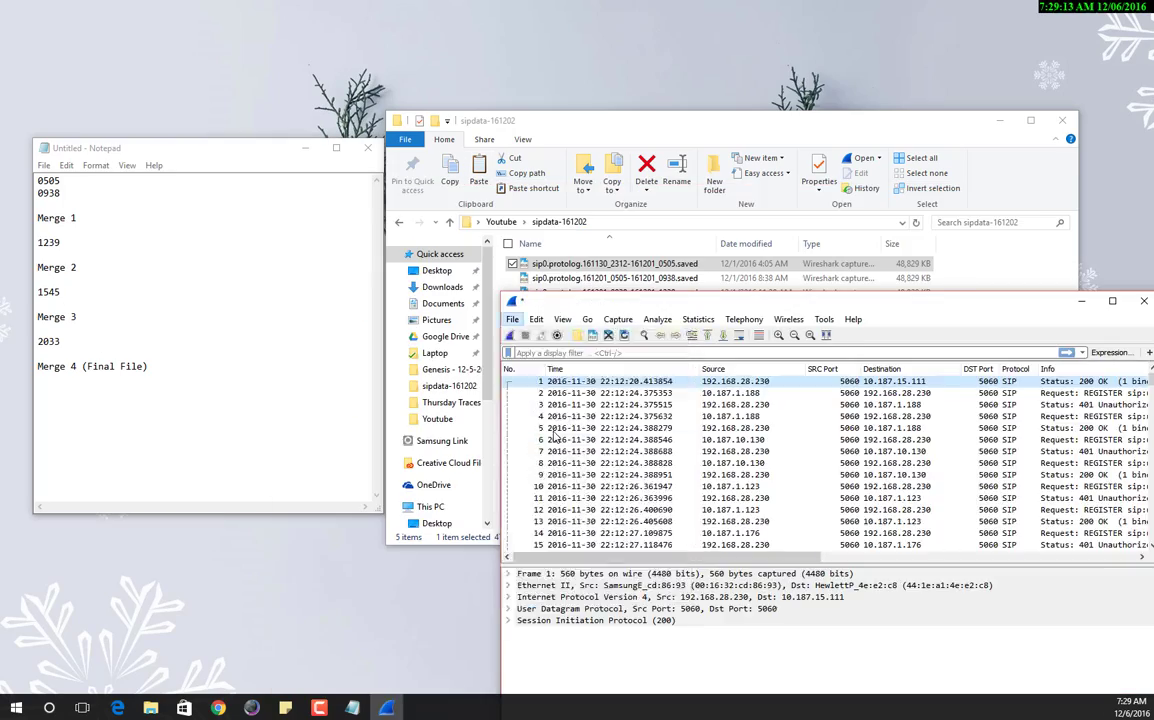
pyautogui.click(1112, 300)
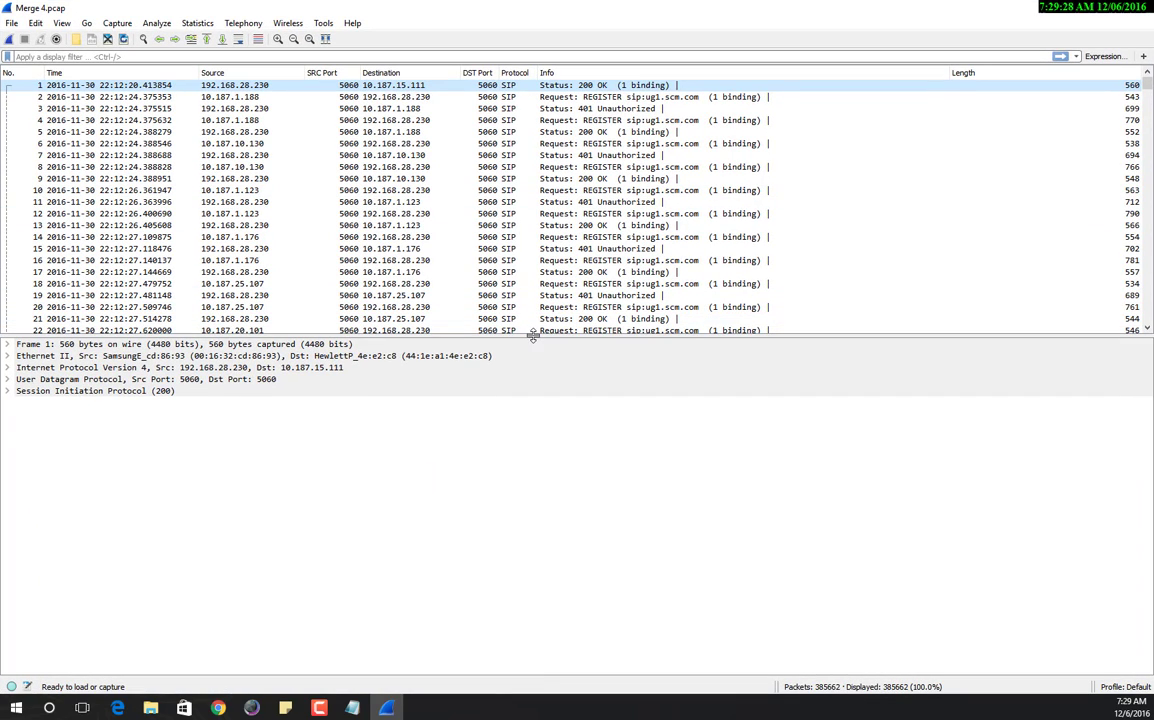
# Review the Youtube folder's Merge 1–4 files and close the folder window.
pyautogui.scroll(-3)
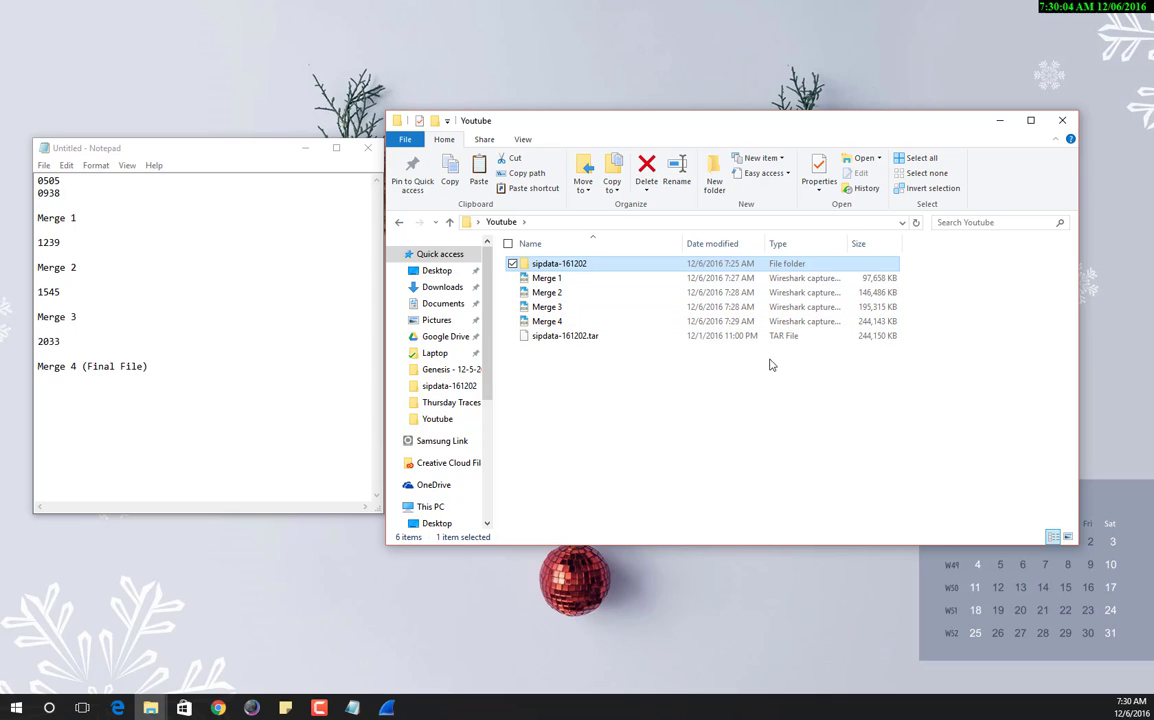
pyautogui.moveTo(854, 354)
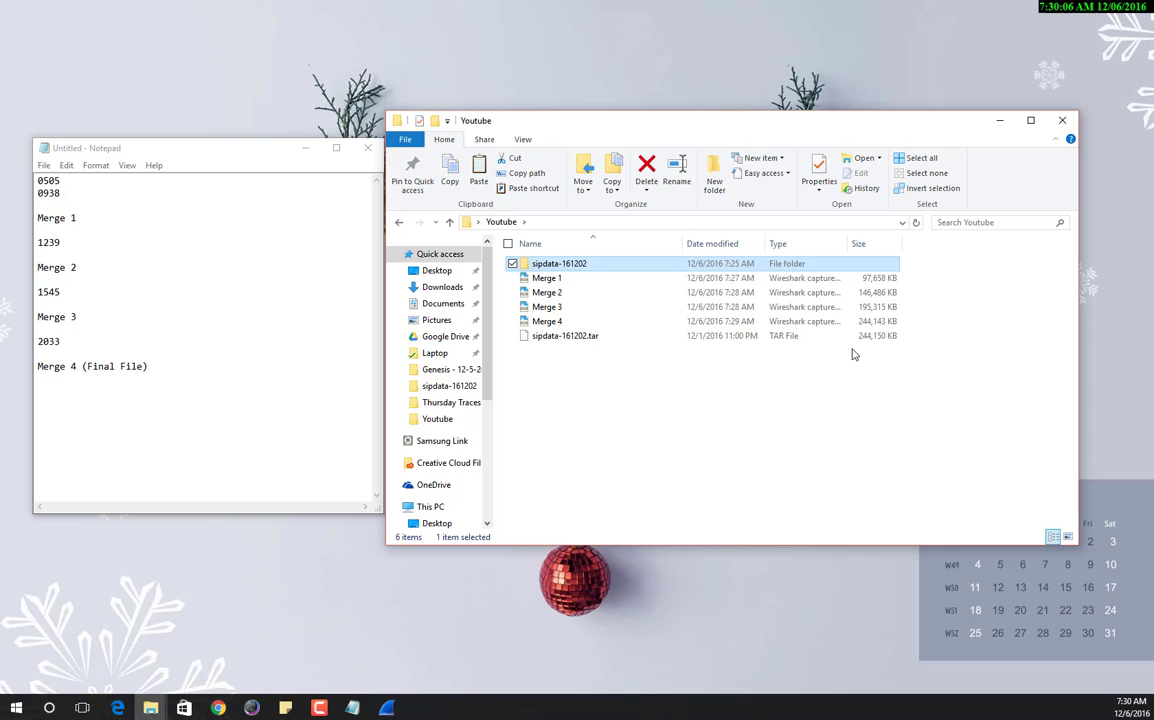
pyautogui.moveTo(1028, 160)
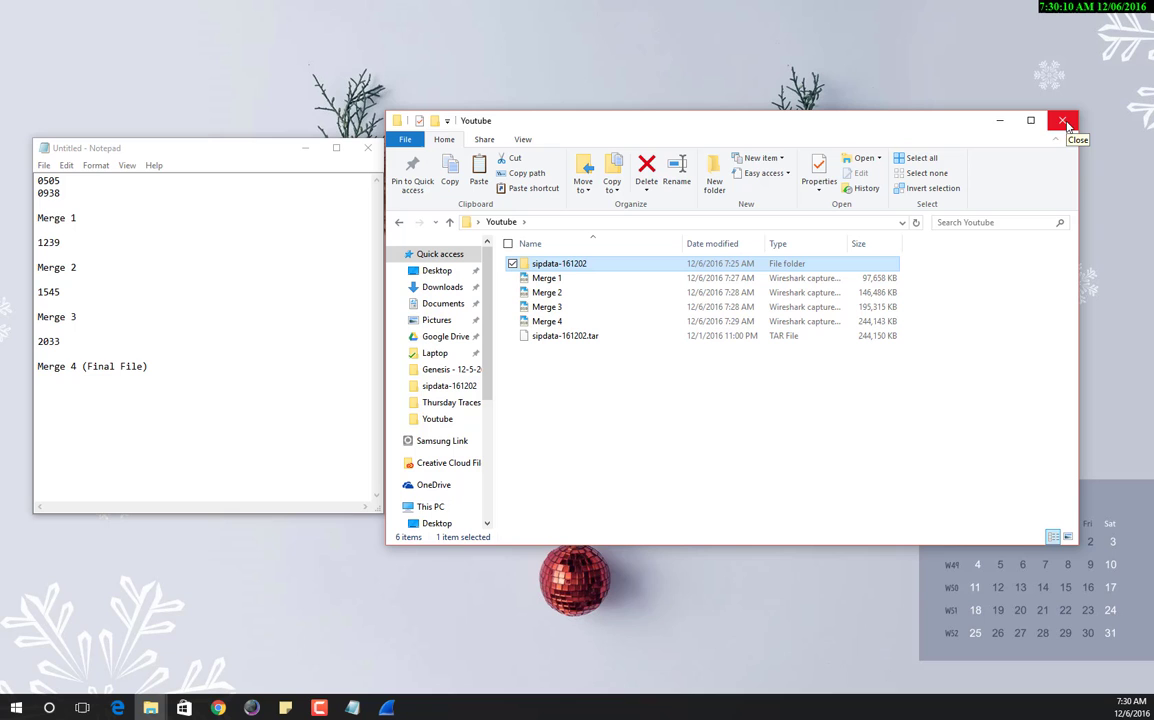
pyautogui.click(1064, 120)
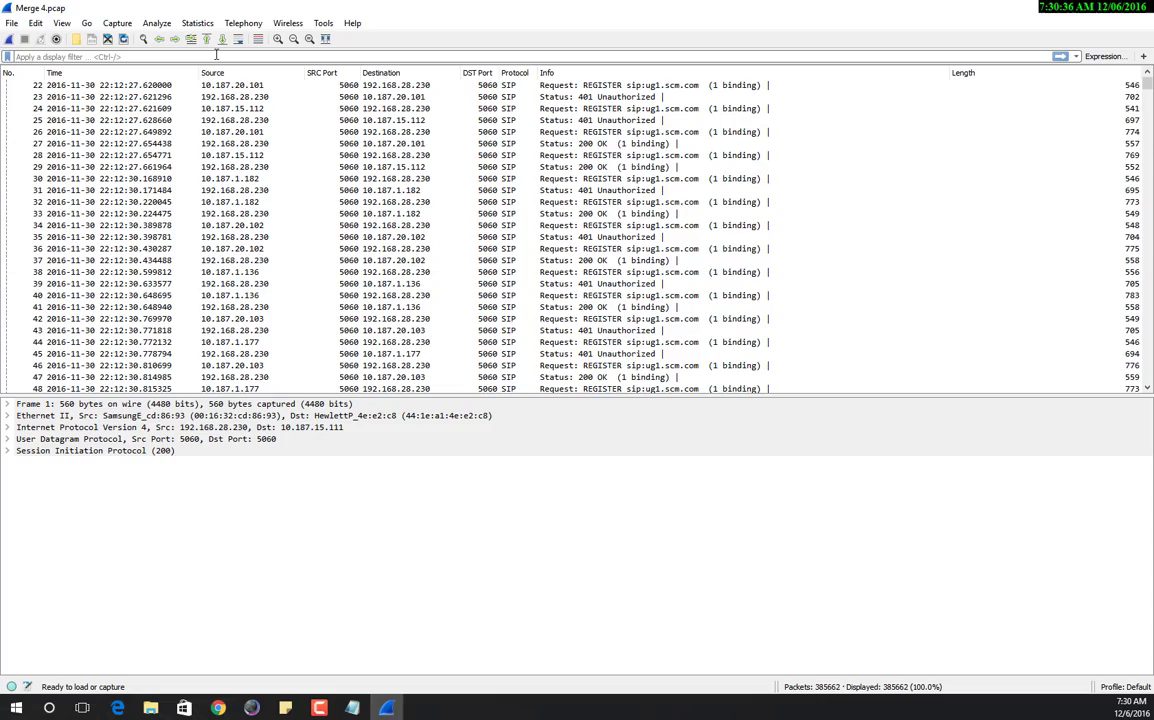
# Apply the display filter 'sip contains 972' to Merge 4 and reach the Telephony menu.
pyautogui.write('sip contains')
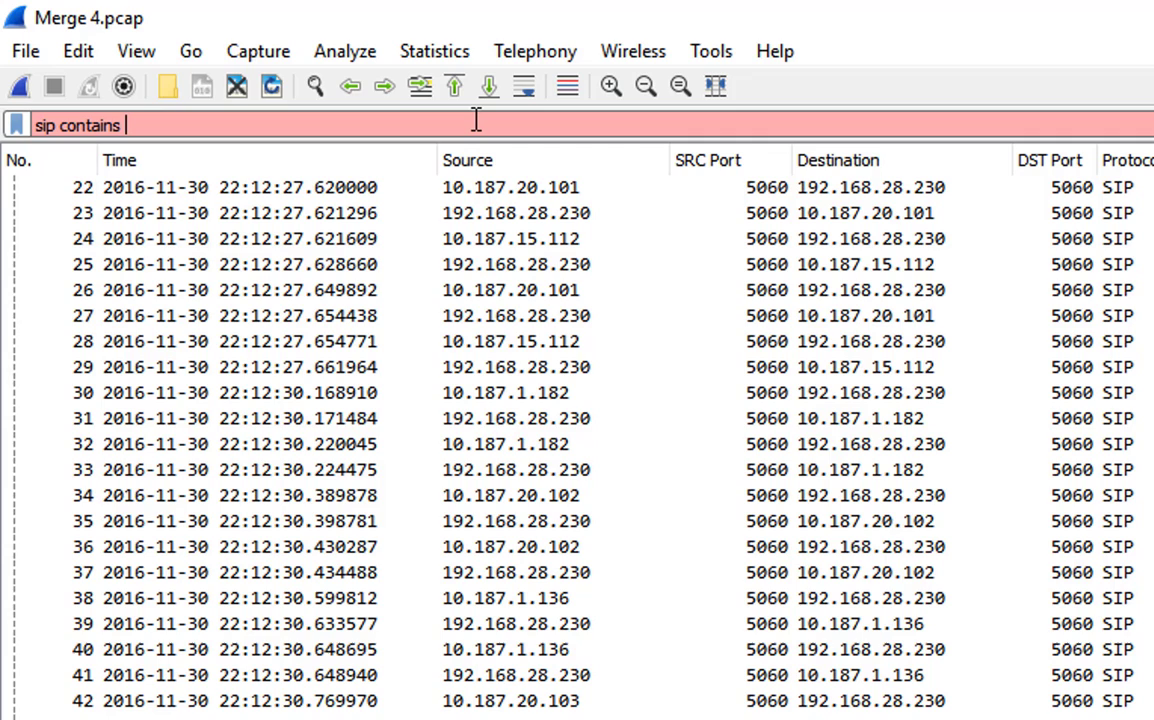
pyautogui.write('97')
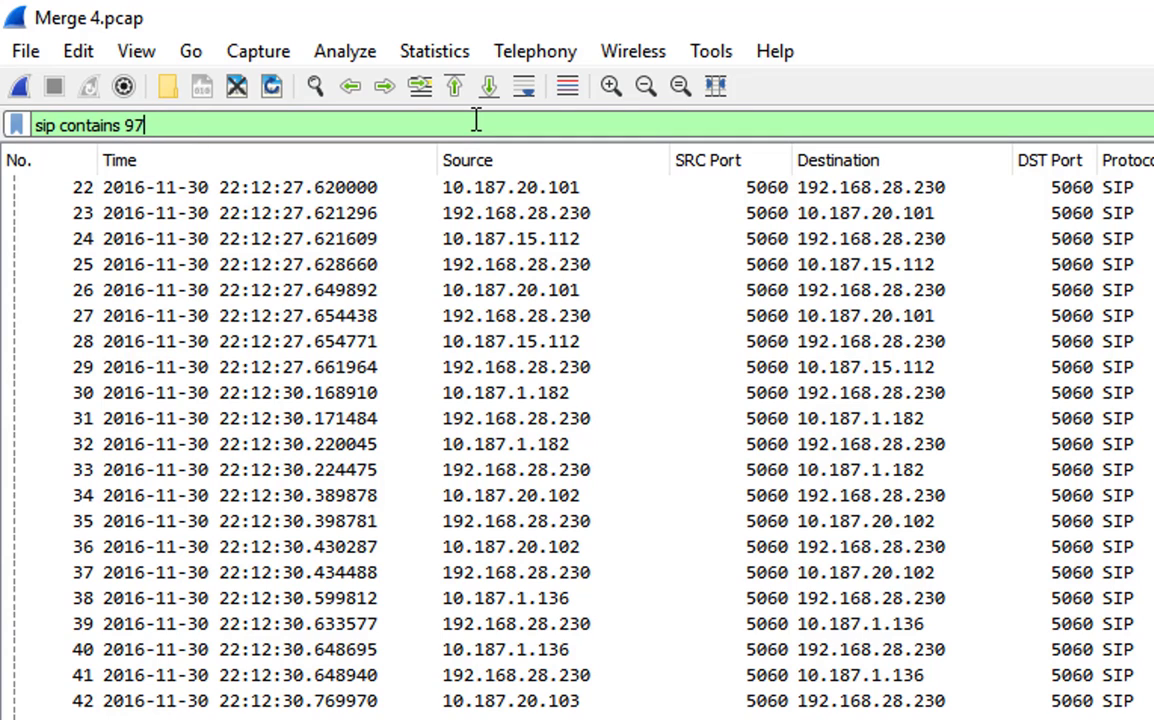
pyautogui.write('2')
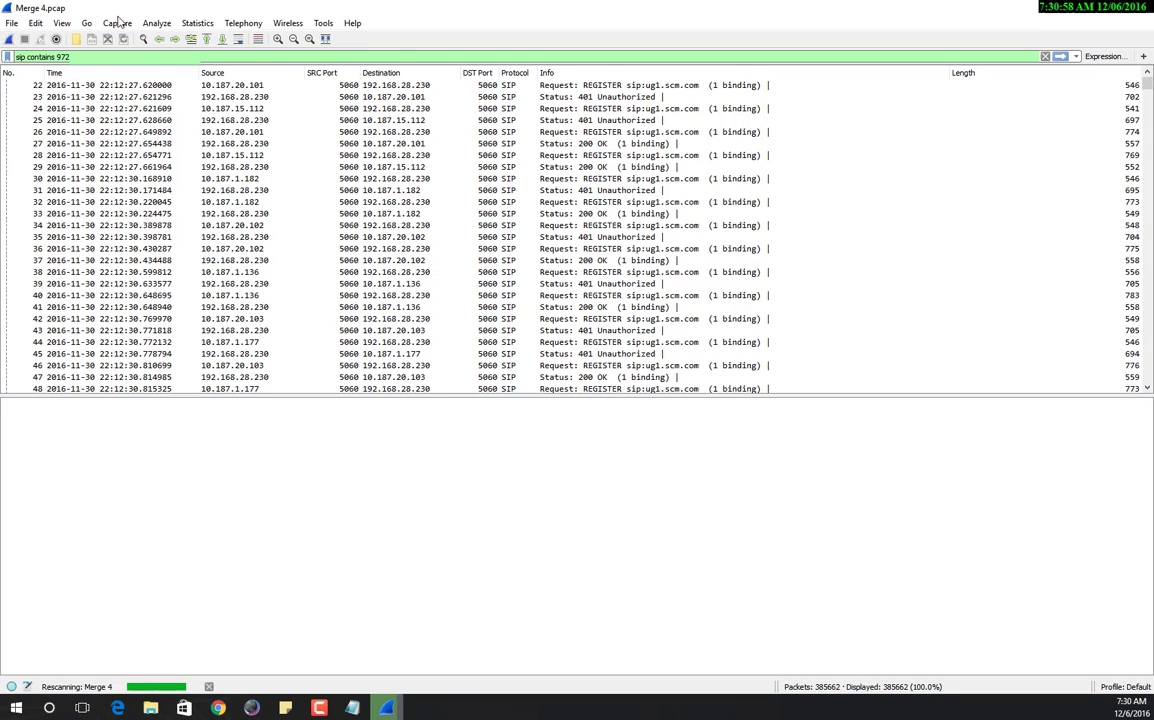
pyautogui.click(244, 22)
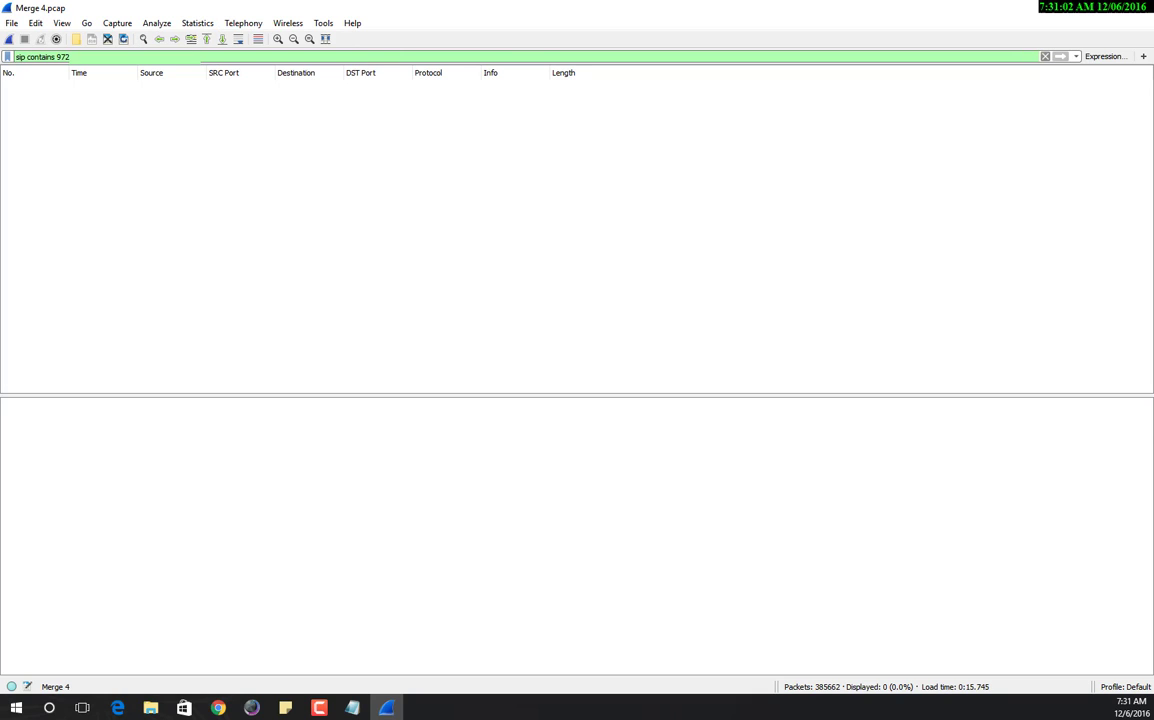
pyautogui.moveTo(224, 72)
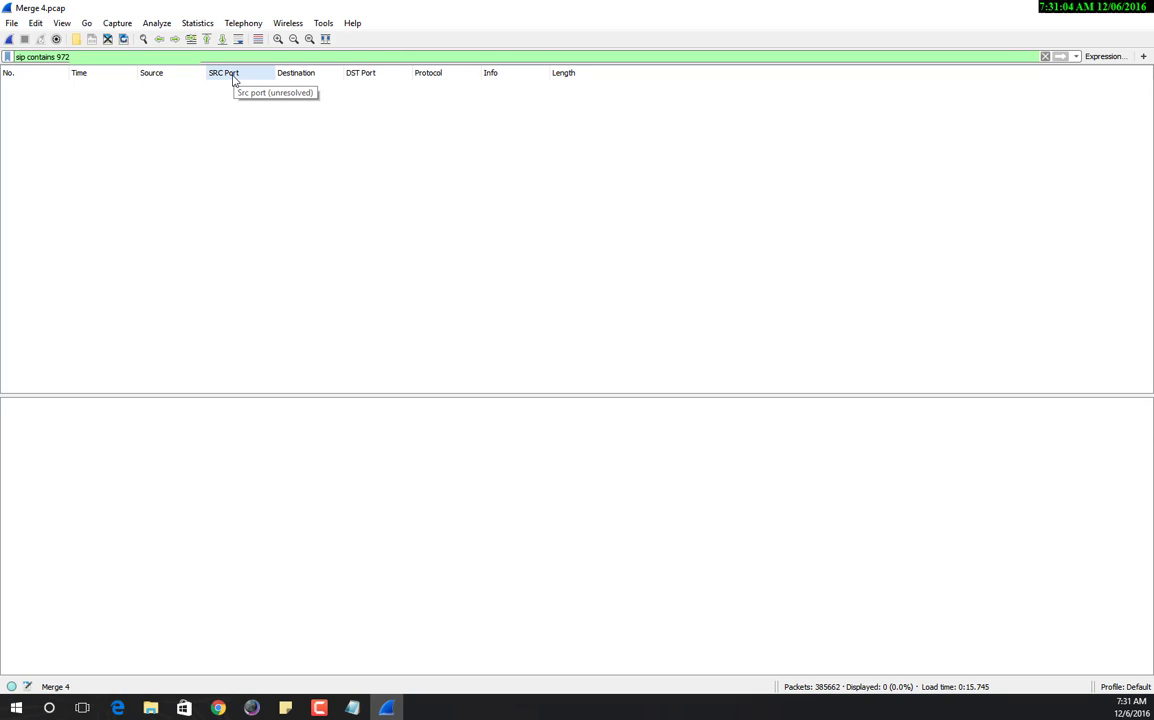
pyautogui.click(244, 22)
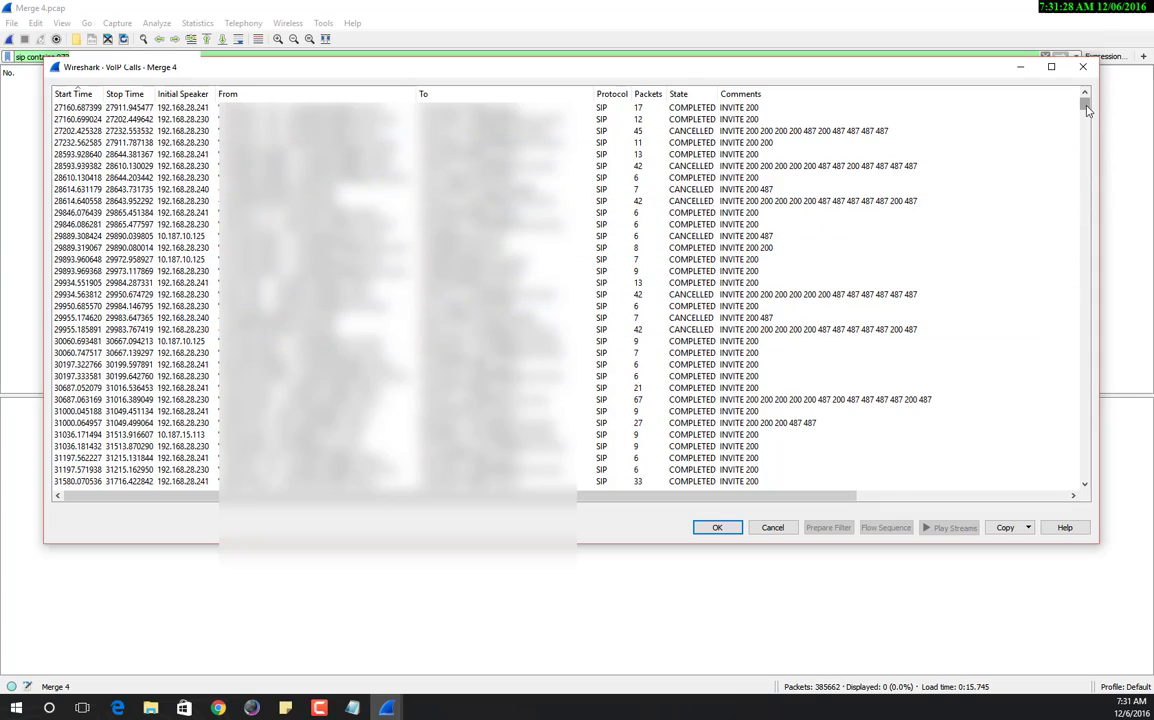
pyautogui.scroll(-3)
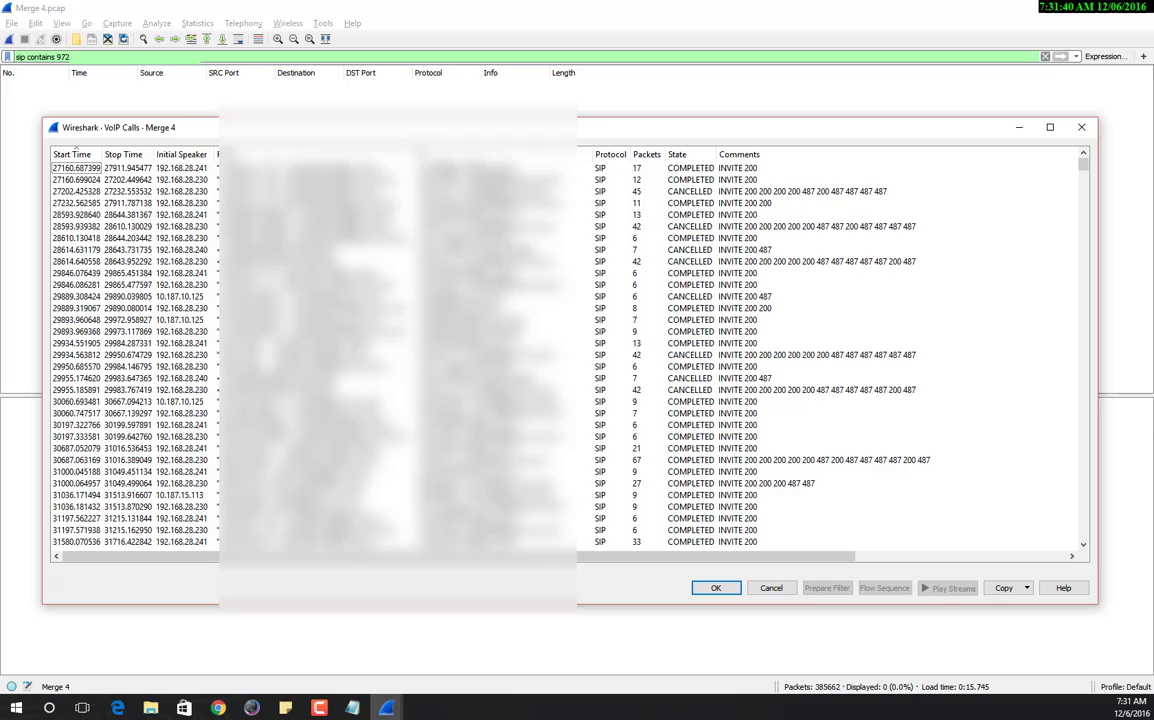
pyautogui.click(700, 366)
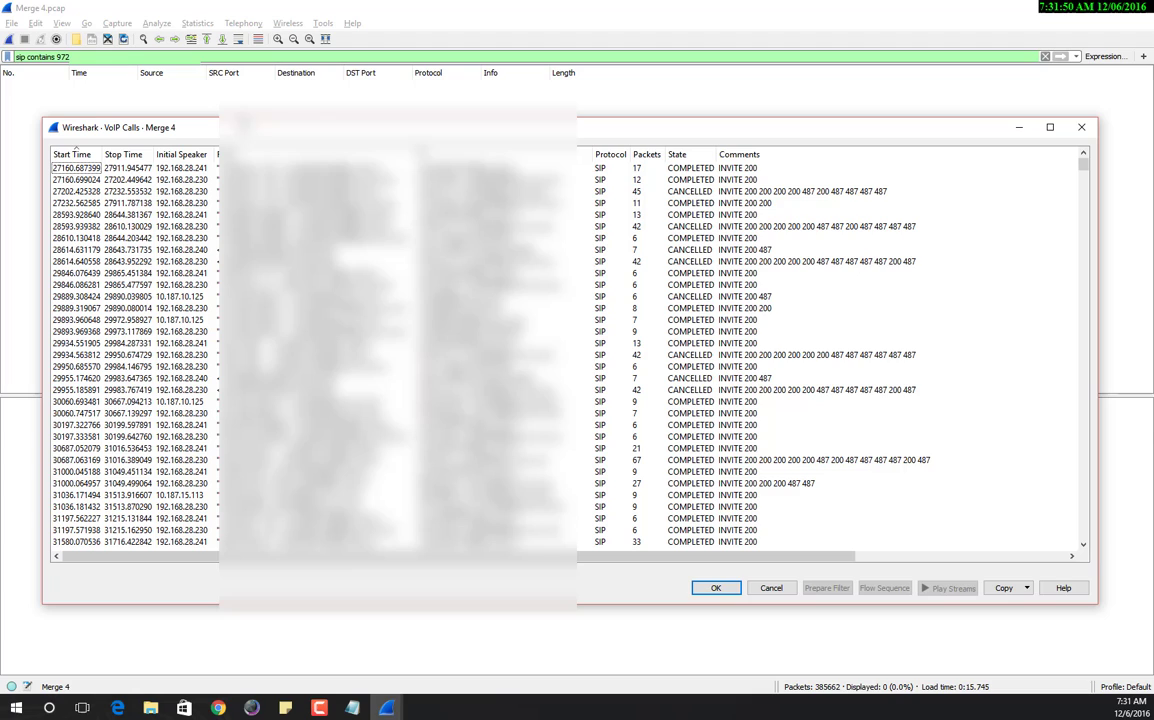
pyautogui.click(130, 168)
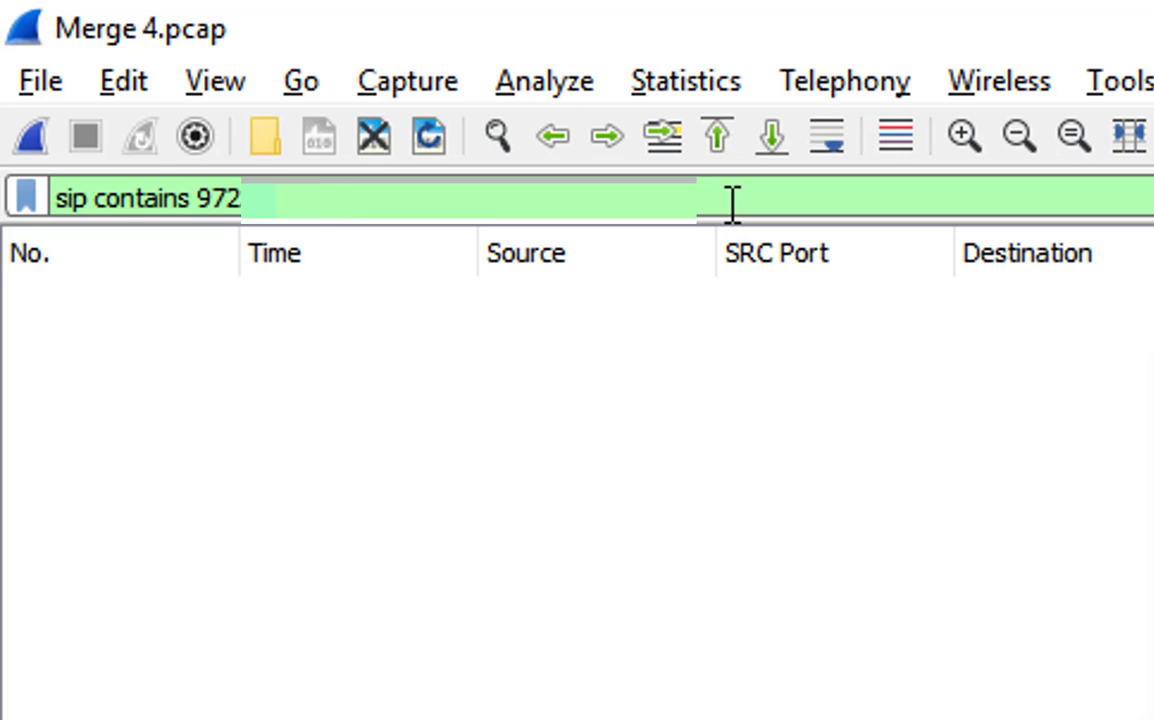
# Change the display filter to 'sip contains 585', showing 85 matching packets.
pyautogui.press('BackSpace')
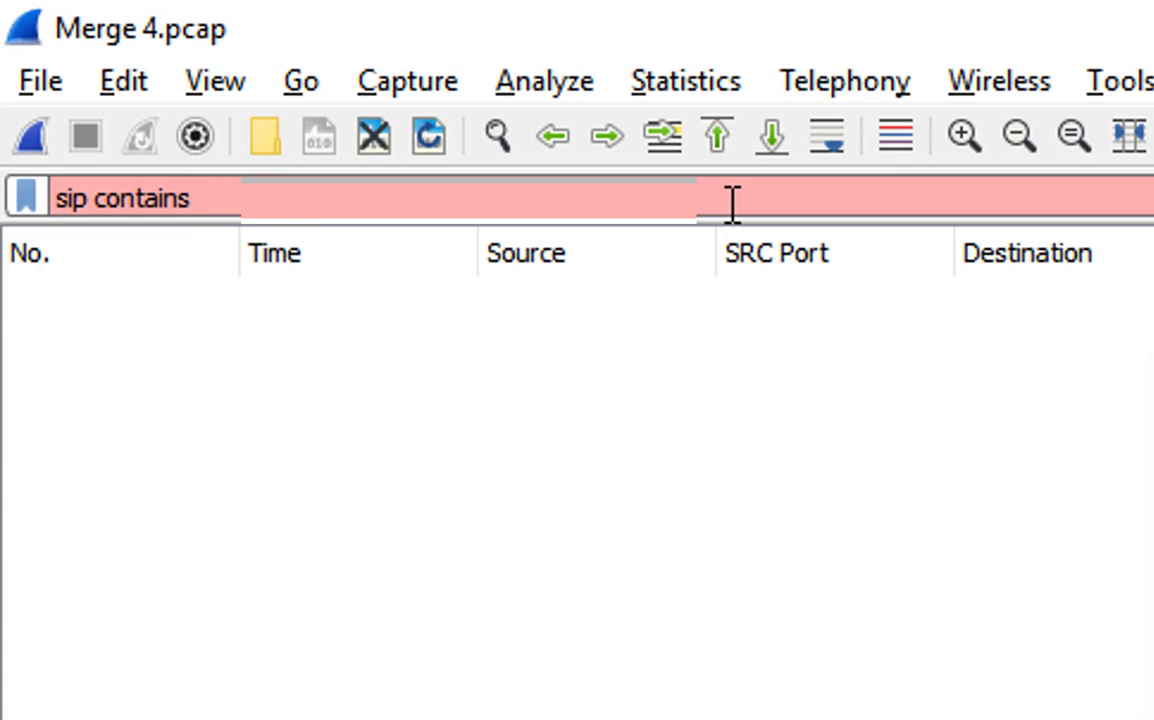
pyautogui.write('585')
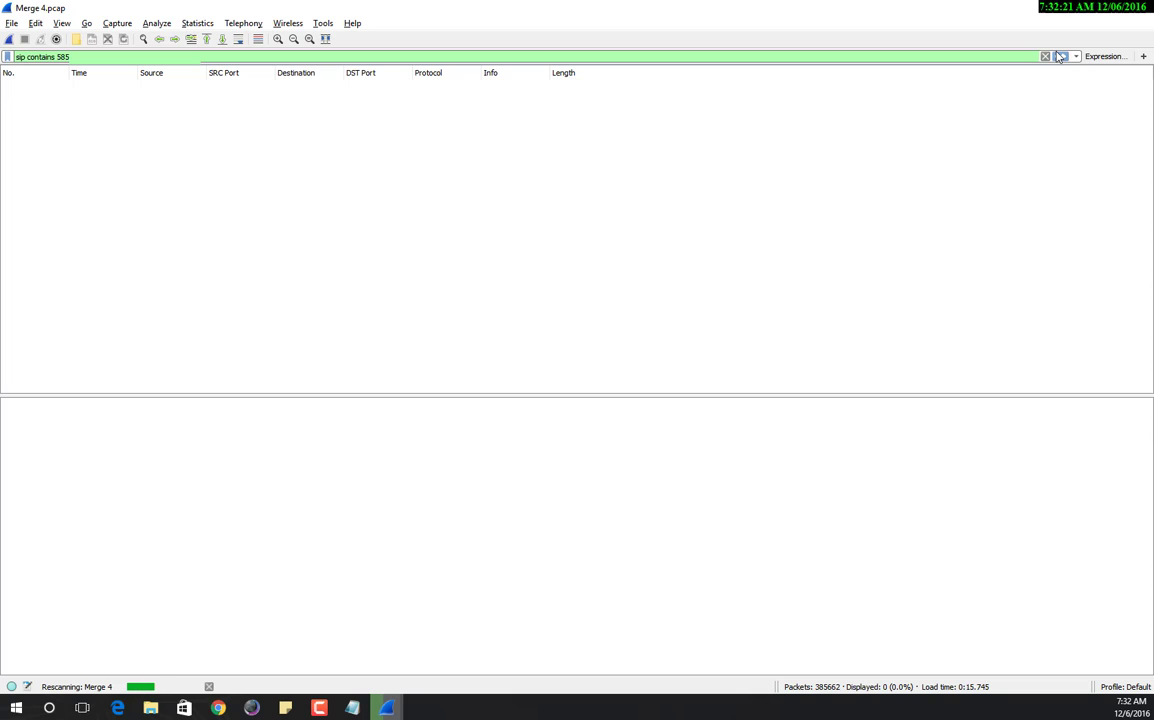
pyautogui.moveTo(378, 614)
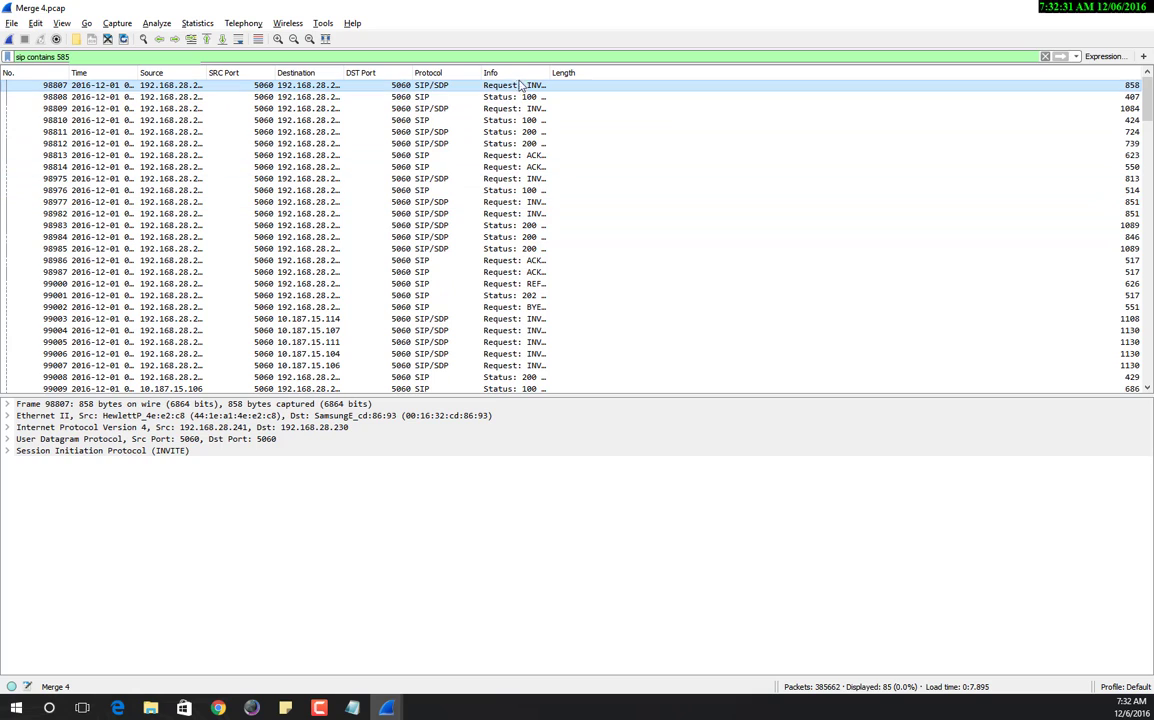
pyautogui.click(238, 224)
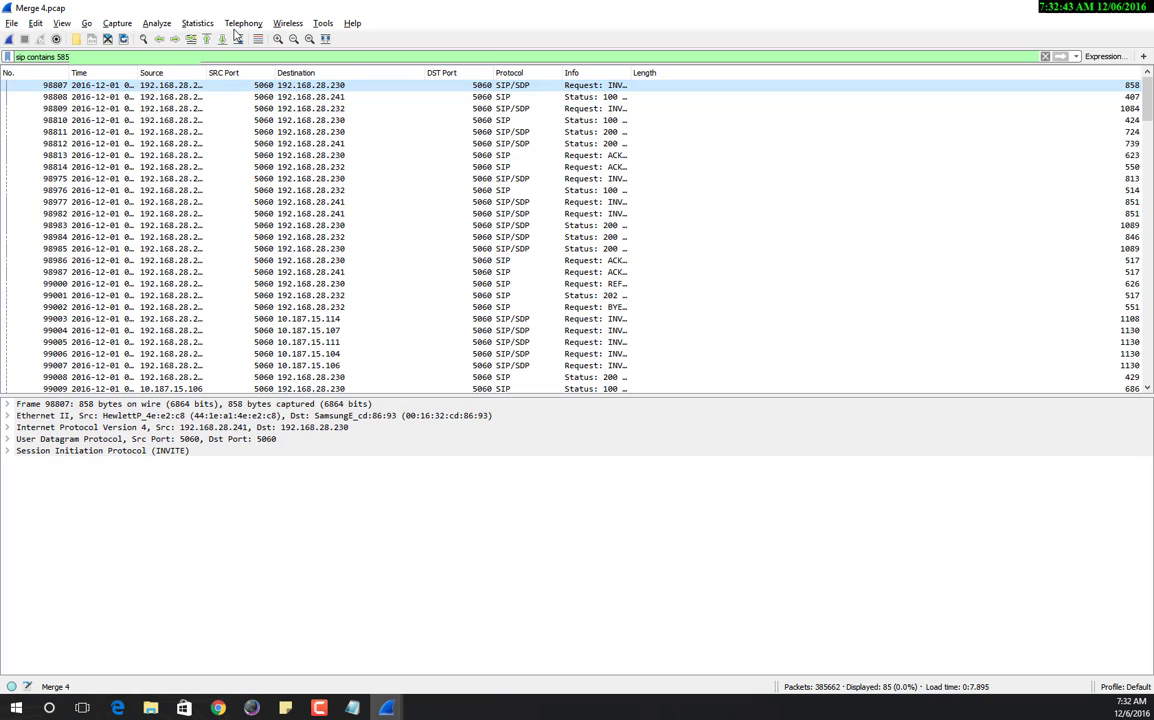
pyautogui.click(244, 22)
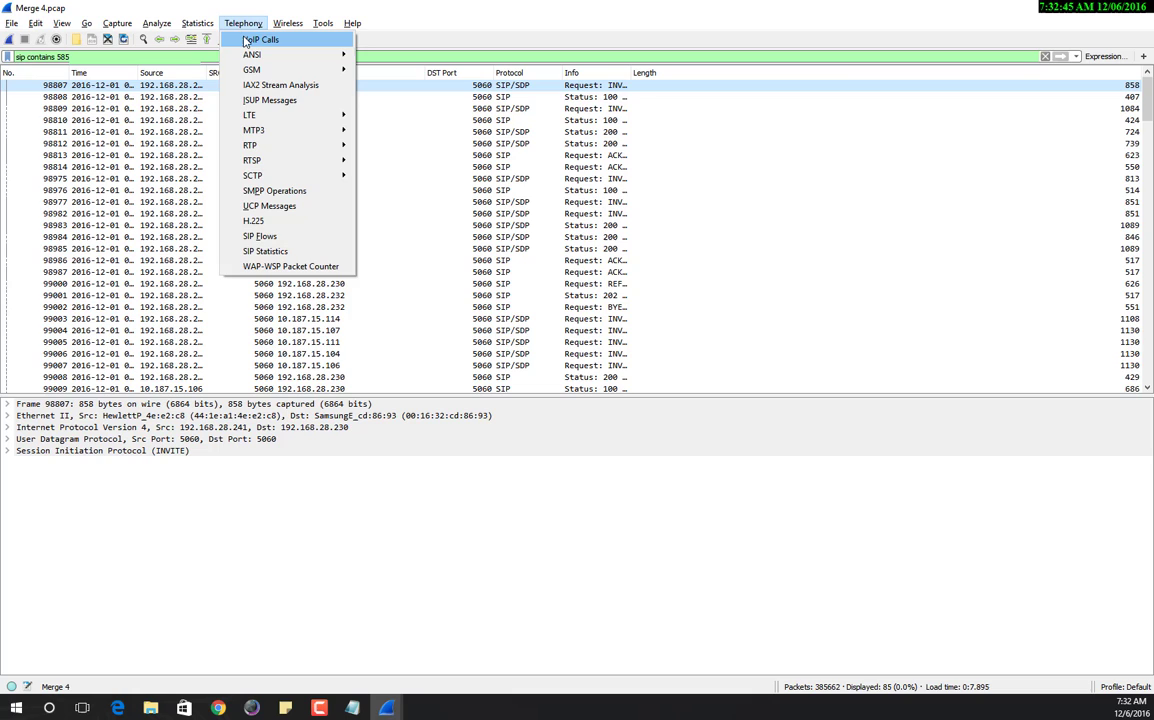
pyautogui.click(260, 40)
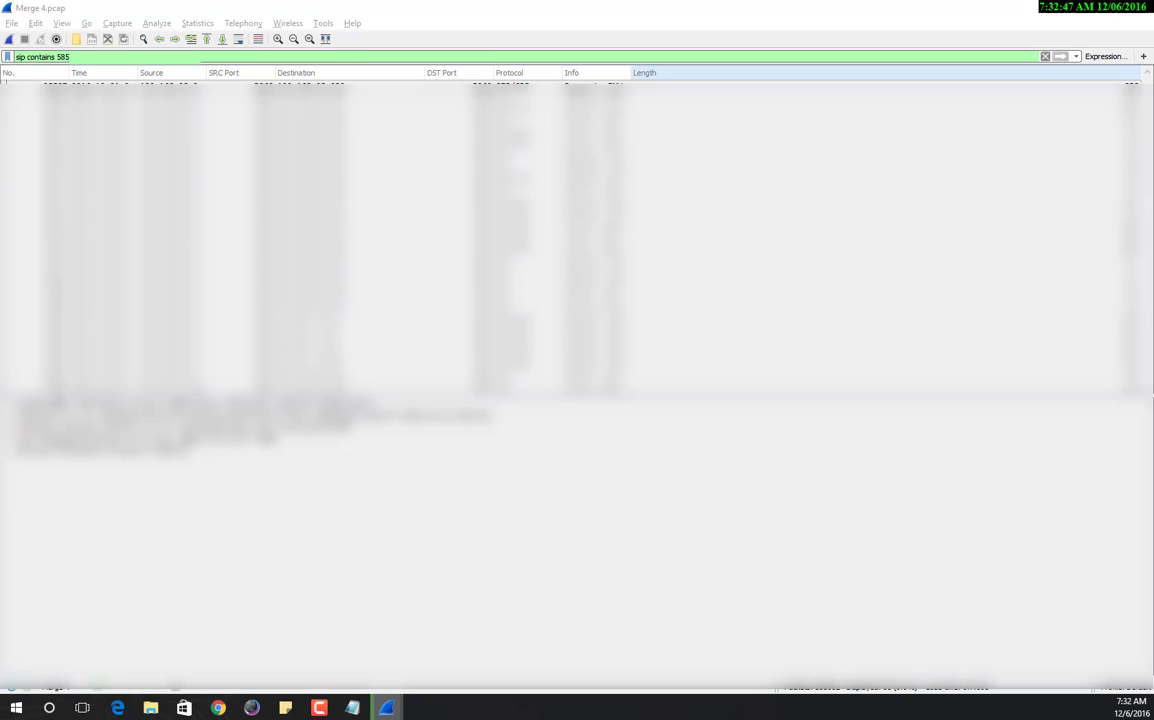
pyautogui.click(244, 22)
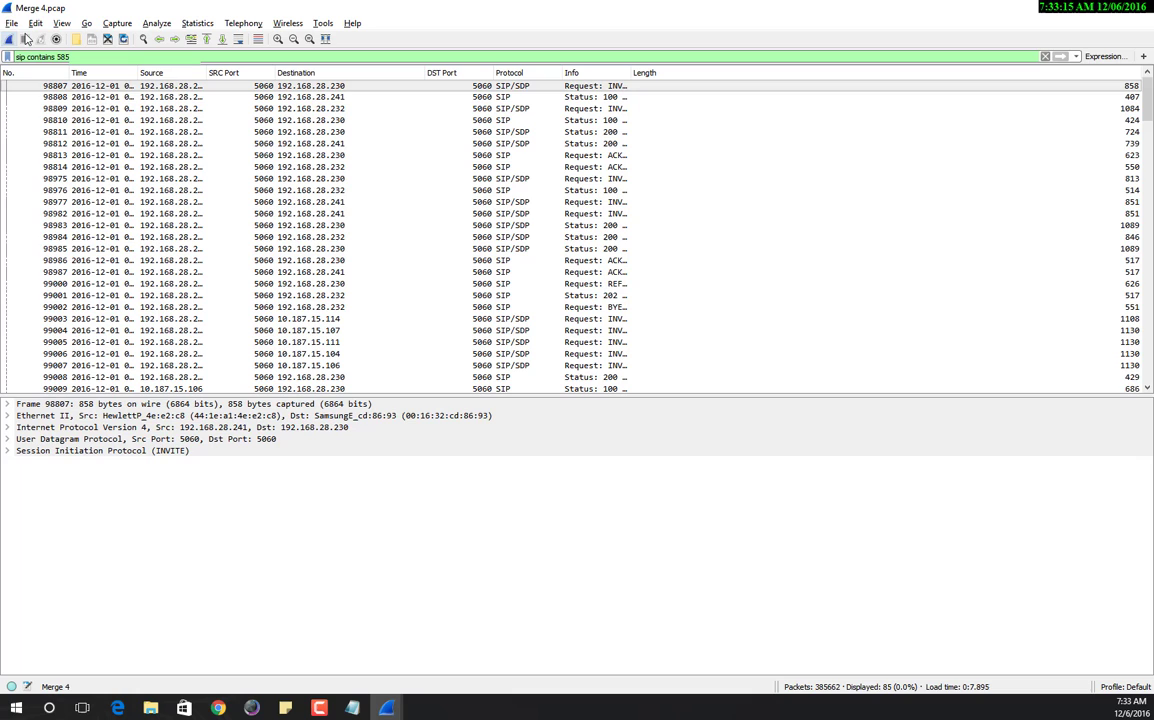
# Export the displayed packets as a capture named numbersearch in the Youtube folder.
pyautogui.click(12, 22)
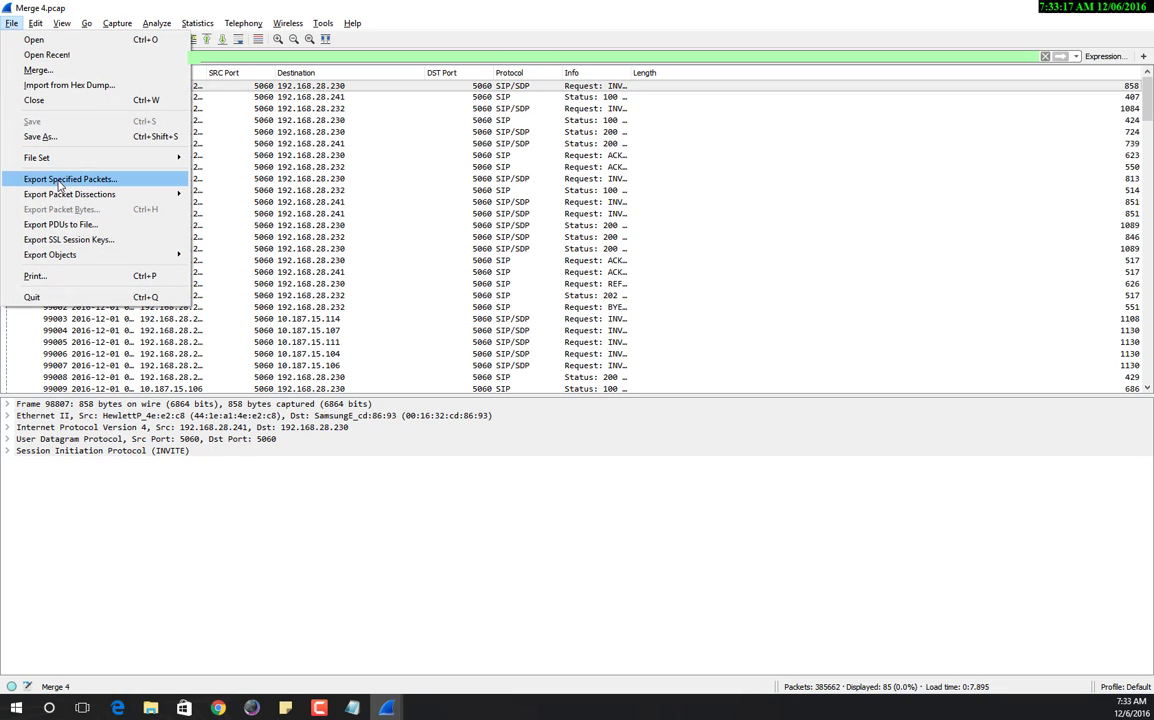
pyautogui.click(70, 178)
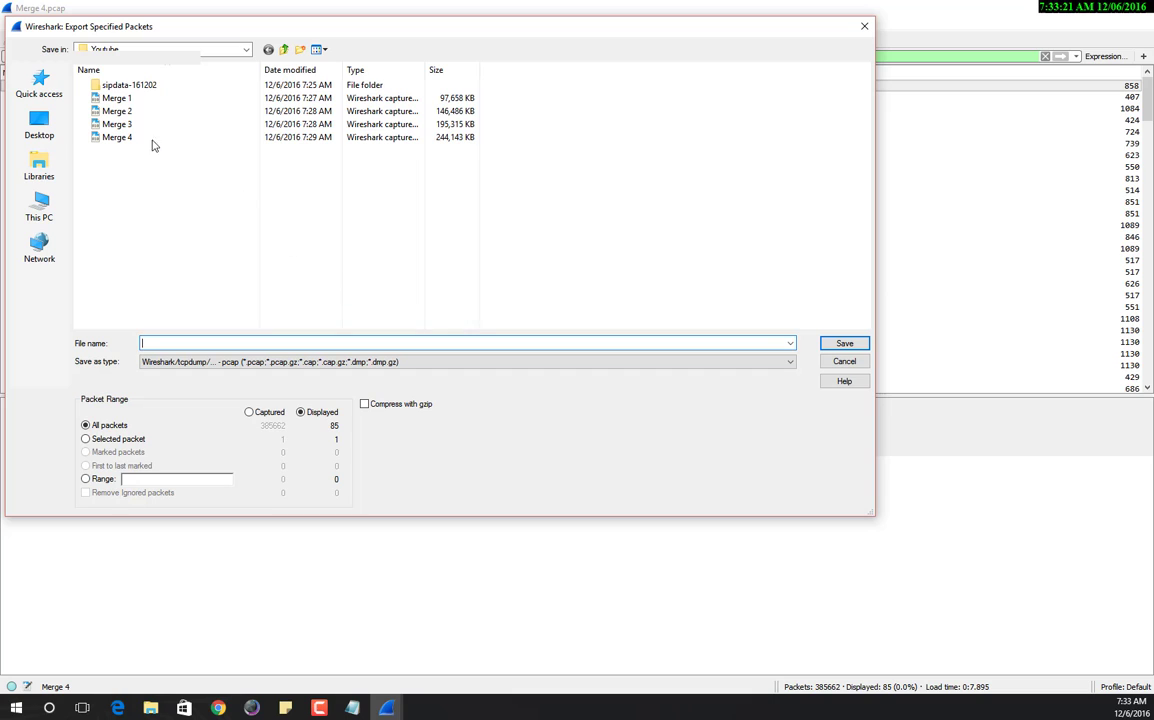
pyautogui.click(116, 136)
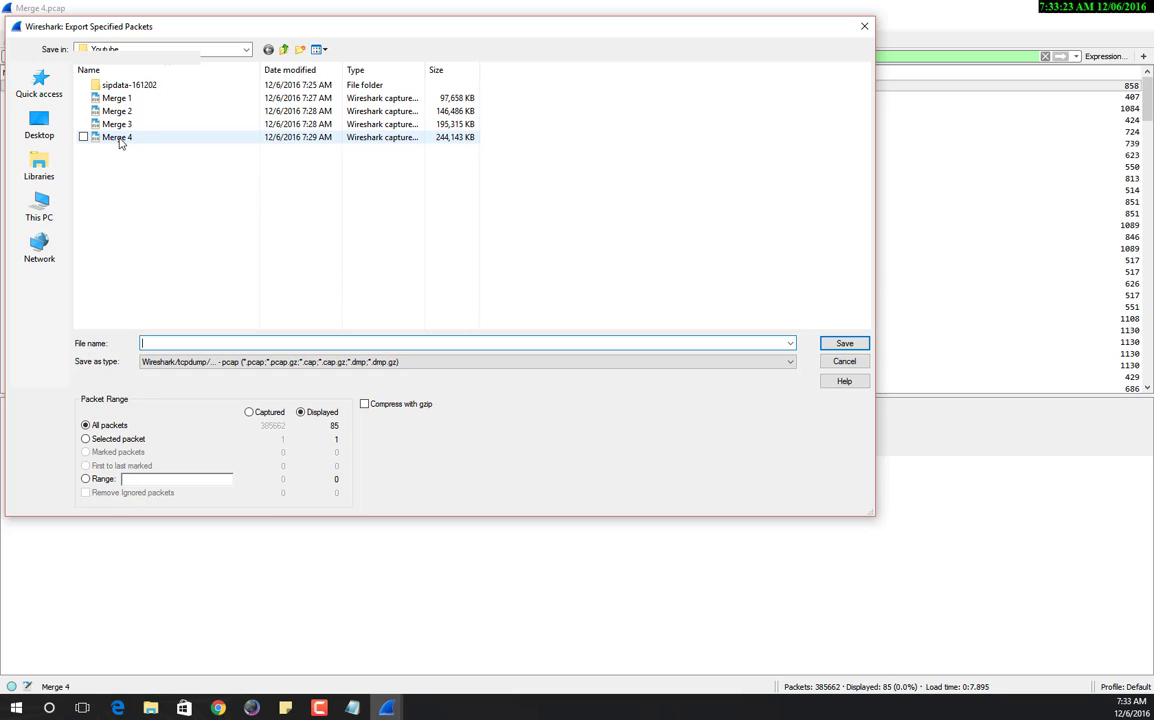
pyautogui.moveTo(116, 136)
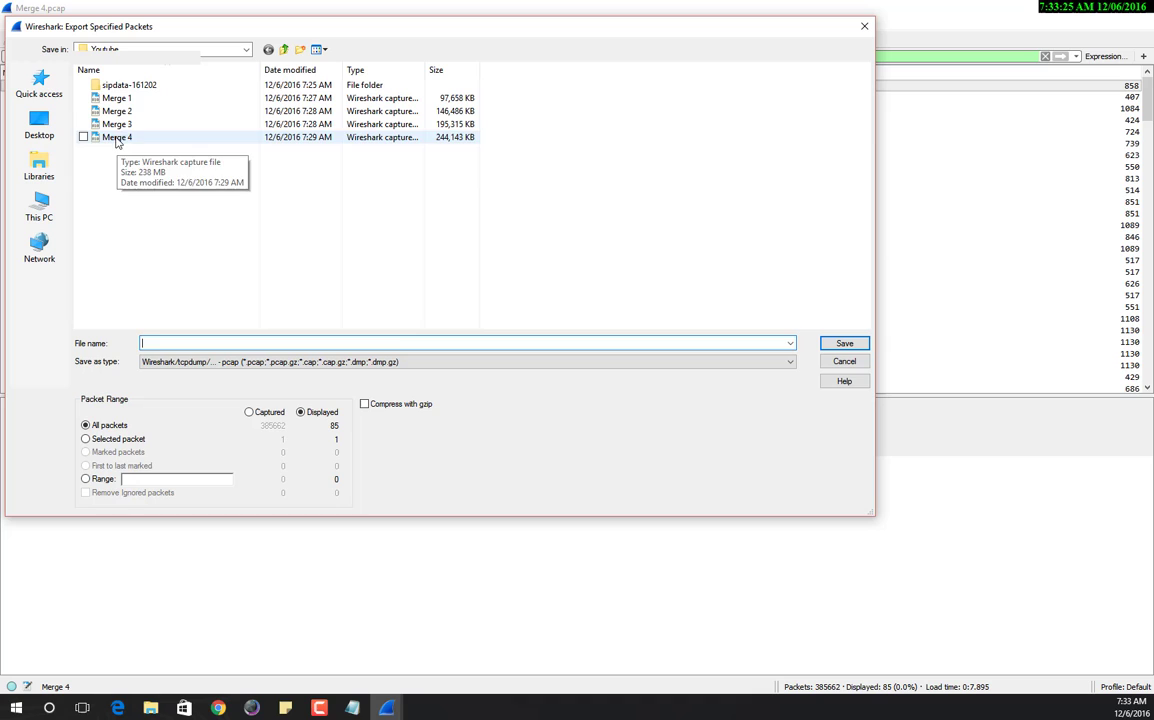
pyautogui.moveTo(80, 424)
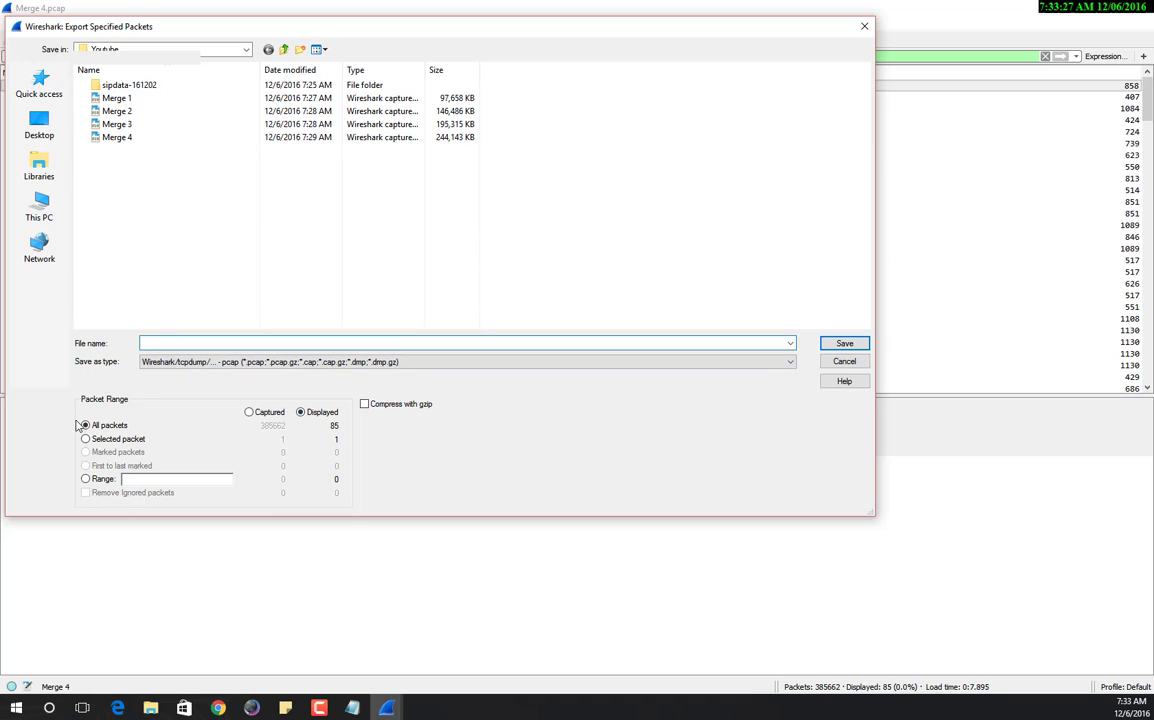
pyautogui.moveTo(312, 426)
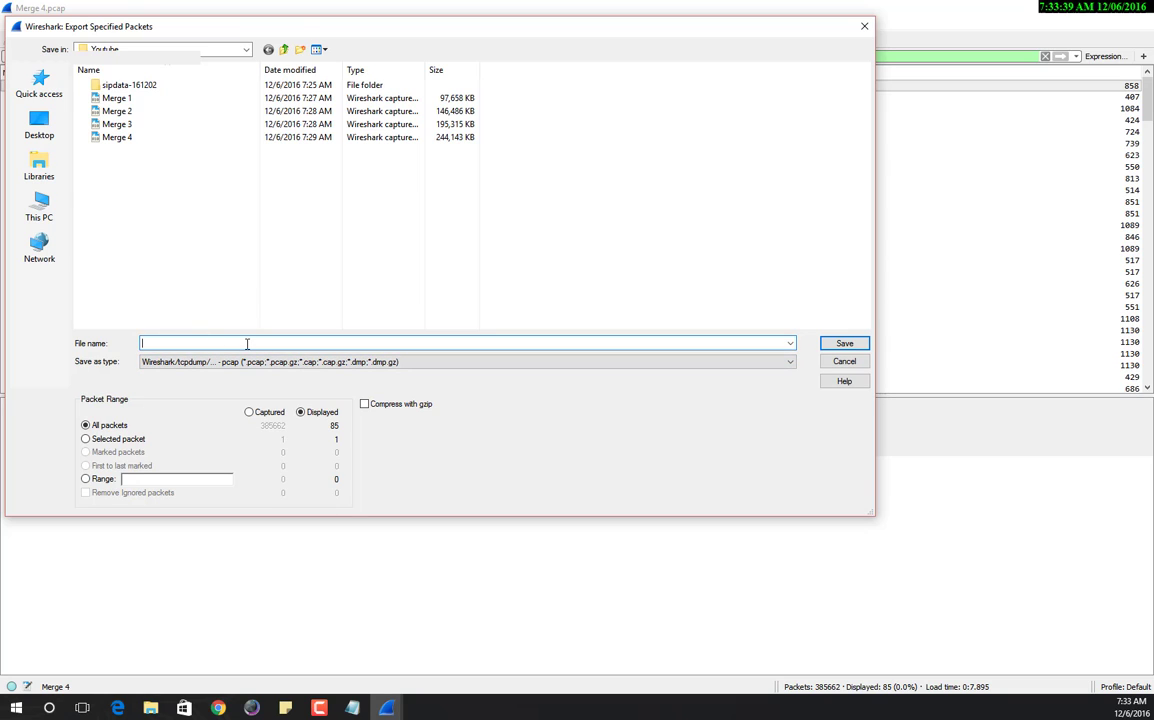
pyautogui.write('numbers')
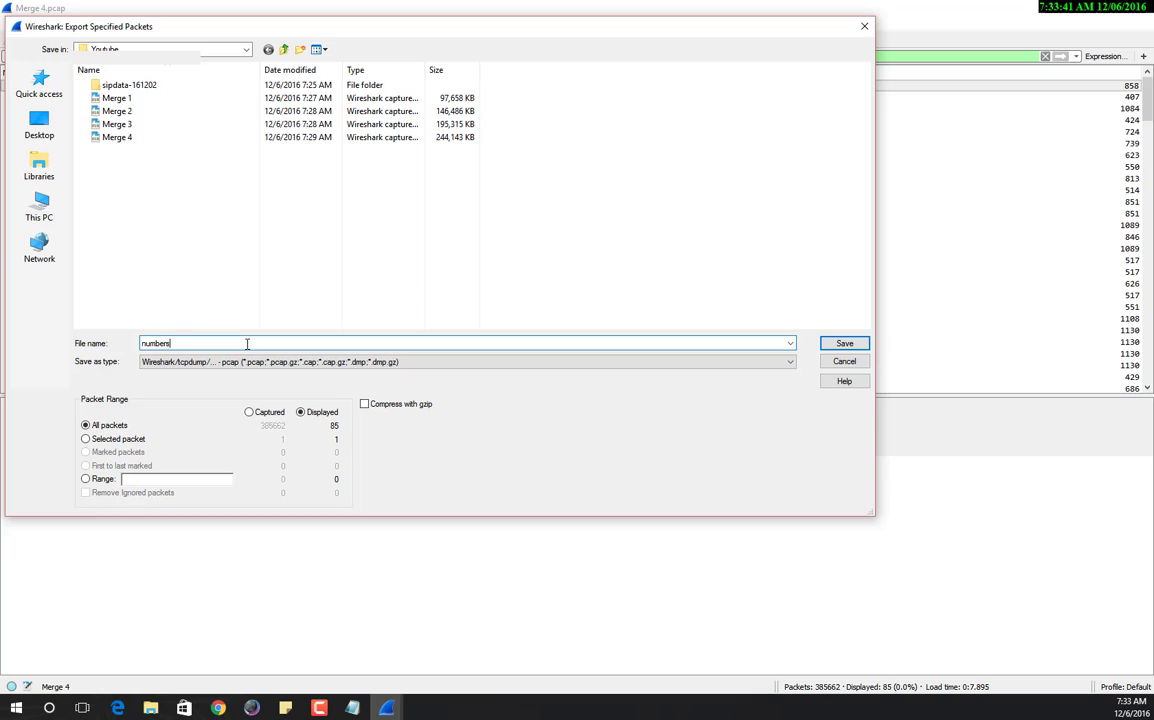
pyautogui.write('search')
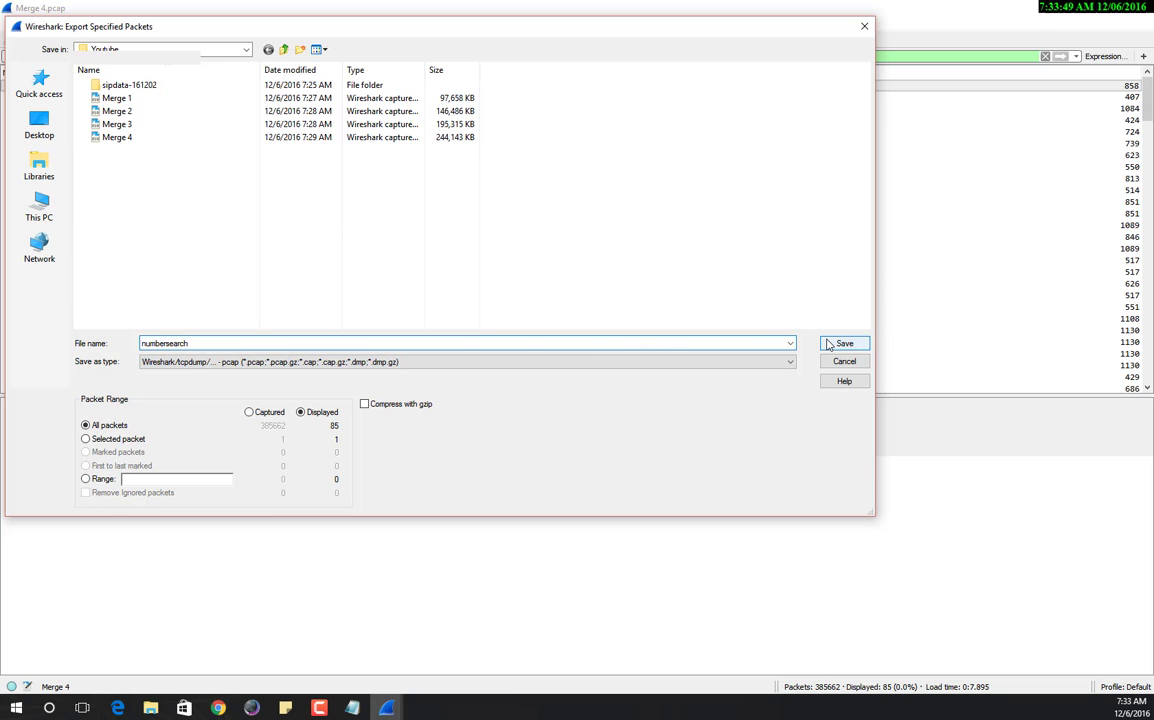
pyautogui.click(844, 344)
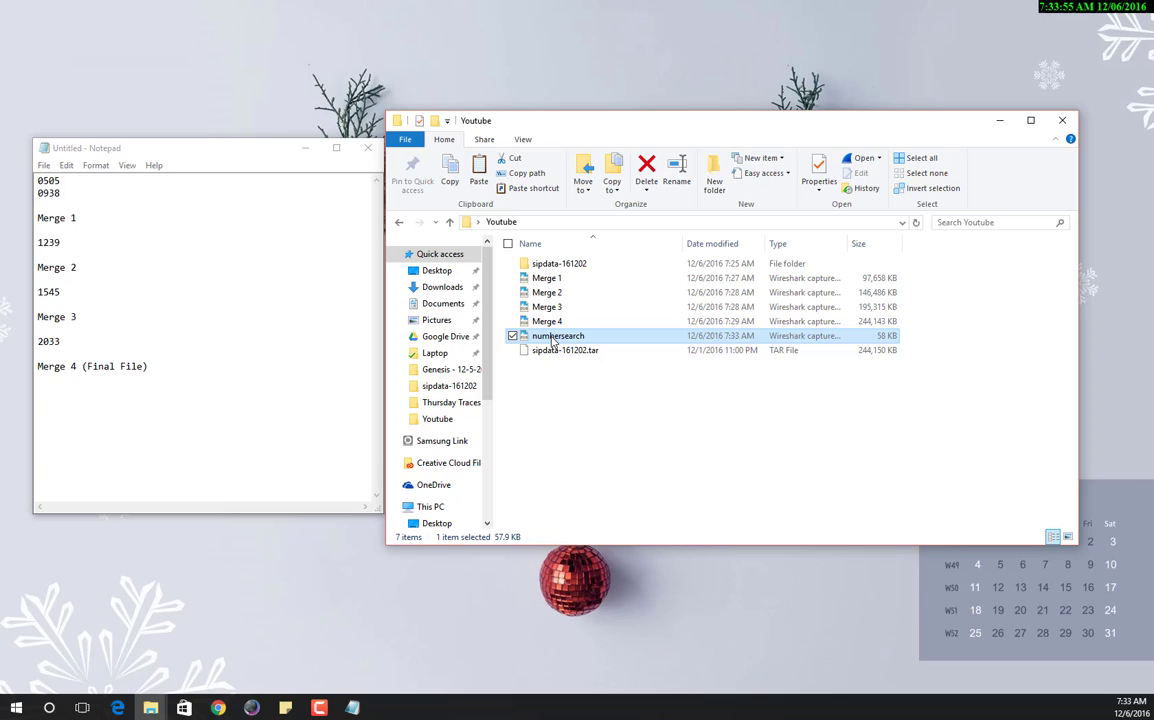
# Load the numbersearch capture and list its VoIP calls, showing four SIP calls.
pyautogui.doubleClick(556, 336)
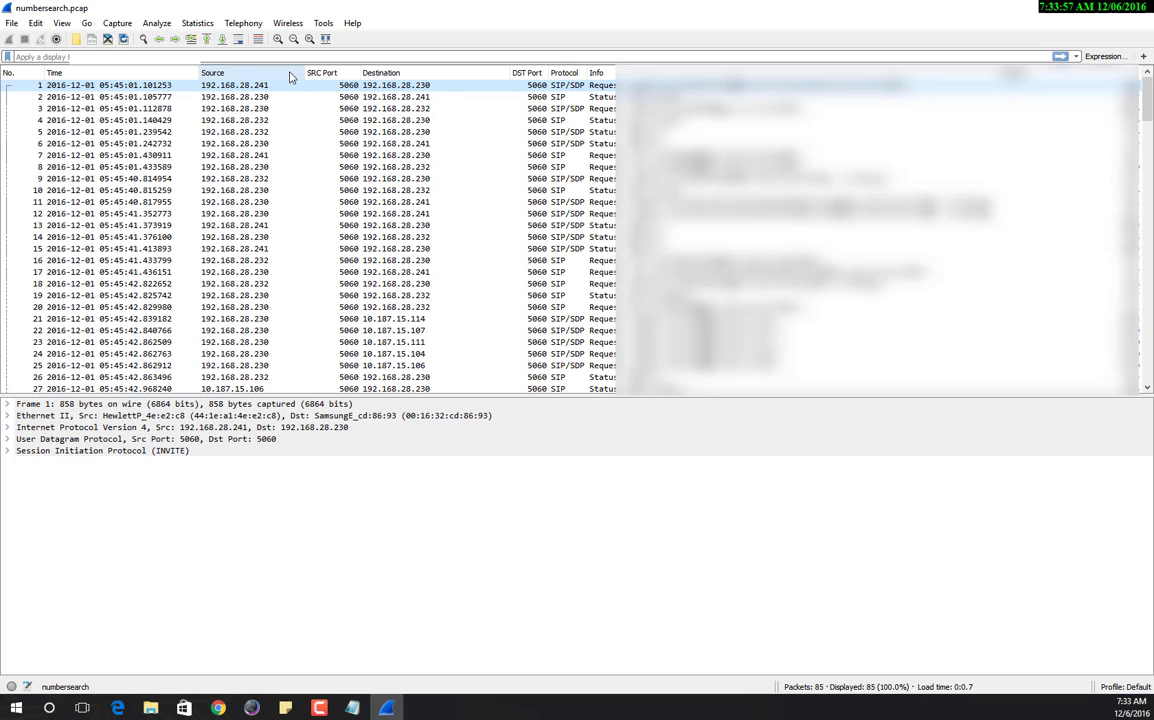
pyautogui.click(244, 22)
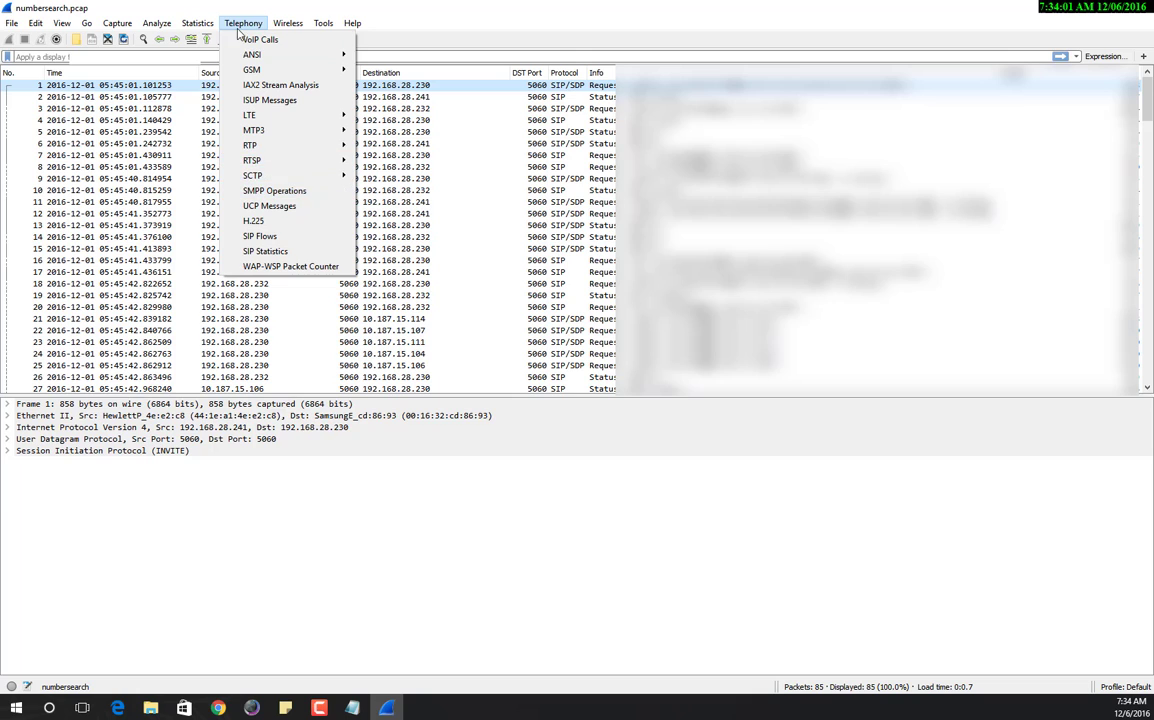
pyautogui.click(260, 40)
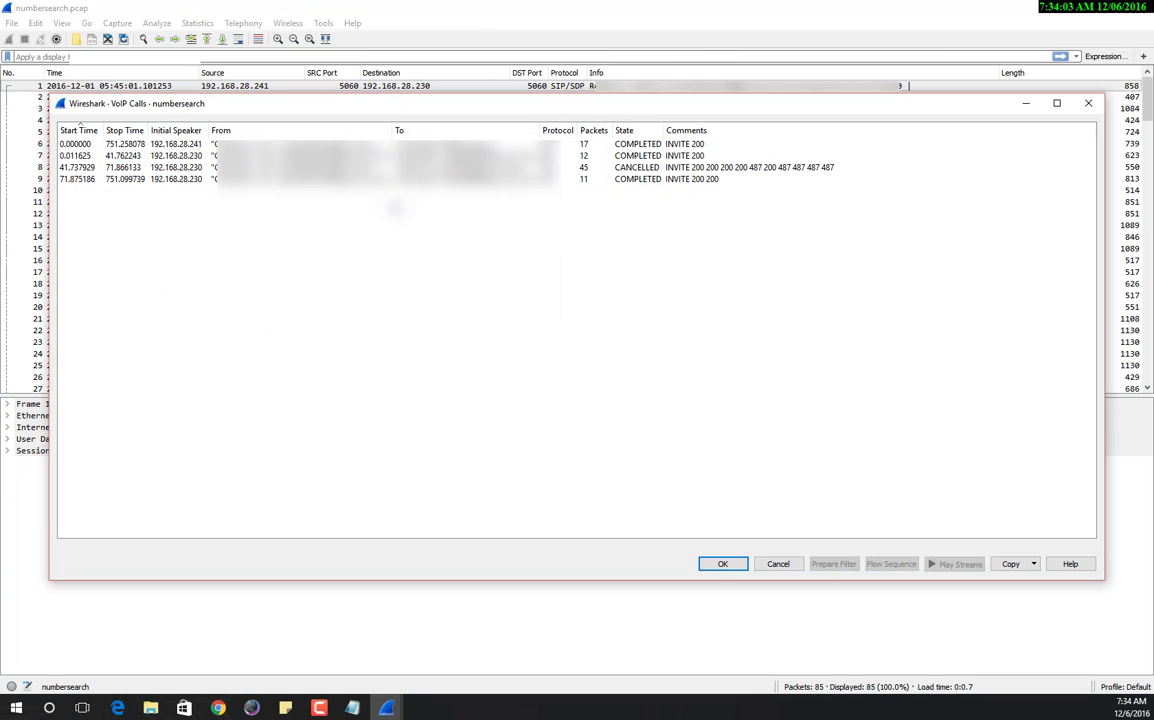